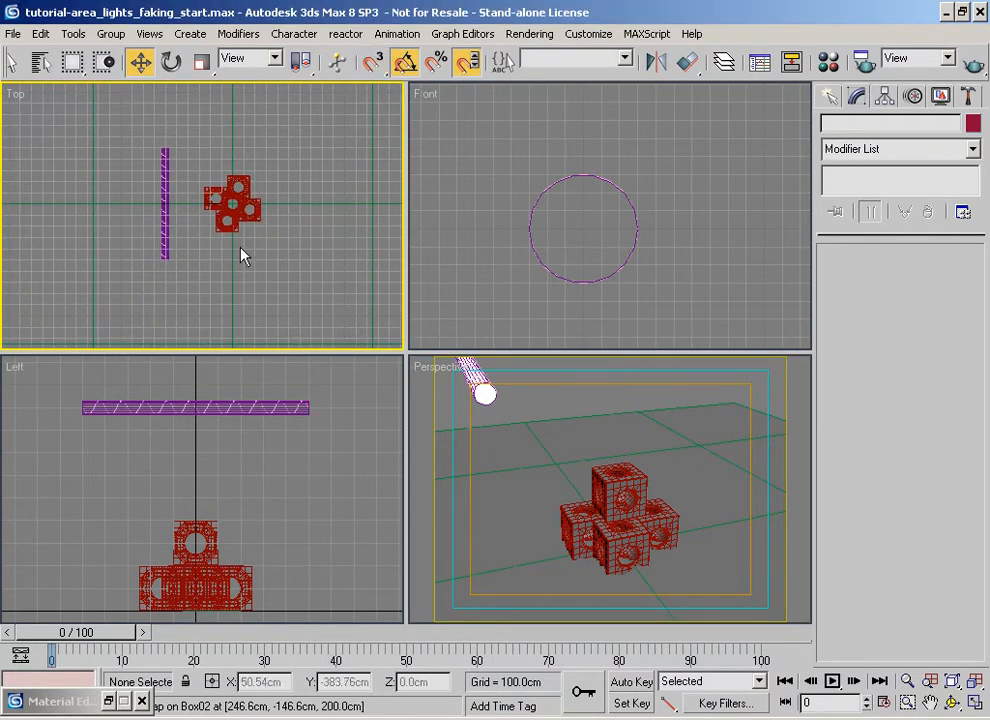
{"action": "mouse_move", "coordinate": [320, 250]}
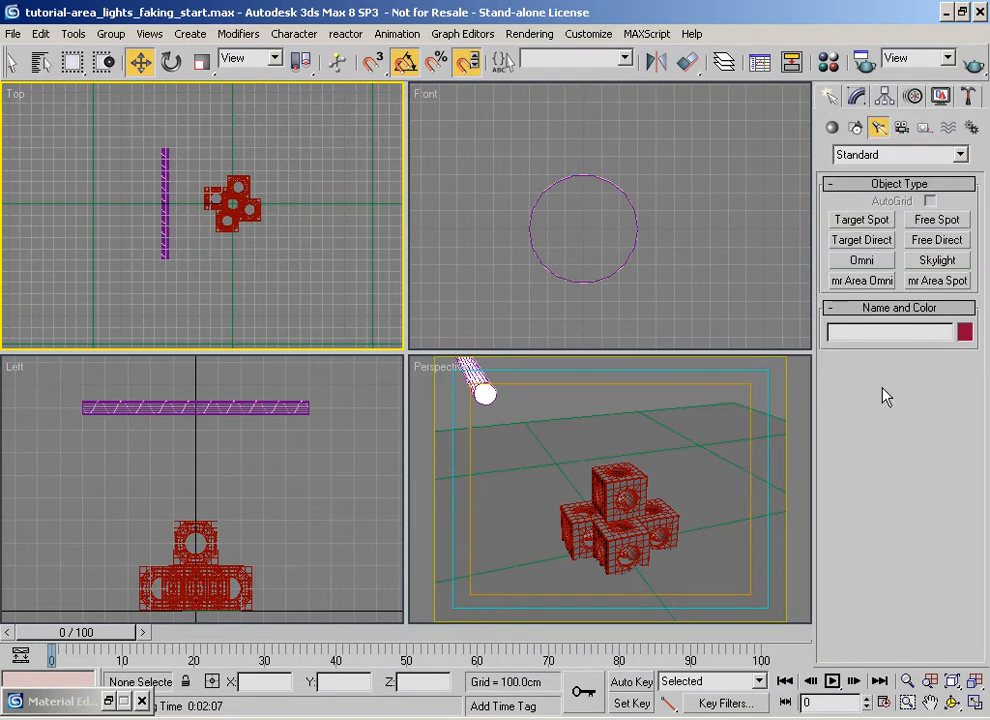
{"action": "mouse_move", "coordinate": [232, 206]}
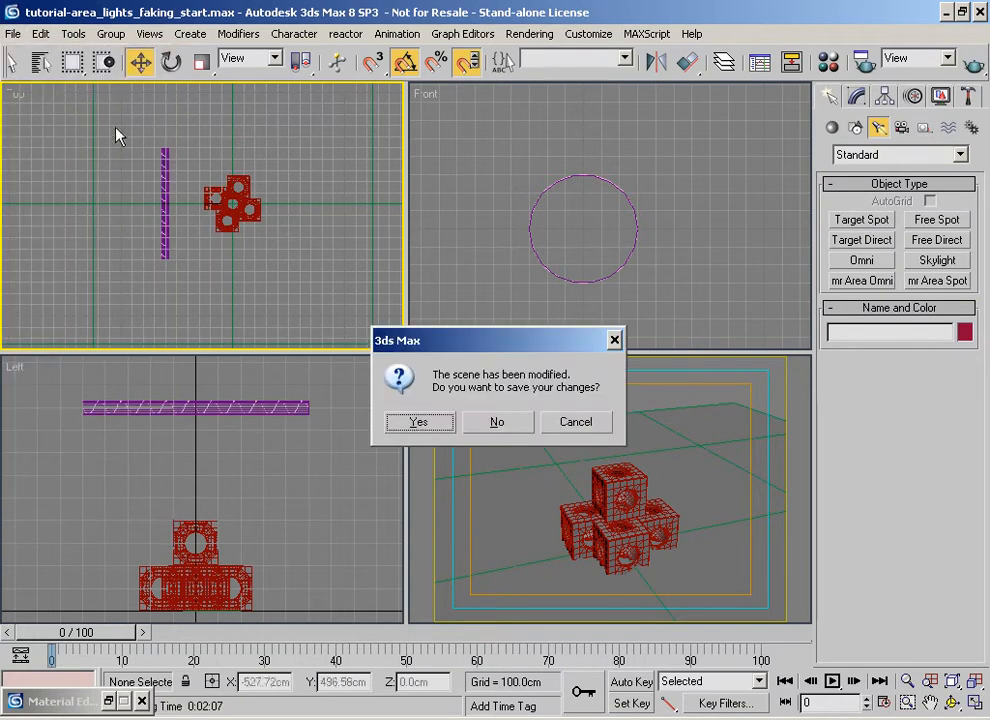
Discard current changes and reopen tutorial-area_lights_faking_start.max.
{"action": "left_click", "coordinate": [496, 420]}
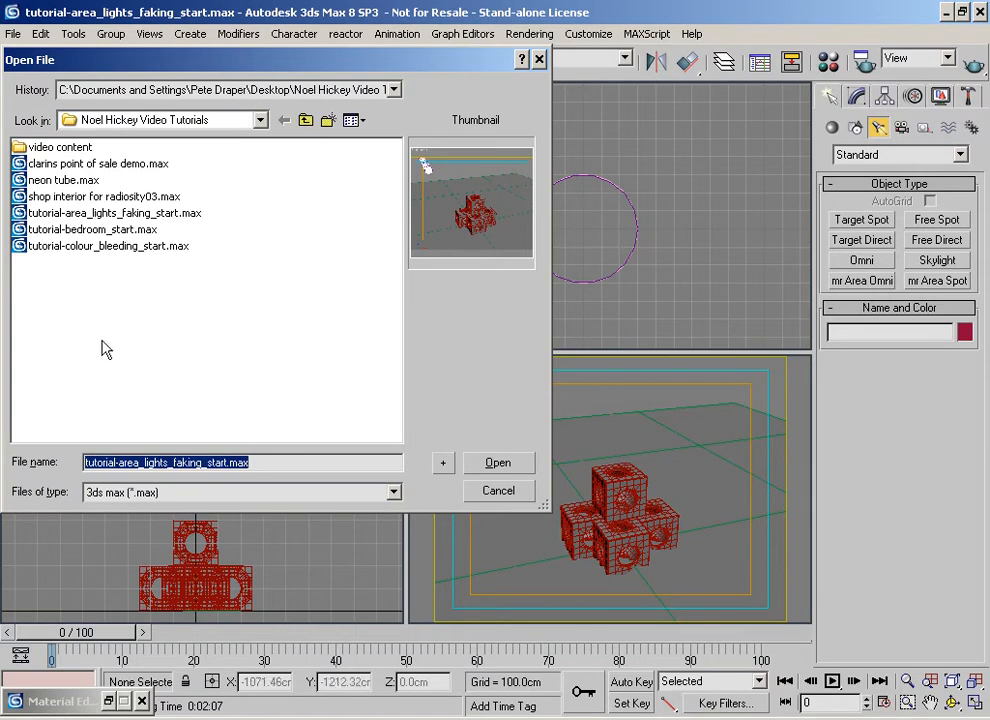
{"action": "mouse_move", "coordinate": [188, 314]}
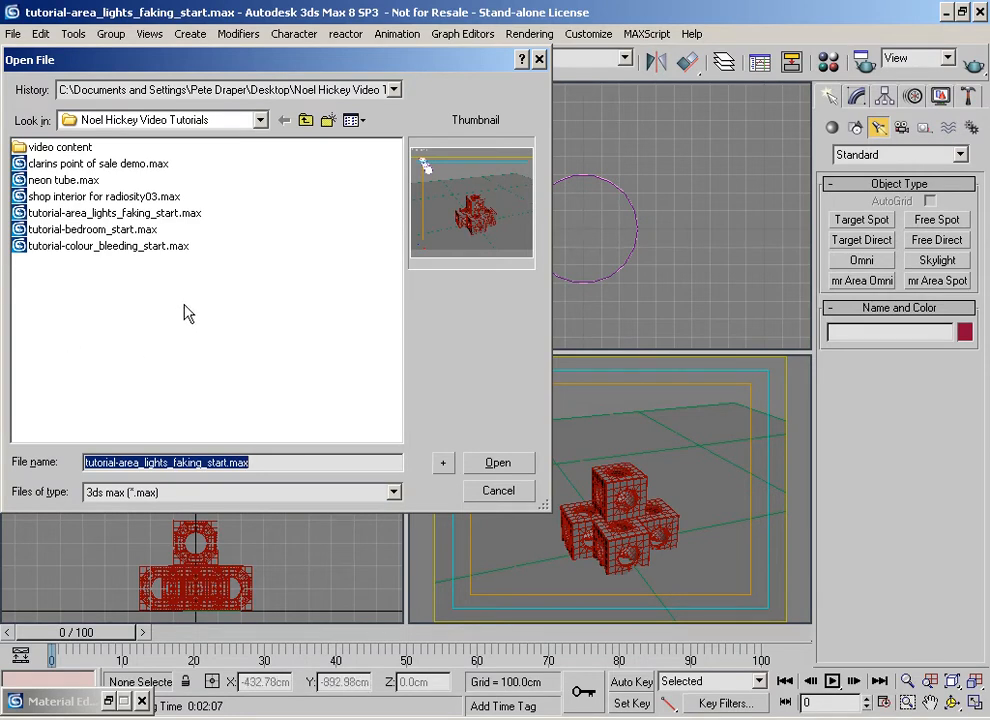
{"action": "mouse_move", "coordinate": [88, 228]}
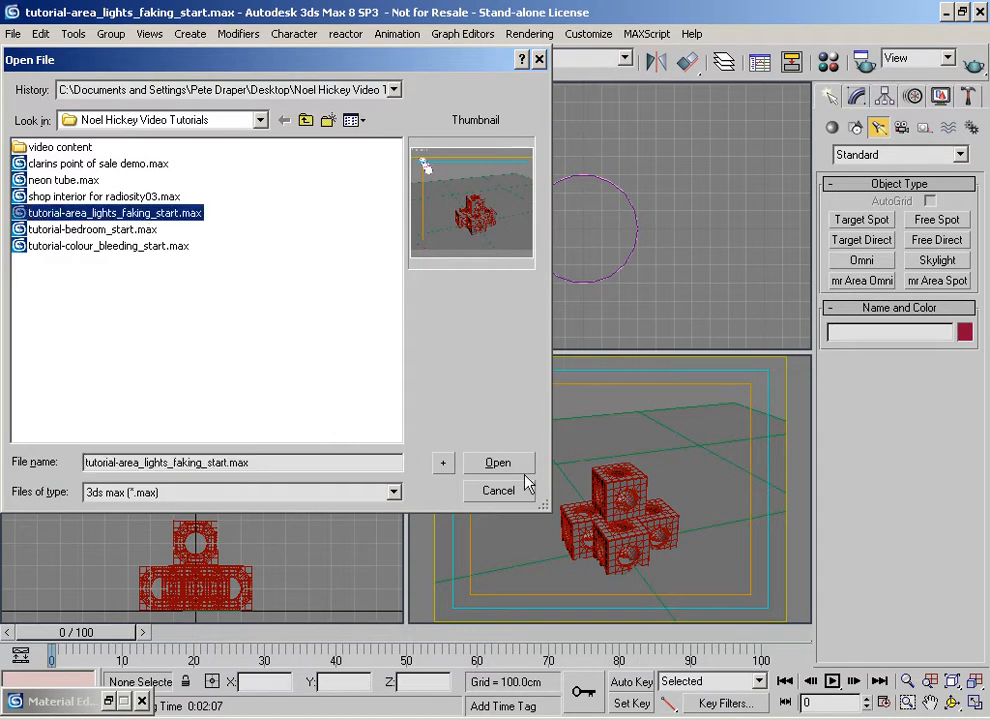
{"action": "left_click", "coordinate": [498, 462]}
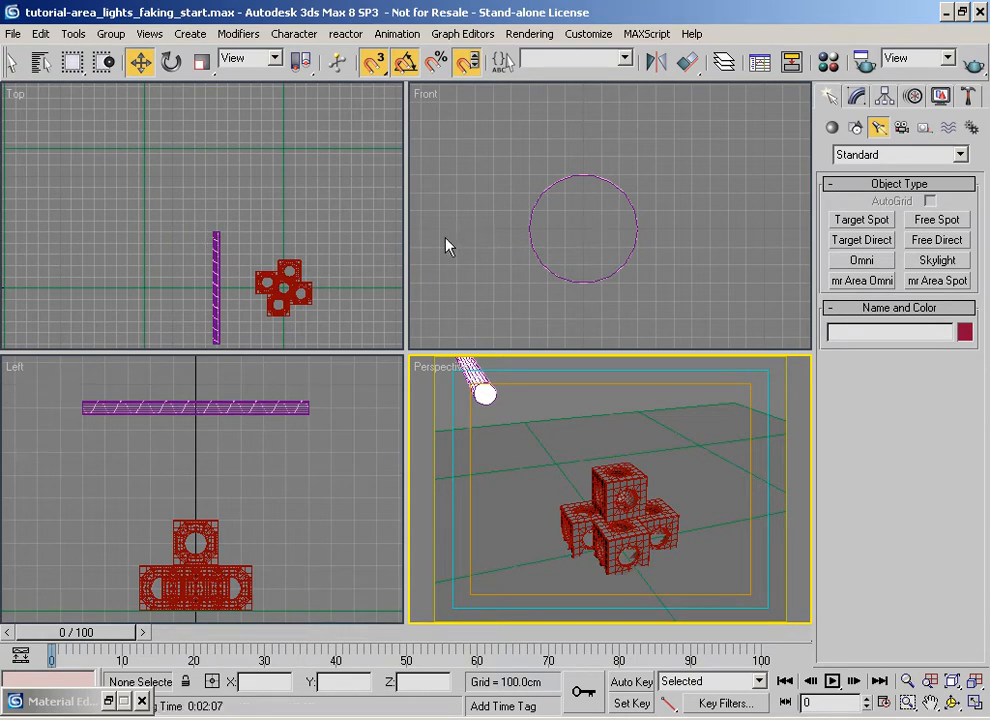
{"action": "mouse_move", "coordinate": [360, 318]}
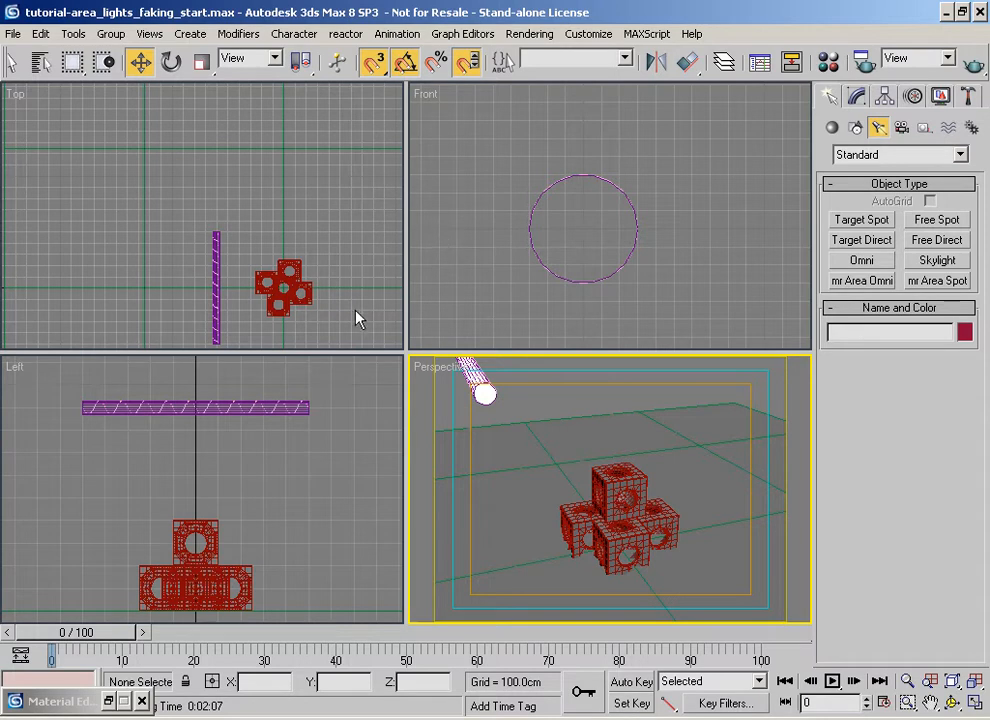
{"action": "mouse_move", "coordinate": [320, 380]}
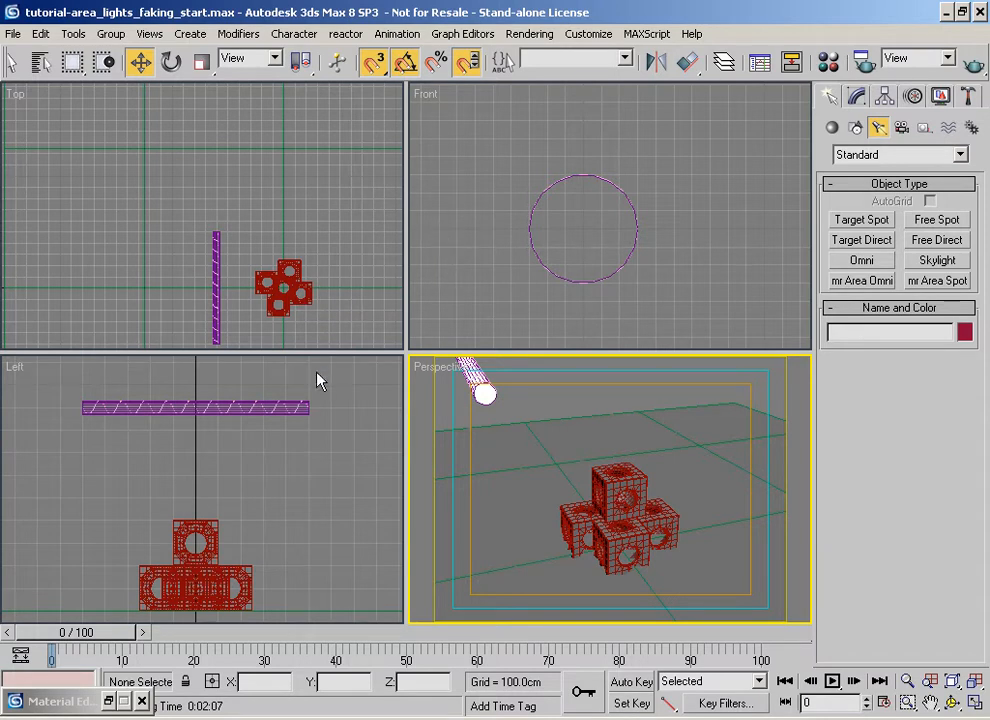
{"action": "mouse_move", "coordinate": [288, 414]}
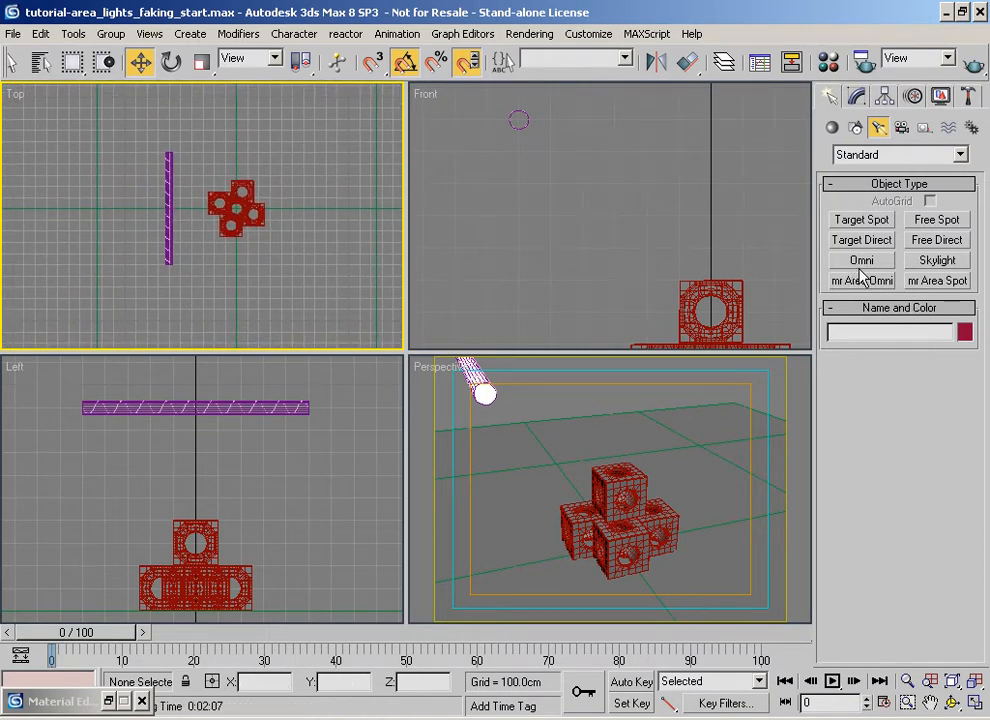
{"action": "mouse_move", "coordinate": [528, 422]}
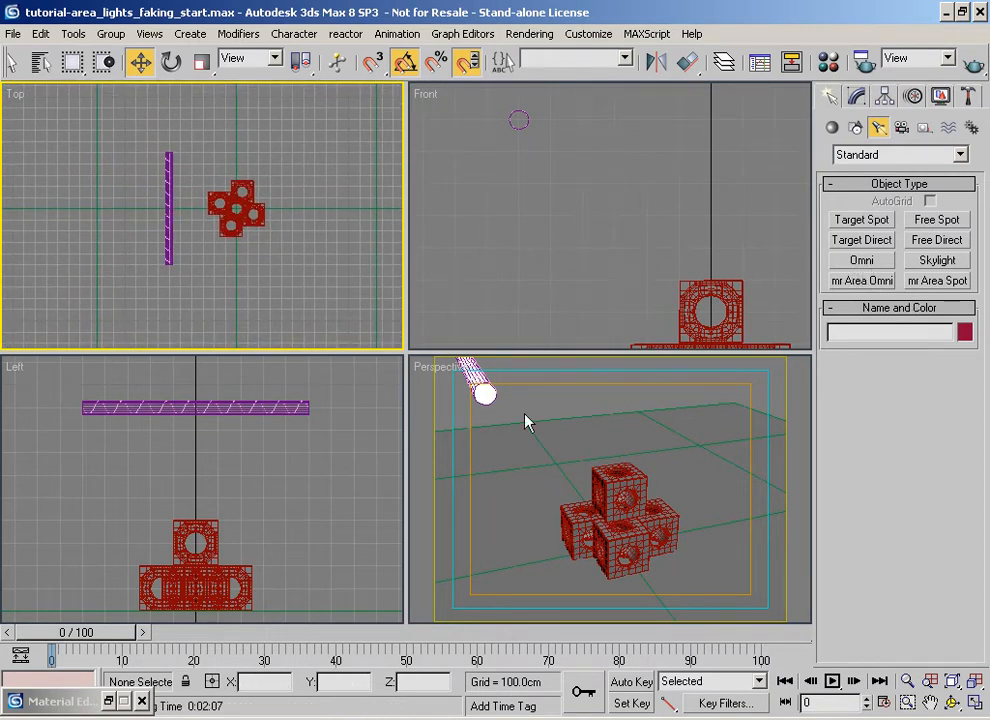
{"action": "mouse_move", "coordinate": [480, 418]}
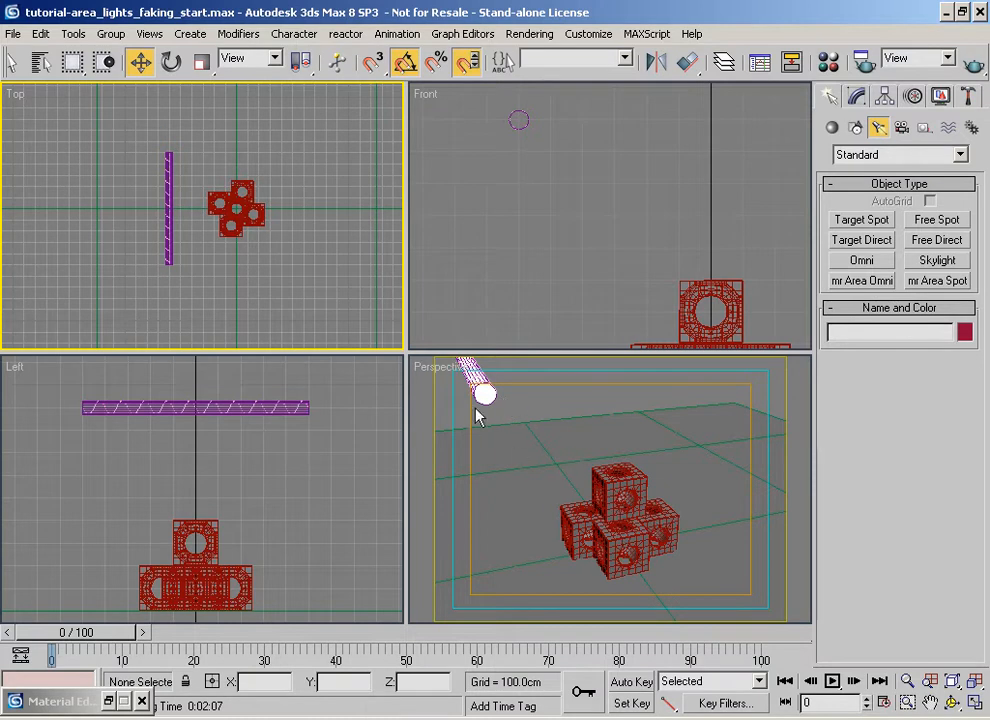
{"action": "mouse_move", "coordinate": [470, 498]}
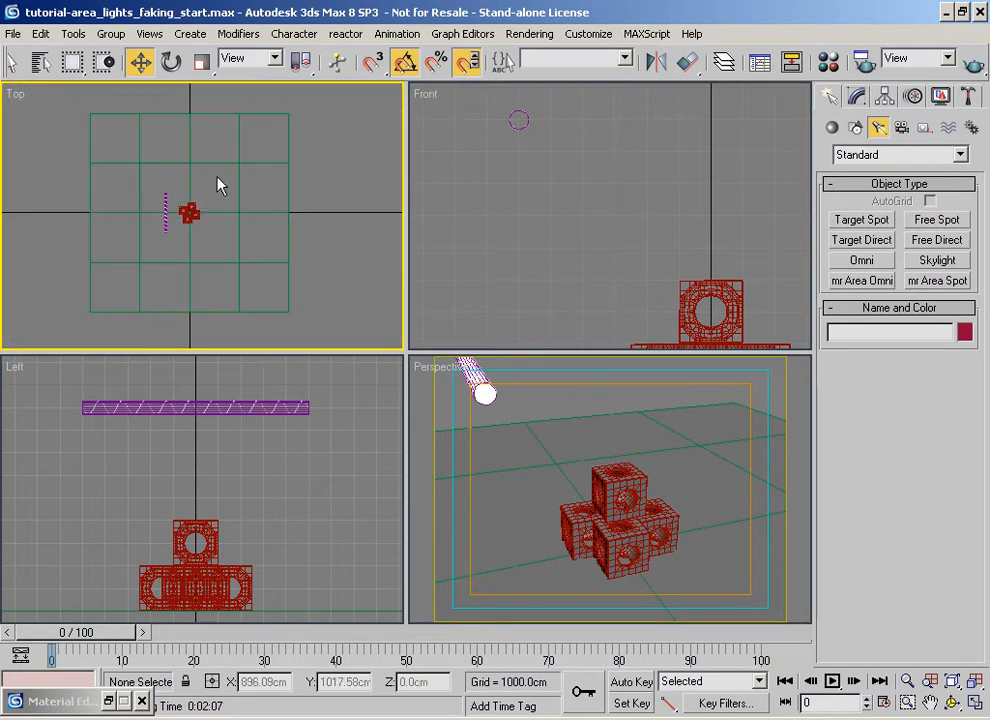
{"action": "mouse_move", "coordinate": [204, 258]}
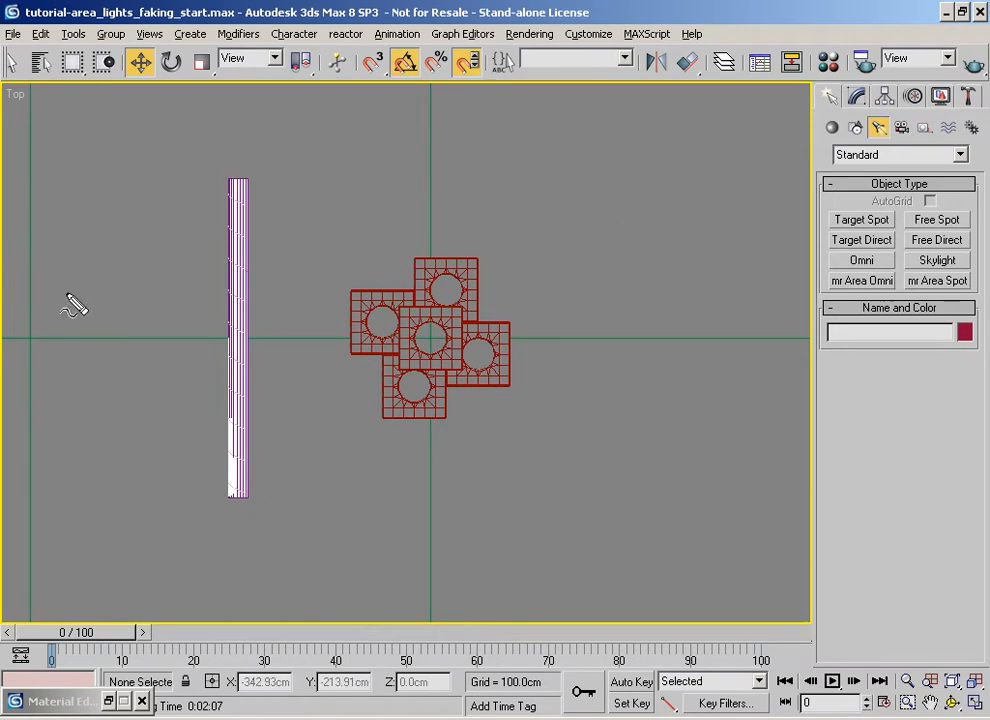
{"action": "mouse_move", "coordinate": [228, 486]}
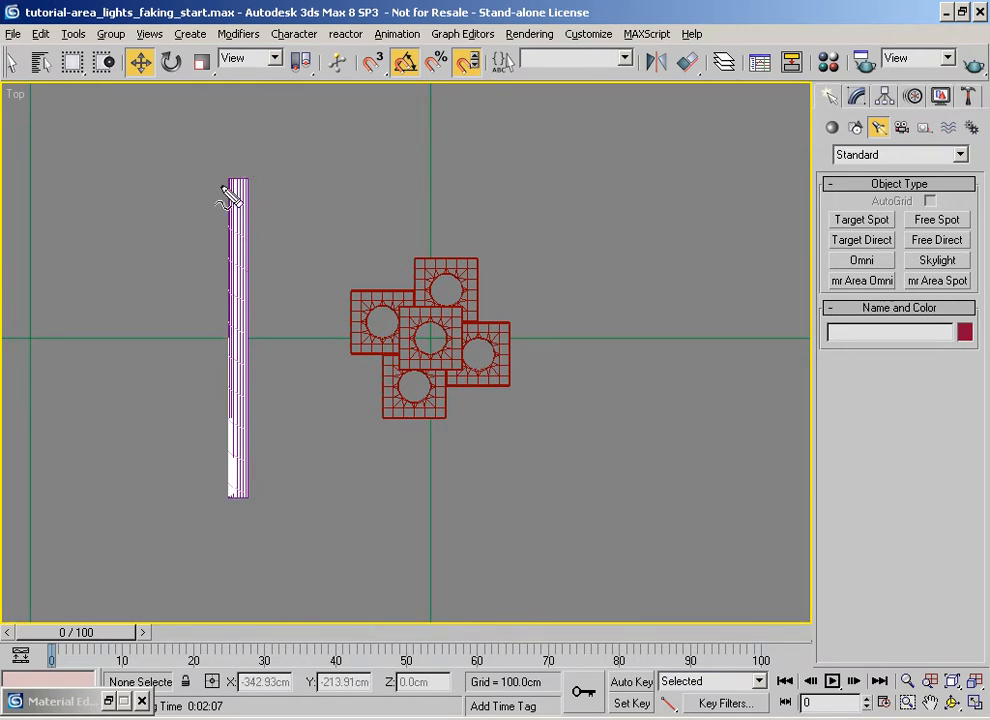
{"action": "mouse_move", "coordinate": [258, 330]}
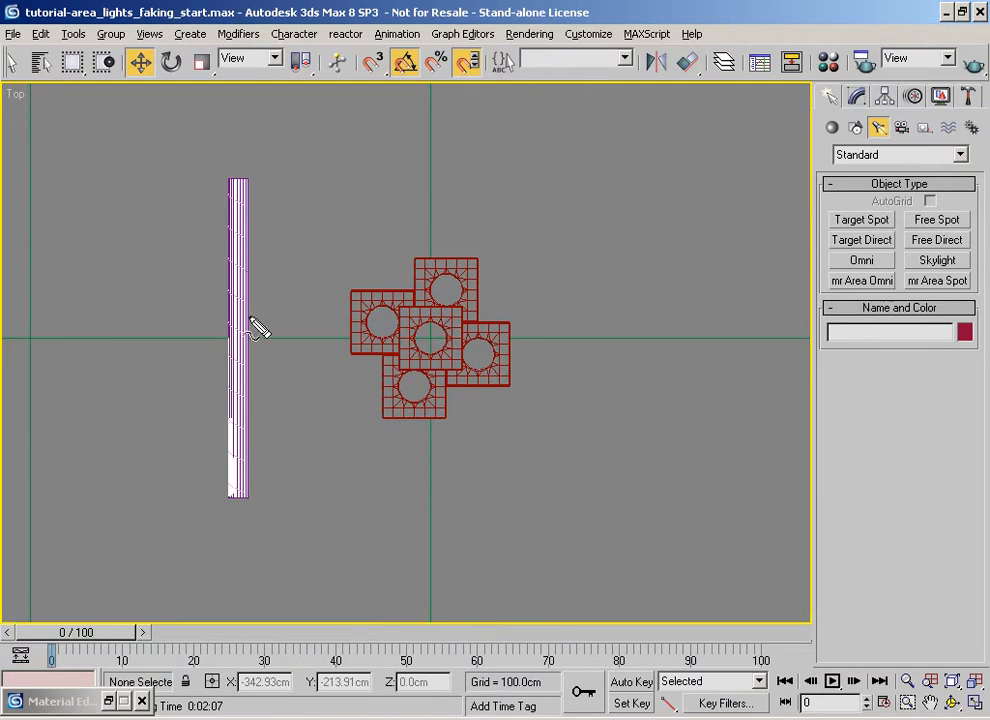
{"action": "mouse_move", "coordinate": [258, 200]}
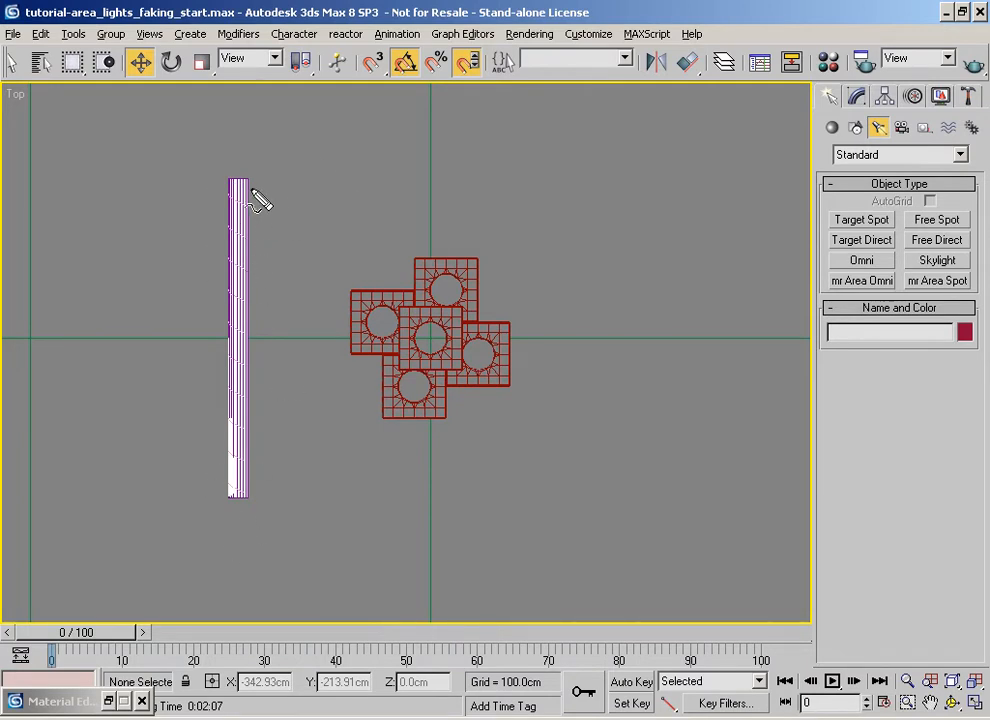
{"action": "mouse_move", "coordinate": [244, 200]}
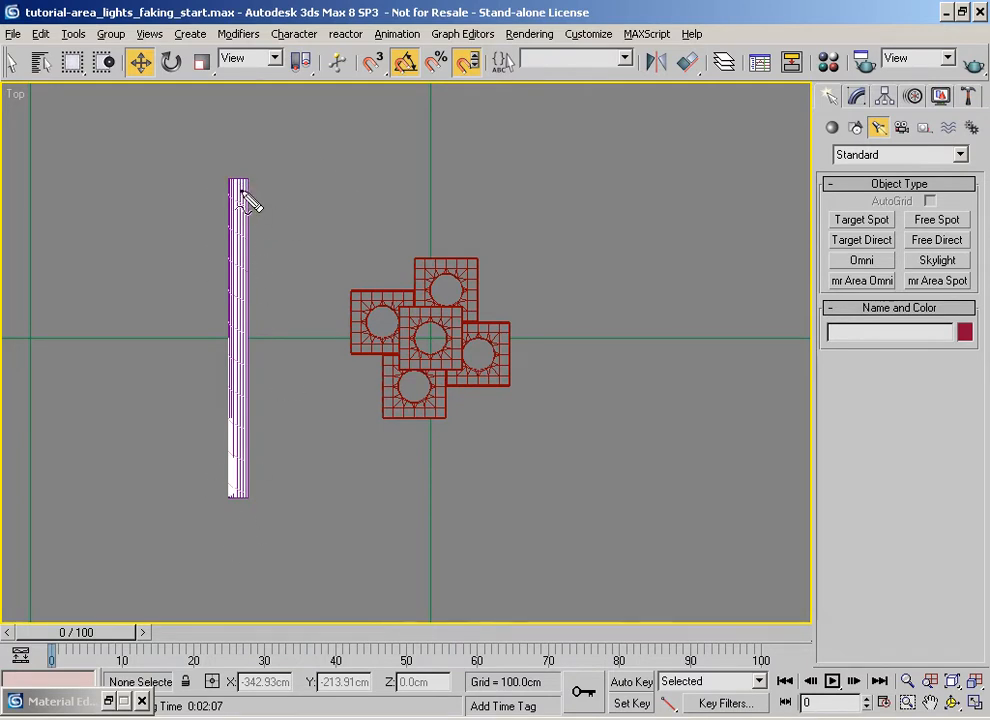
{"action": "mouse_move", "coordinate": [260, 450]}
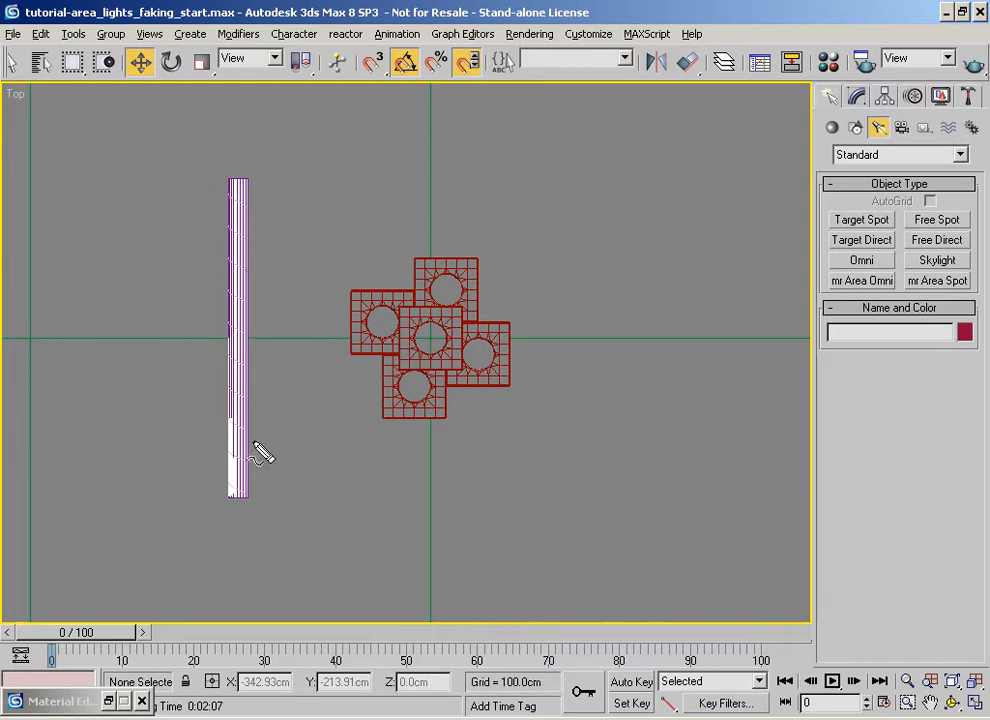
{"action": "mouse_move", "coordinate": [188, 204]}
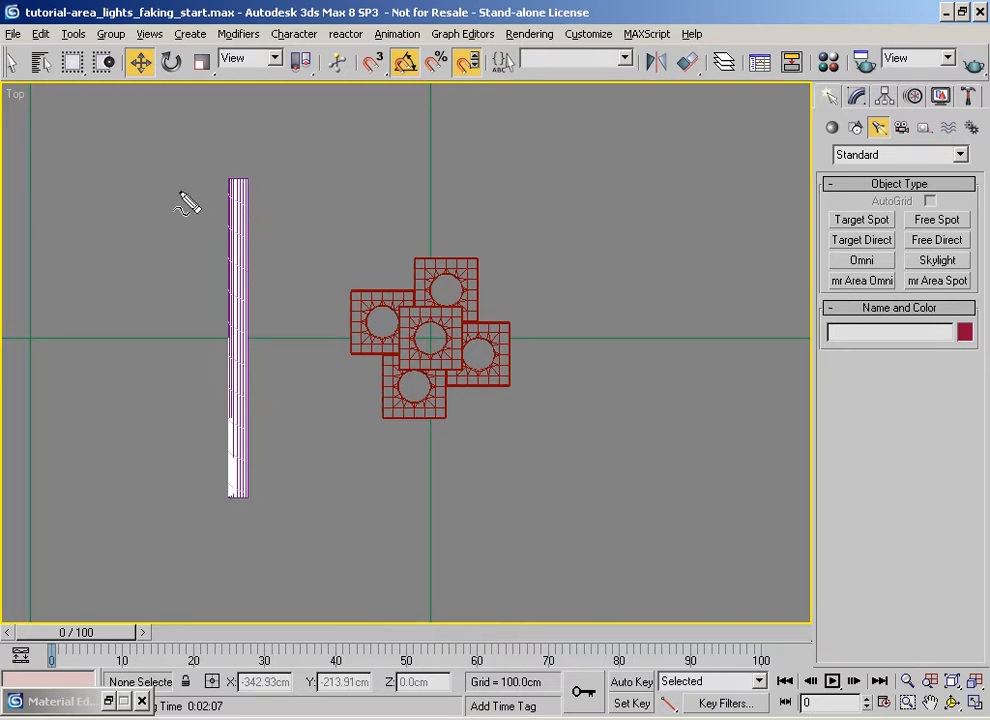
{"action": "mouse_move", "coordinate": [270, 196]}
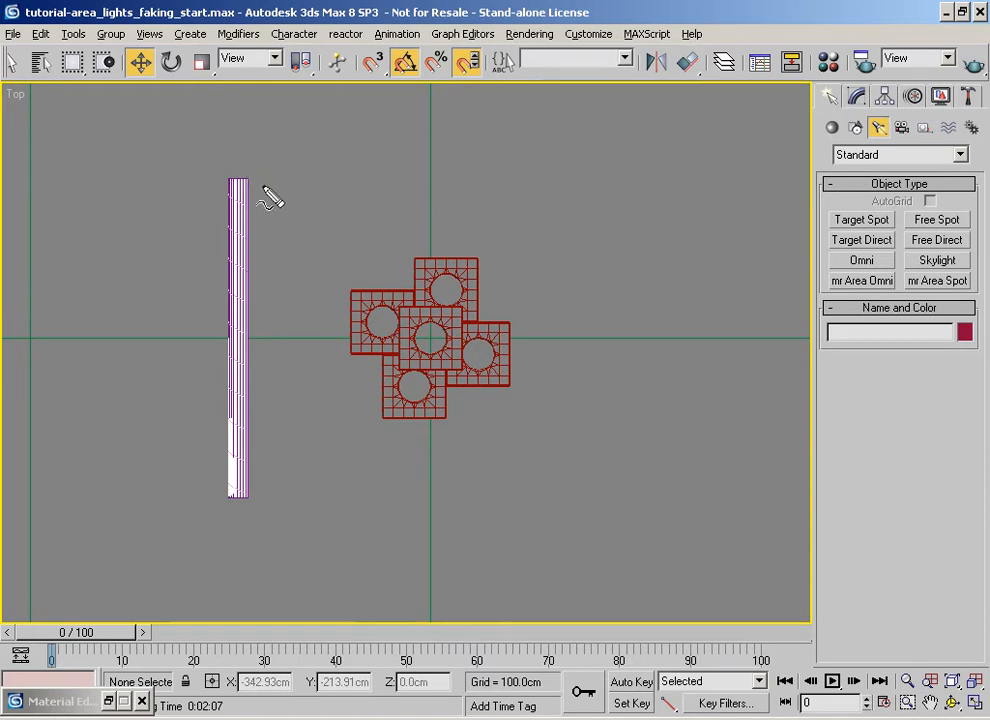
{"action": "mouse_move", "coordinate": [250, 190]}
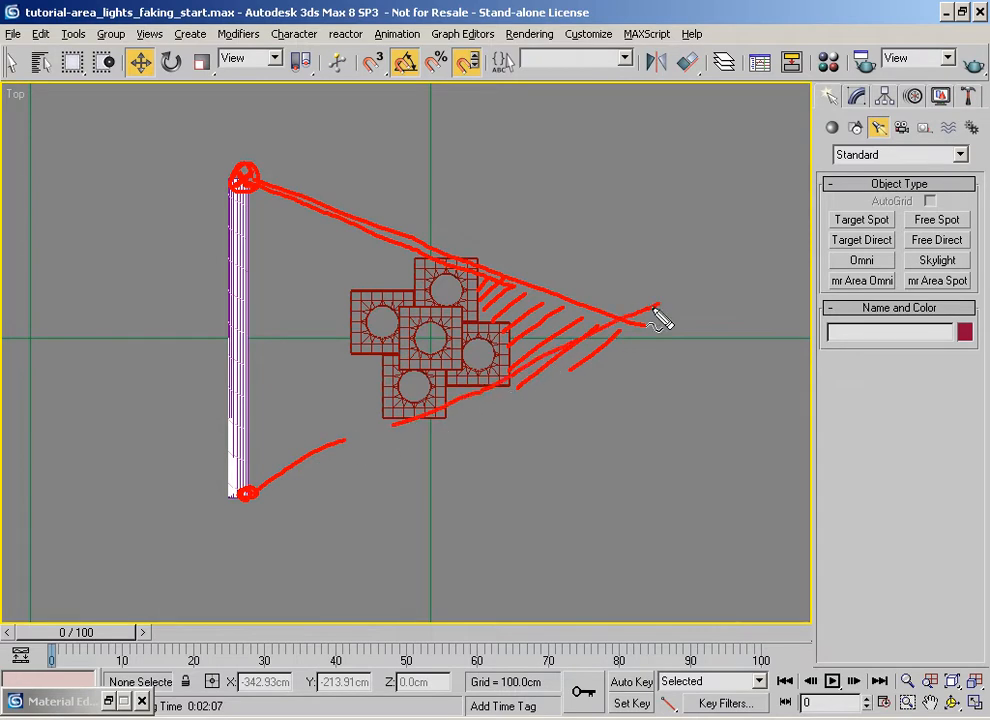
{"action": "mouse_move", "coordinate": [524, 324]}
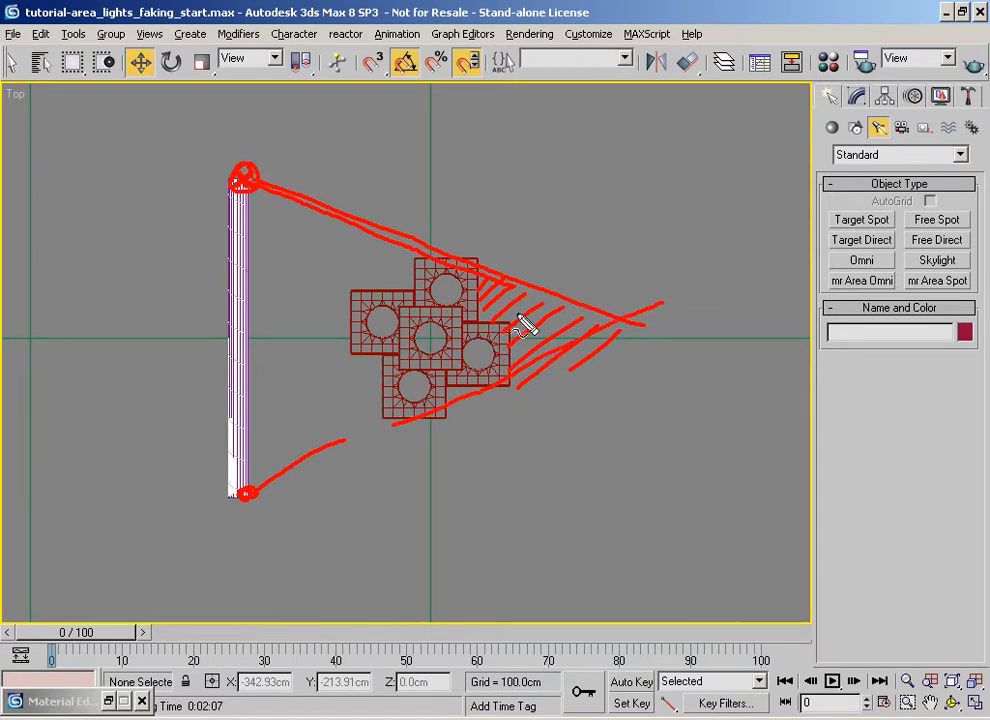
{"action": "mouse_move", "coordinate": [564, 378]}
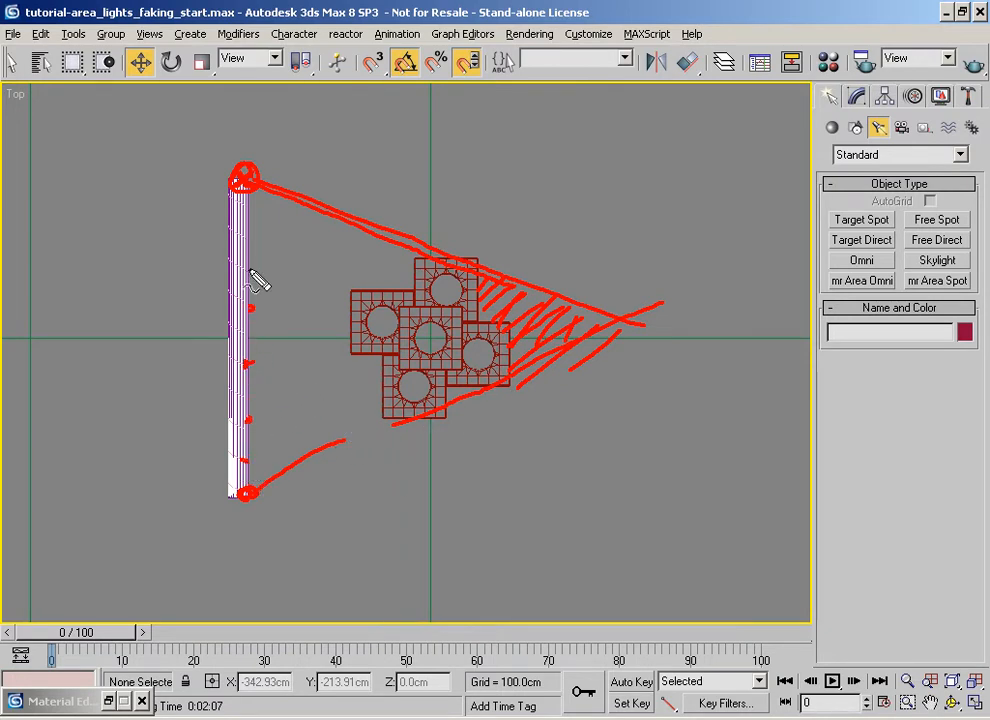
{"action": "mouse_move", "coordinate": [556, 228]}
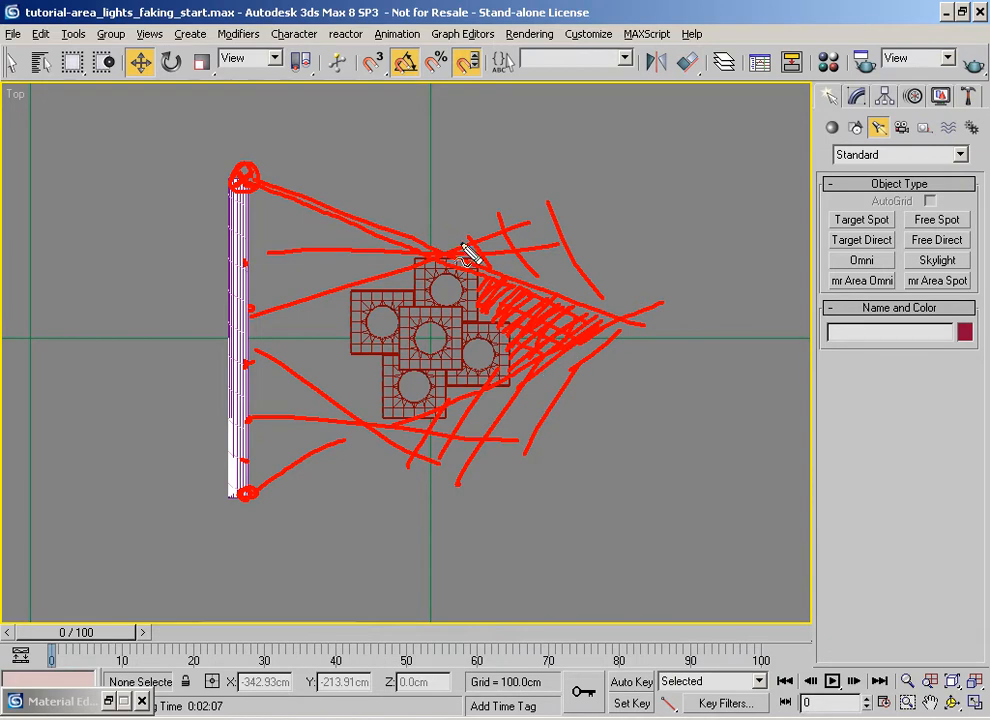
{"action": "mouse_move", "coordinate": [400, 290]}
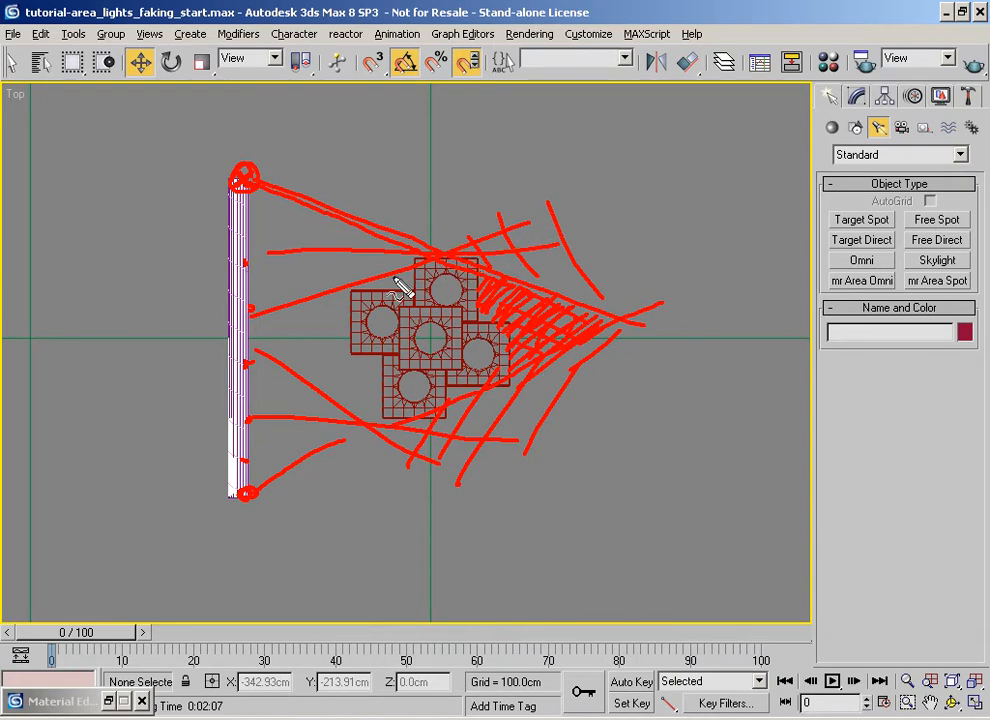
{"action": "mouse_move", "coordinate": [400, 396]}
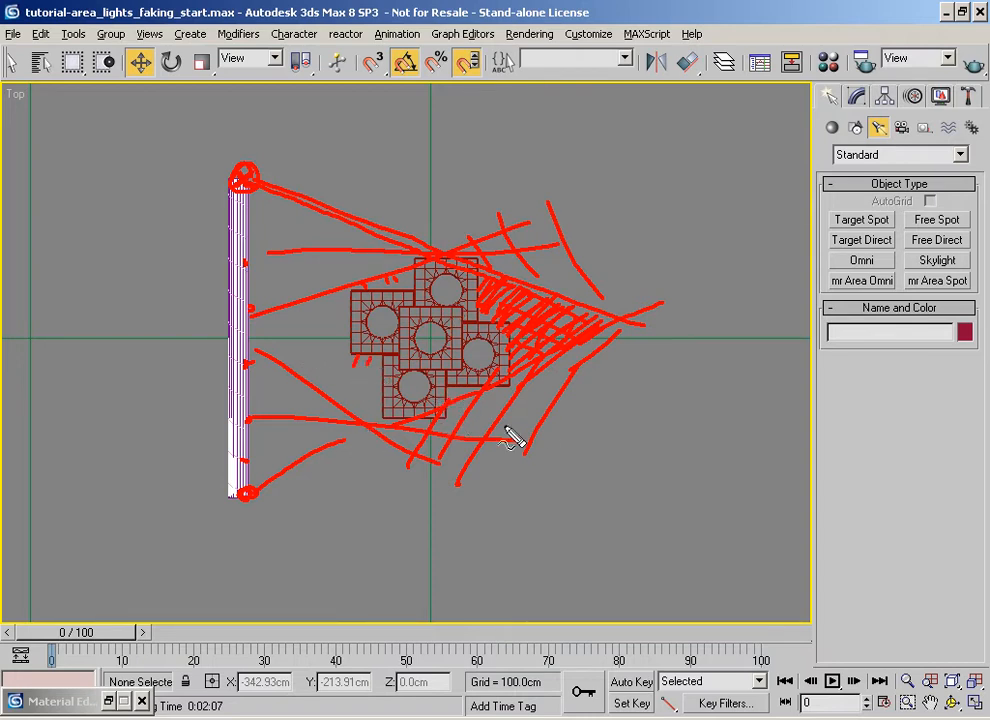
{"action": "mouse_move", "coordinate": [444, 340]}
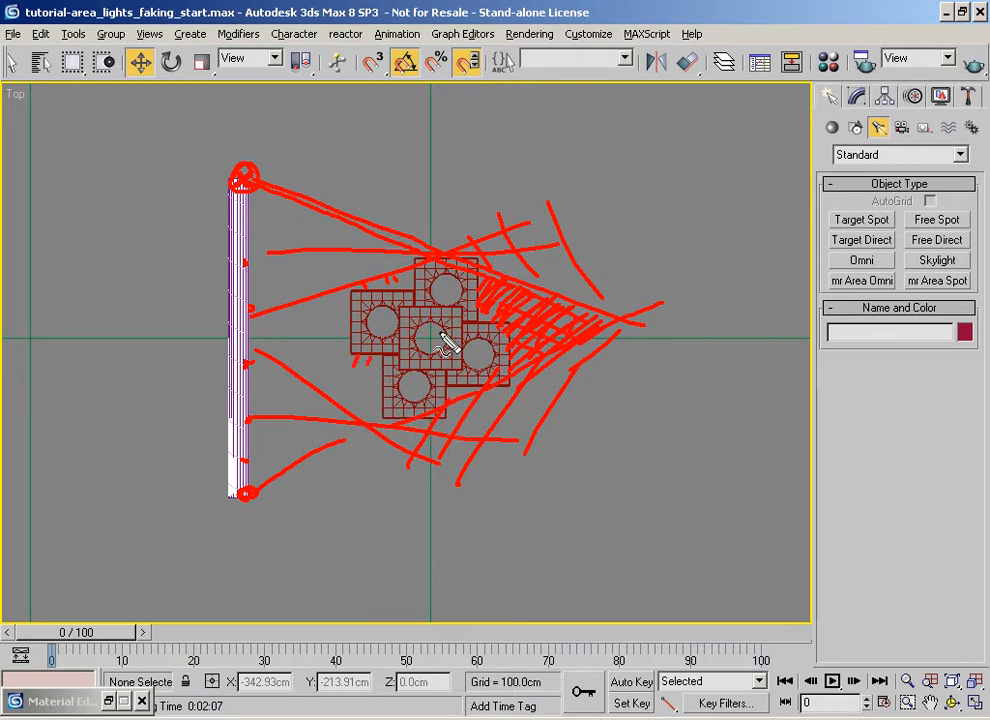
{"action": "mouse_move", "coordinate": [584, 360]}
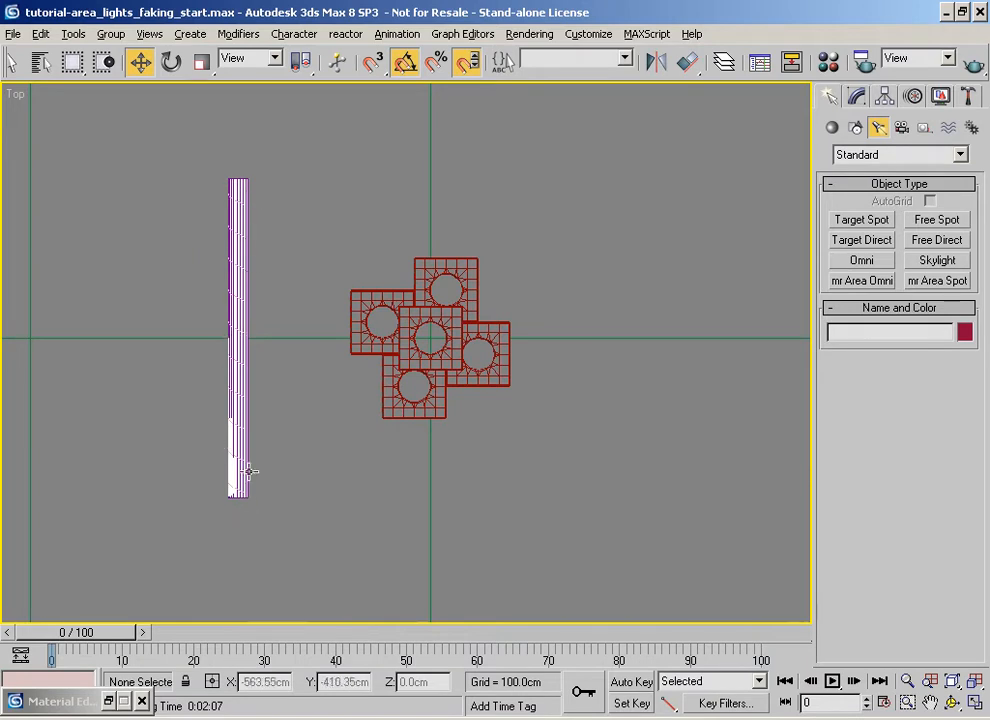
{"action": "mouse_move", "coordinate": [472, 412]}
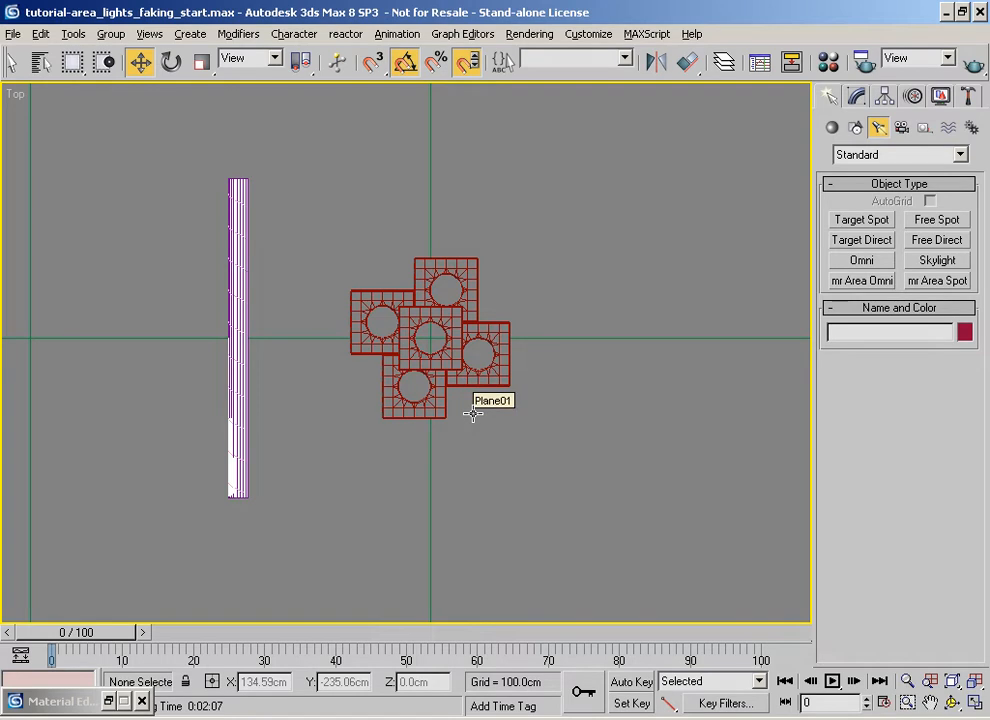
{"action": "mouse_move", "coordinate": [252, 204]}
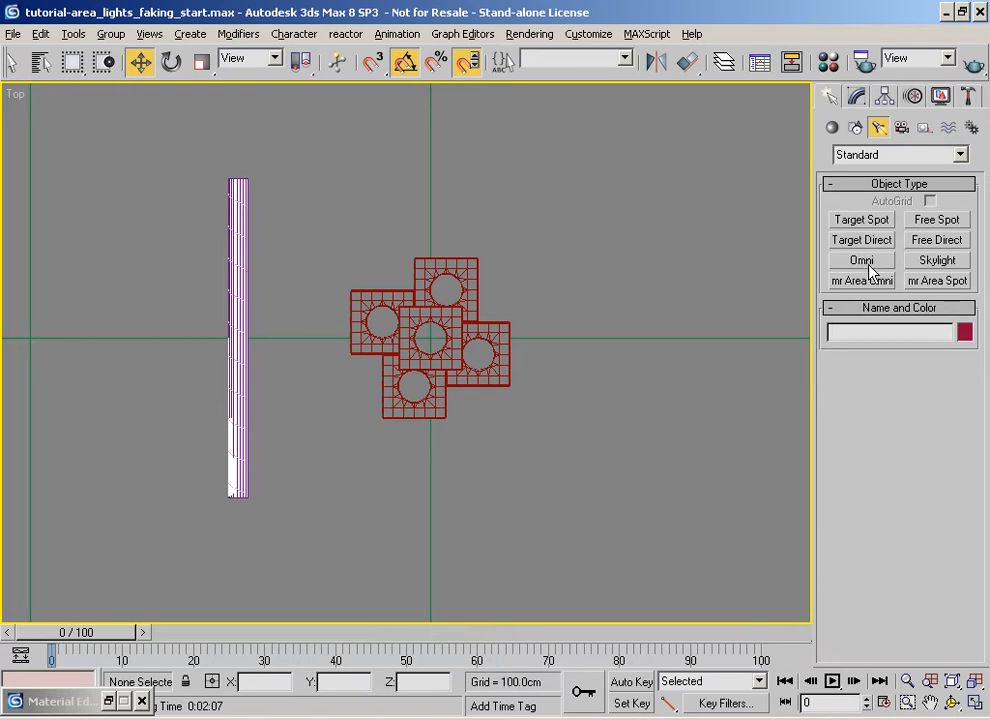
{"action": "mouse_move", "coordinate": [866, 280]}
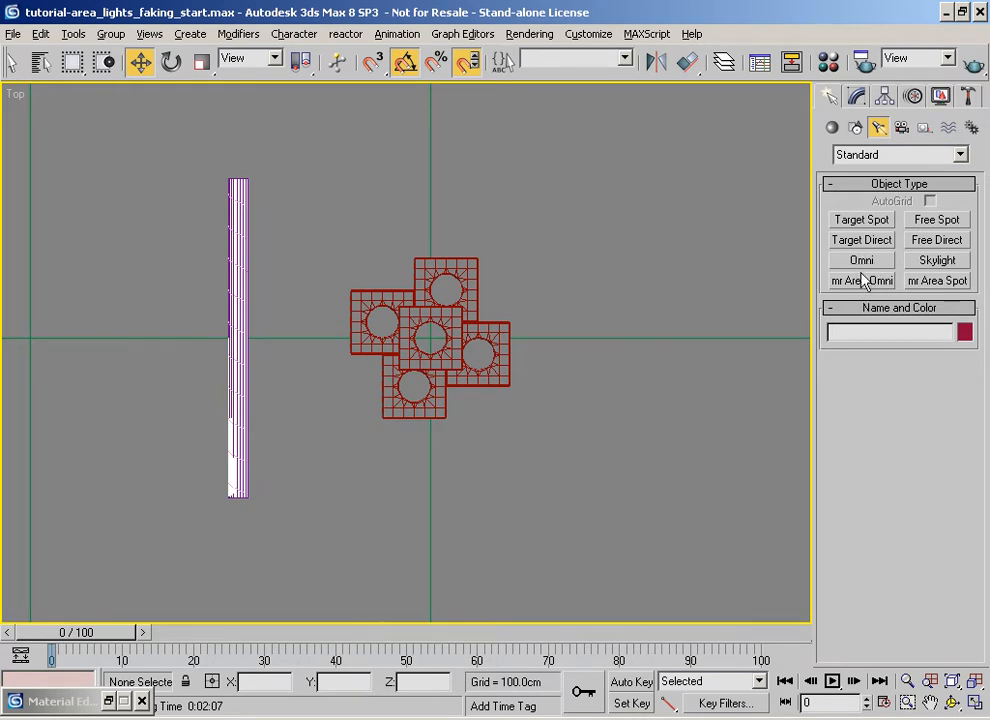
Create Omni01 in the Top viewport below the box stack.
{"action": "left_click", "coordinate": [860, 260]}
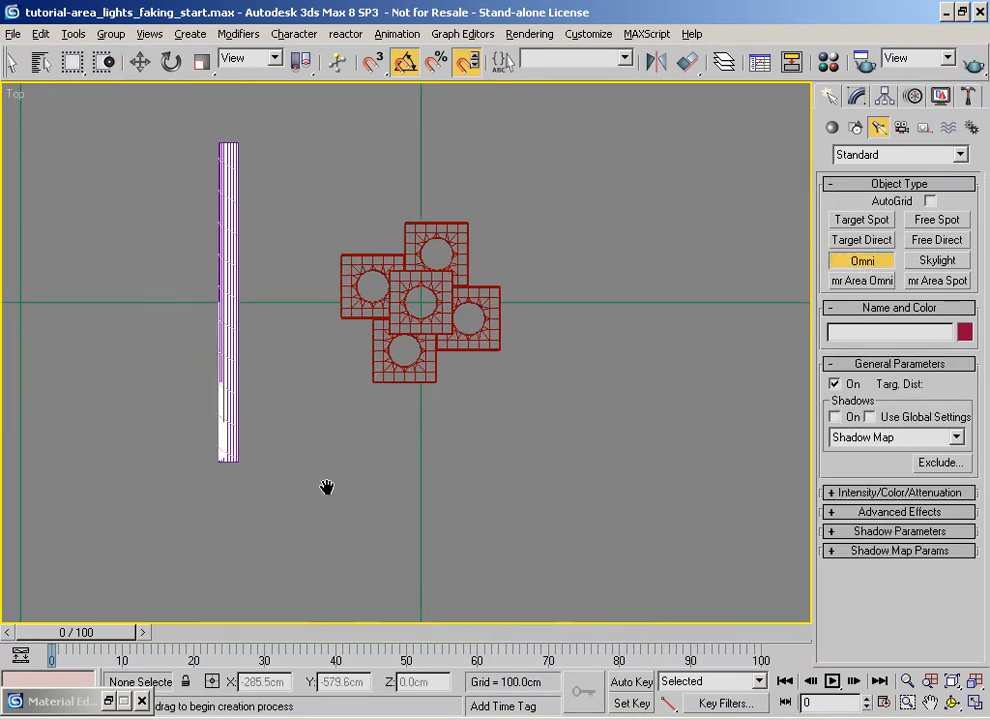
{"action": "left_click", "coordinate": [280, 520]}
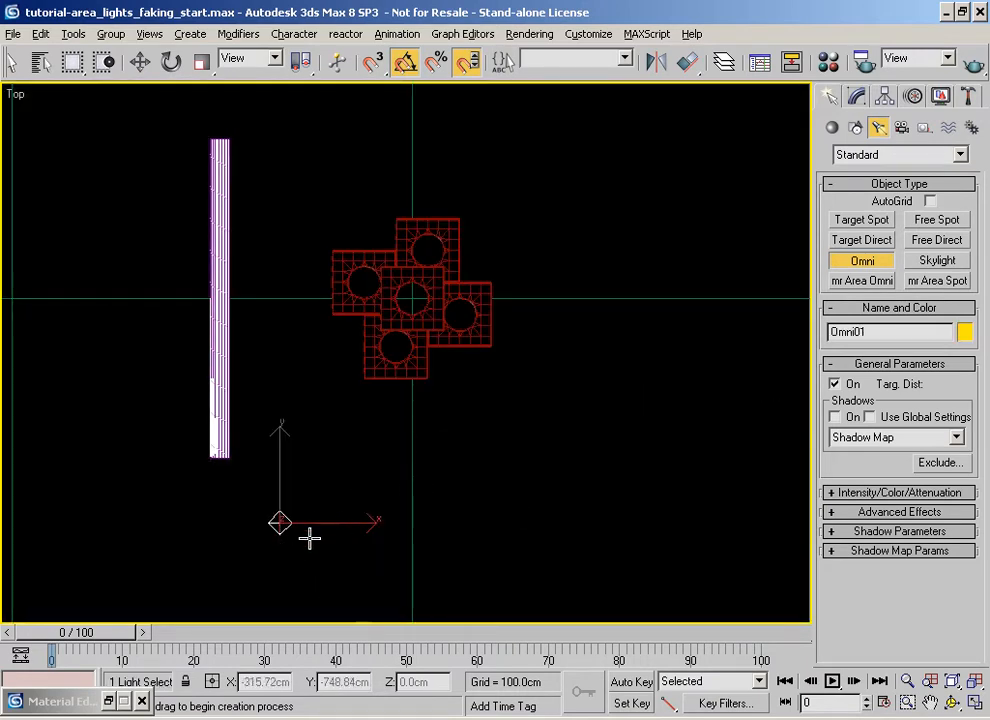
{"action": "mouse_move", "coordinate": [300, 500]}
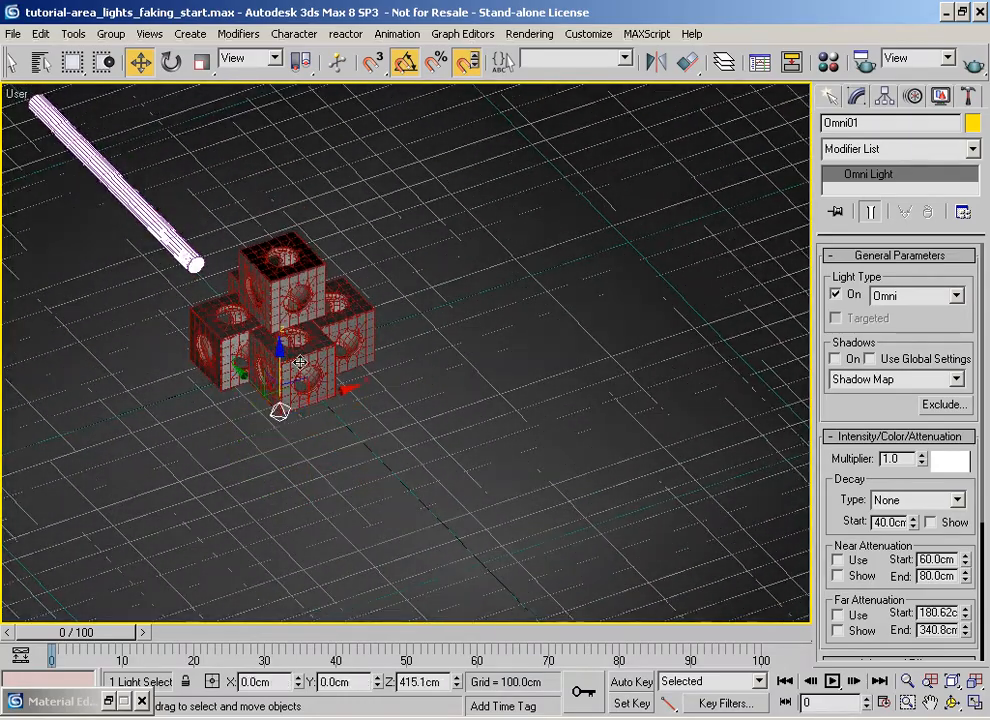
Move the omni light to the lower end of the light column.
{"action": "left_click_drag", "start_coordinate": [298, 360], "coordinate": [280, 470]}
{"action": "type", "text": " Strip light"}
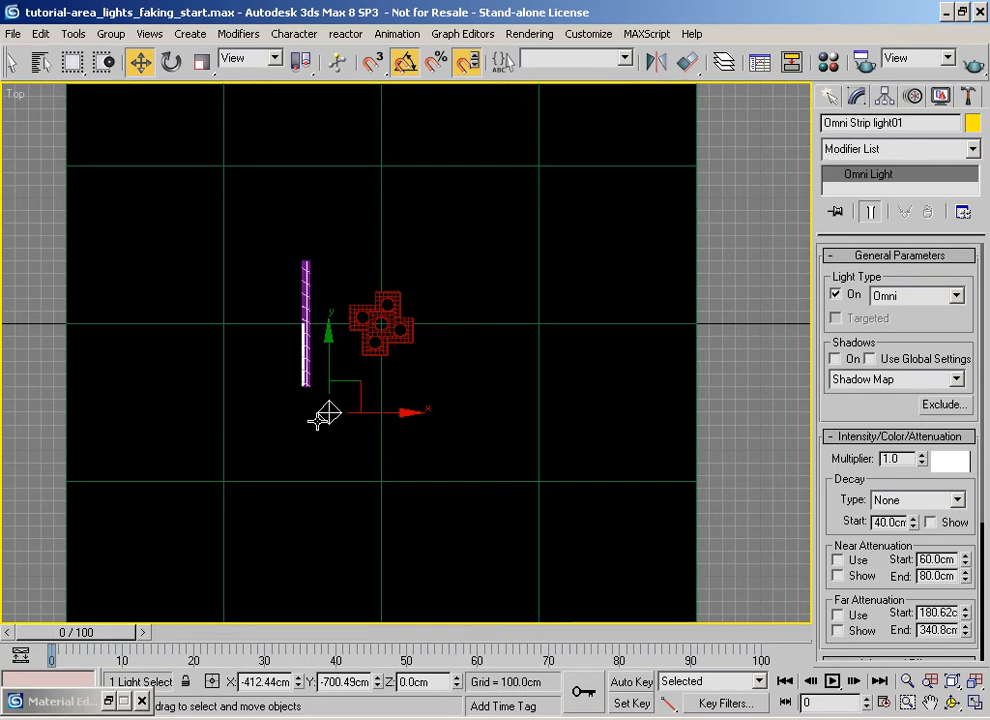
{"action": "mouse_move", "coordinate": [300, 244]}
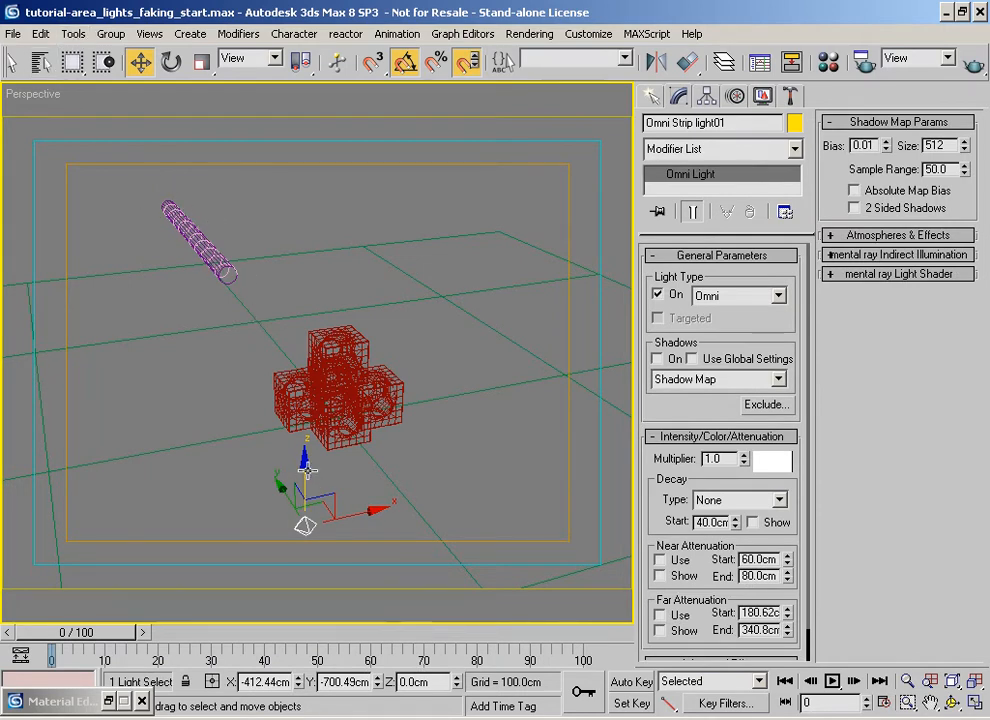
Bring up the Spacing Tool from the Tools menu for Omni Strip light01.
{"action": "left_click", "coordinate": [72, 32]}
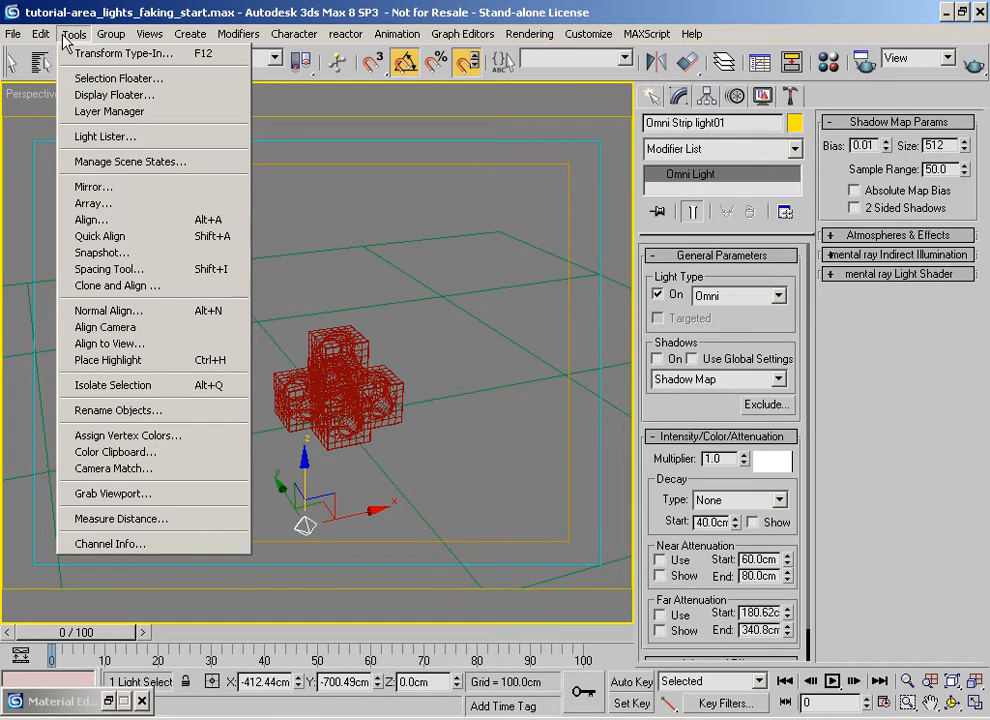
{"action": "mouse_move", "coordinate": [92, 188]}
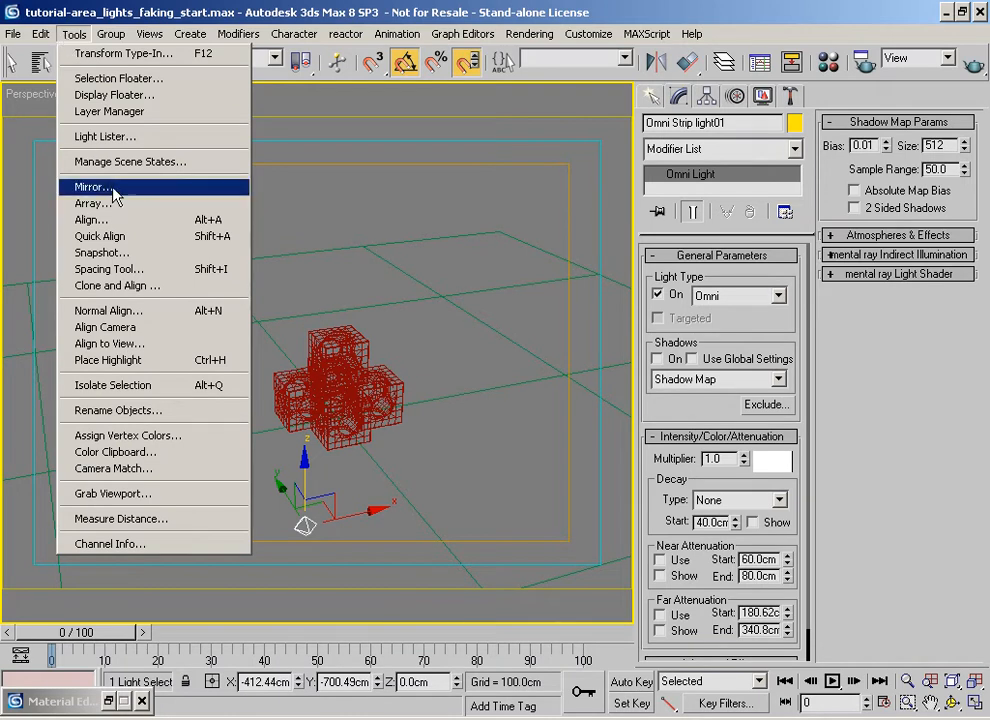
{"action": "mouse_move", "coordinate": [92, 204]}
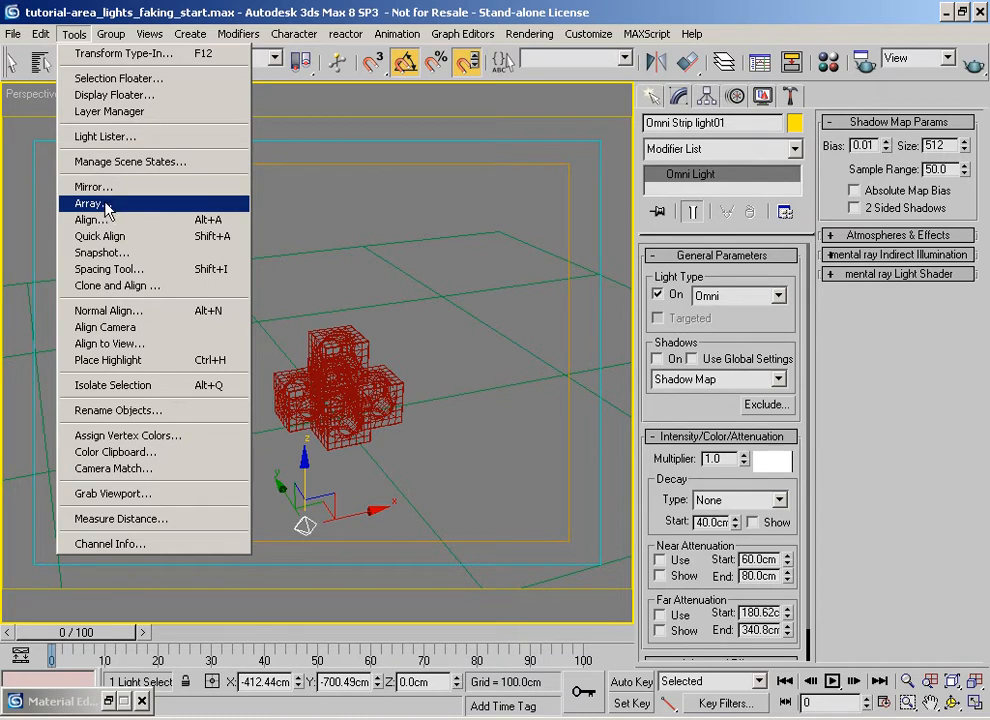
{"action": "left_click", "coordinate": [108, 268]}
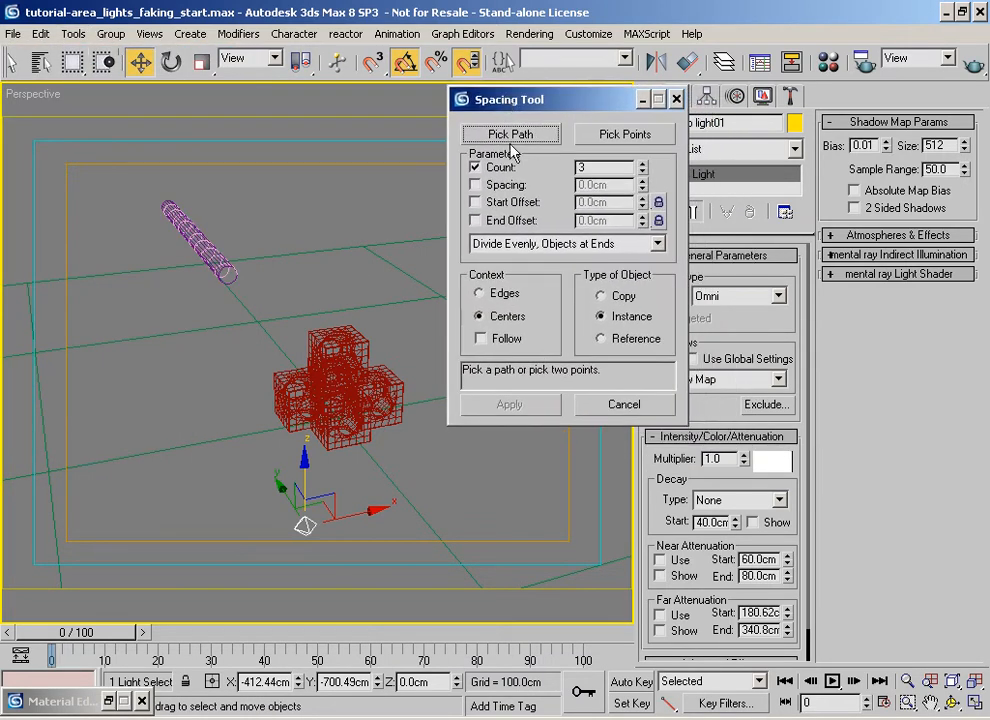
Set Helix01 as the Spacing Tool's distribution path, reopening the tool once.
{"action": "left_click", "coordinate": [510, 132]}
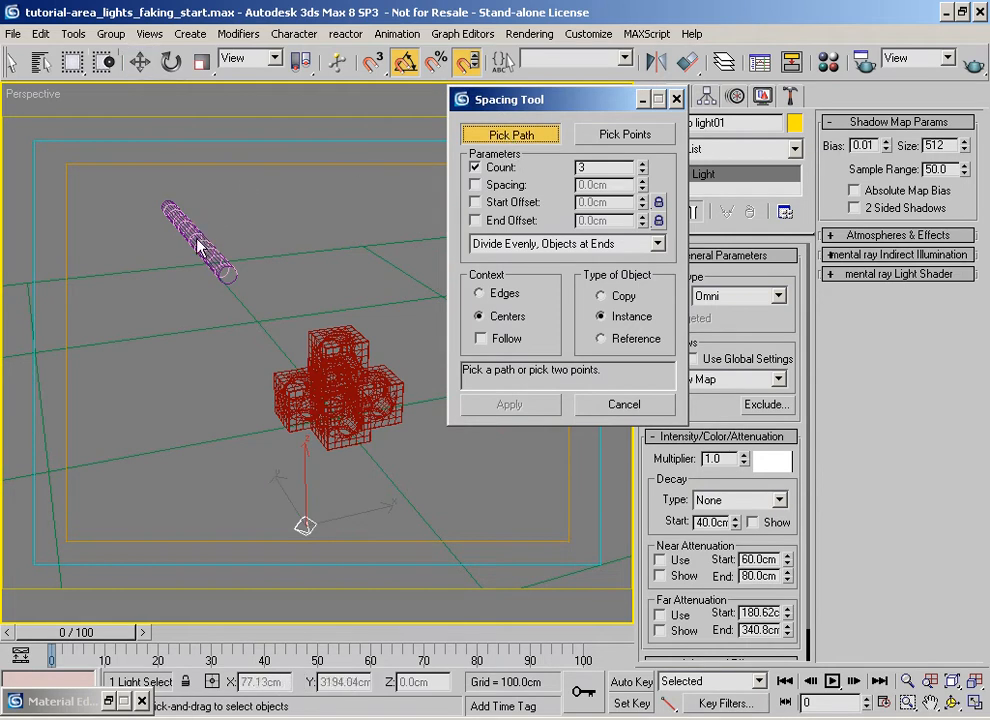
{"action": "left_click", "coordinate": [510, 134]}
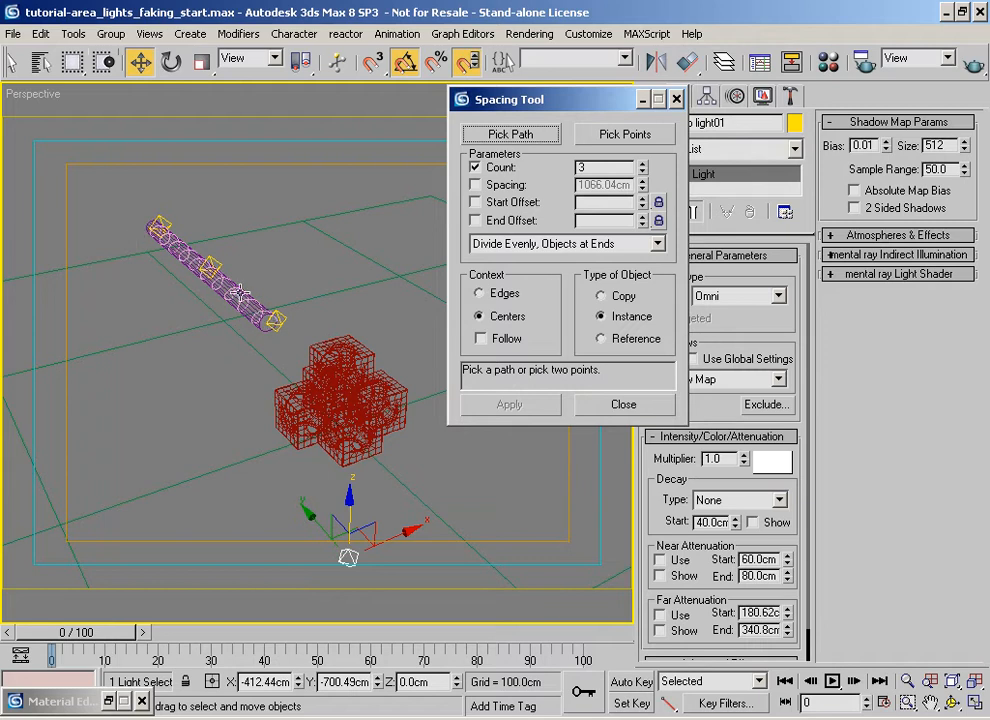
{"action": "left_click", "coordinate": [624, 404]}
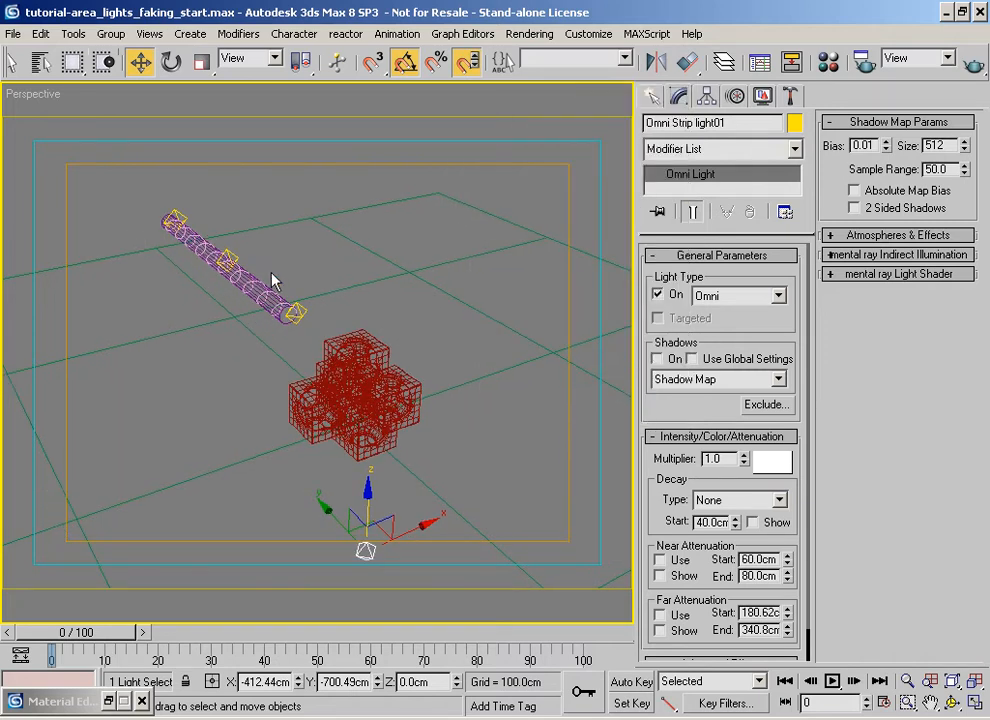
{"action": "left_click", "coordinate": [72, 32]}
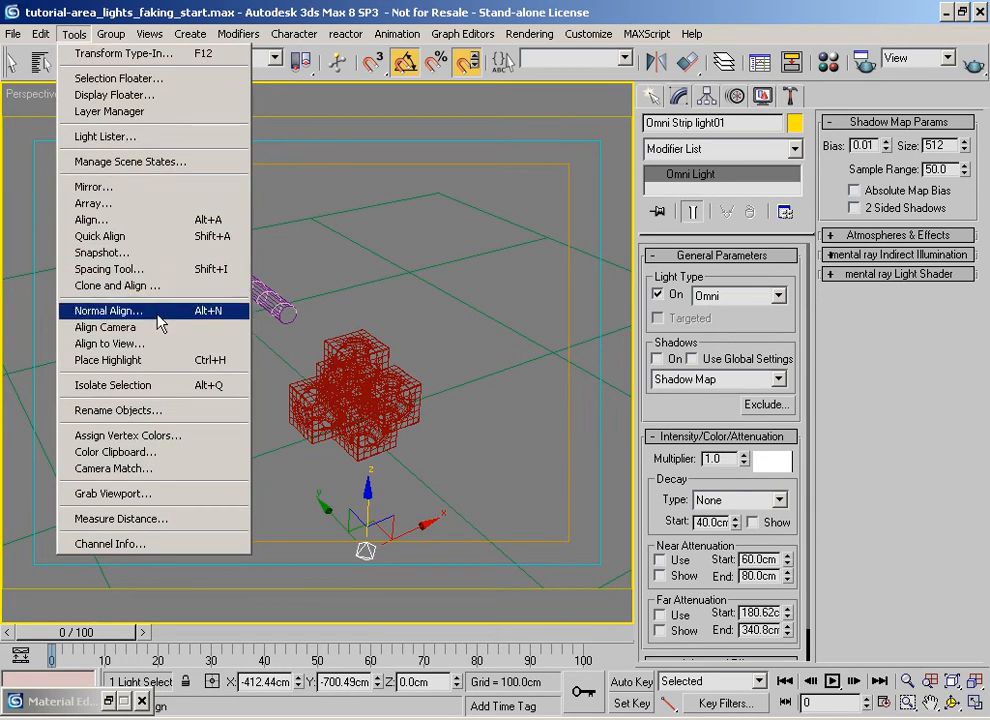
{"action": "left_click", "coordinate": [108, 268]}
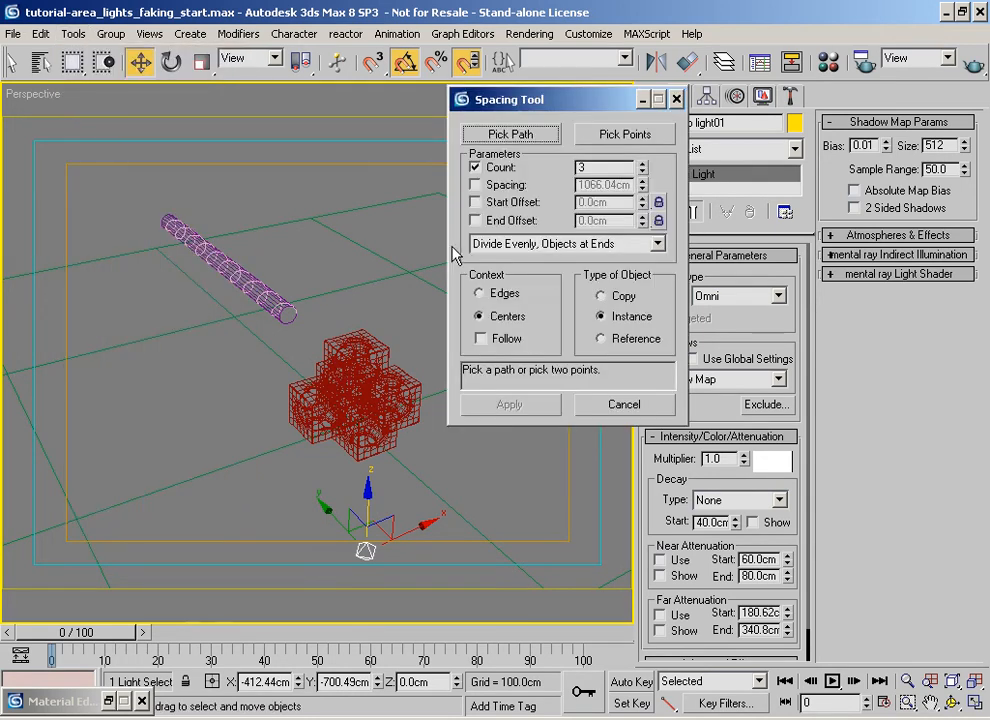
{"action": "left_click", "coordinate": [510, 132]}
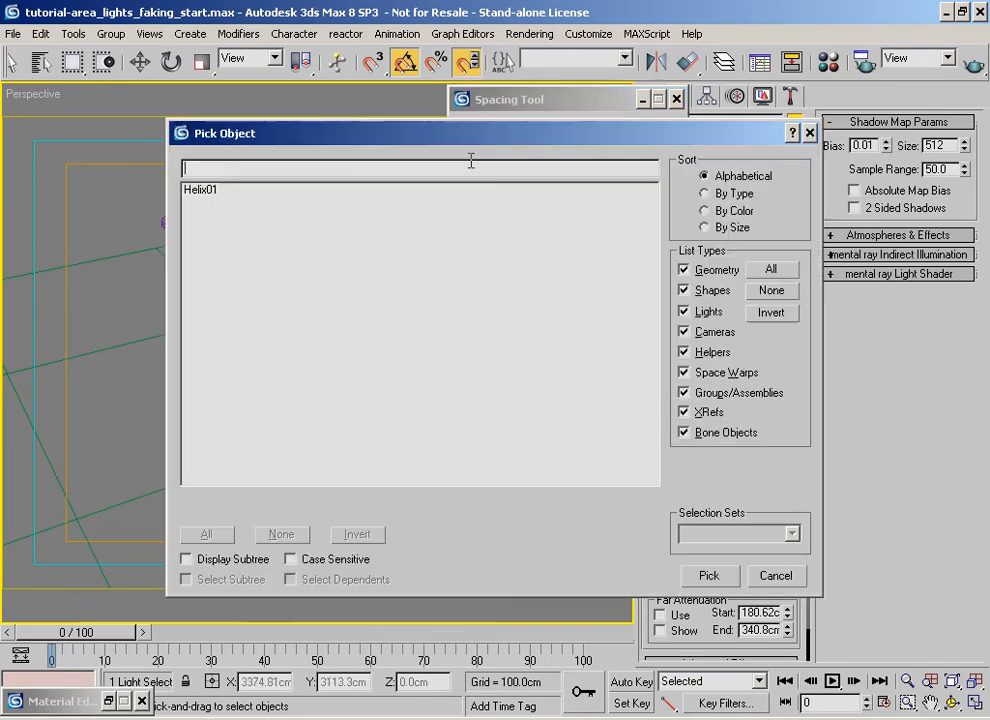
{"action": "left_click", "coordinate": [708, 576]}
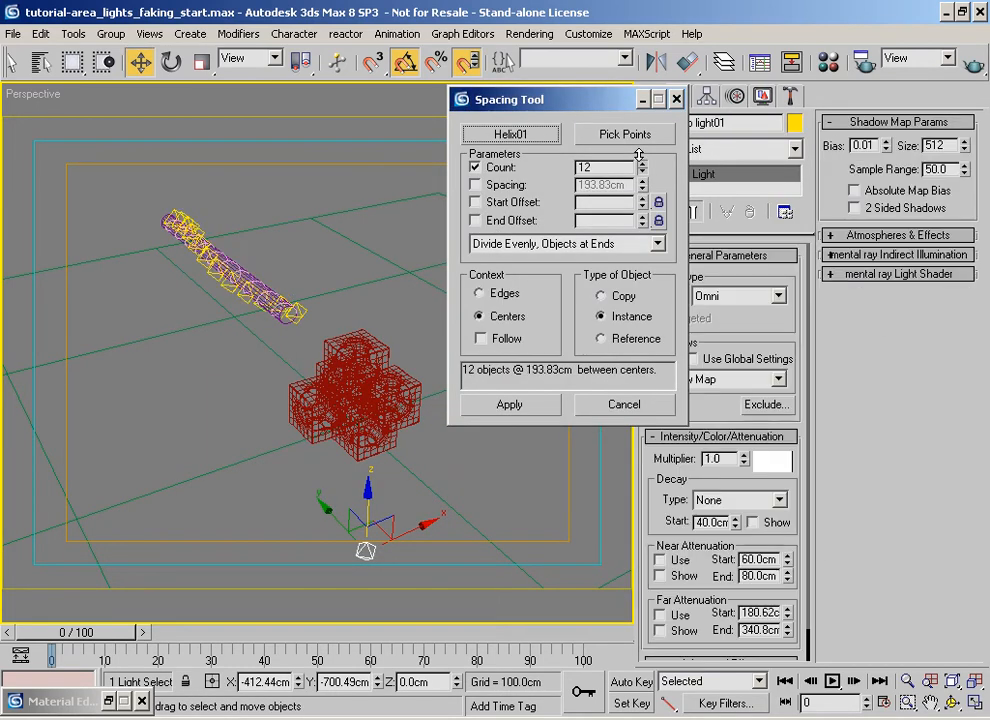
Set Count to 21, divided evenly with objects at the path ends.
{"action": "left_click", "coordinate": [640, 164]}
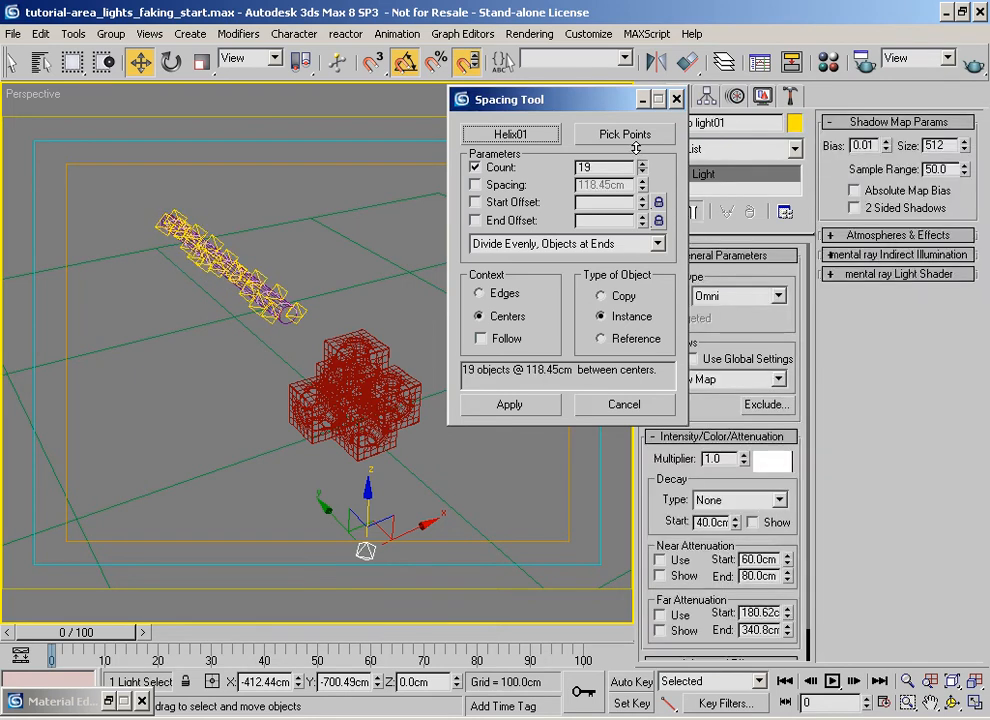
{"action": "left_click", "coordinate": [644, 164]}
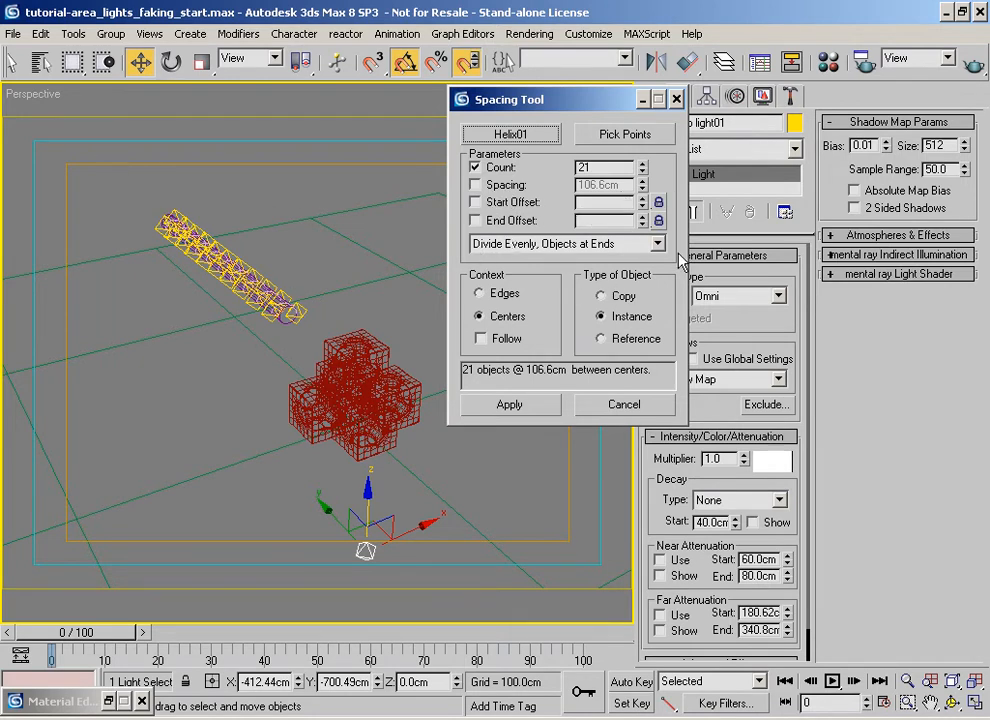
{"action": "left_click", "coordinate": [656, 244]}
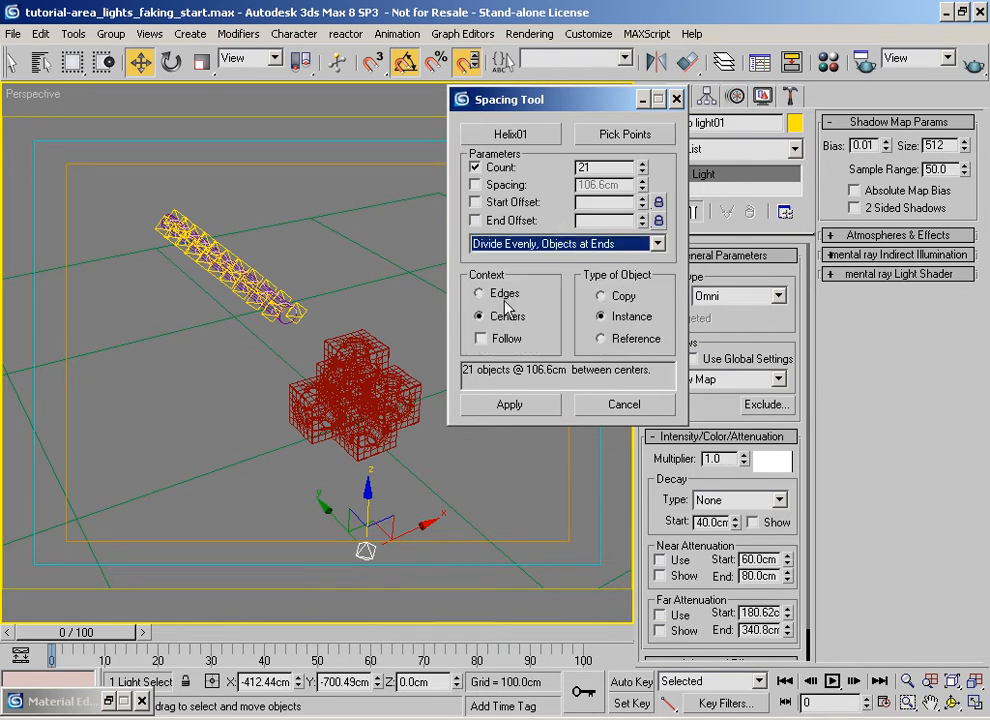
{"action": "mouse_move", "coordinate": [632, 290]}
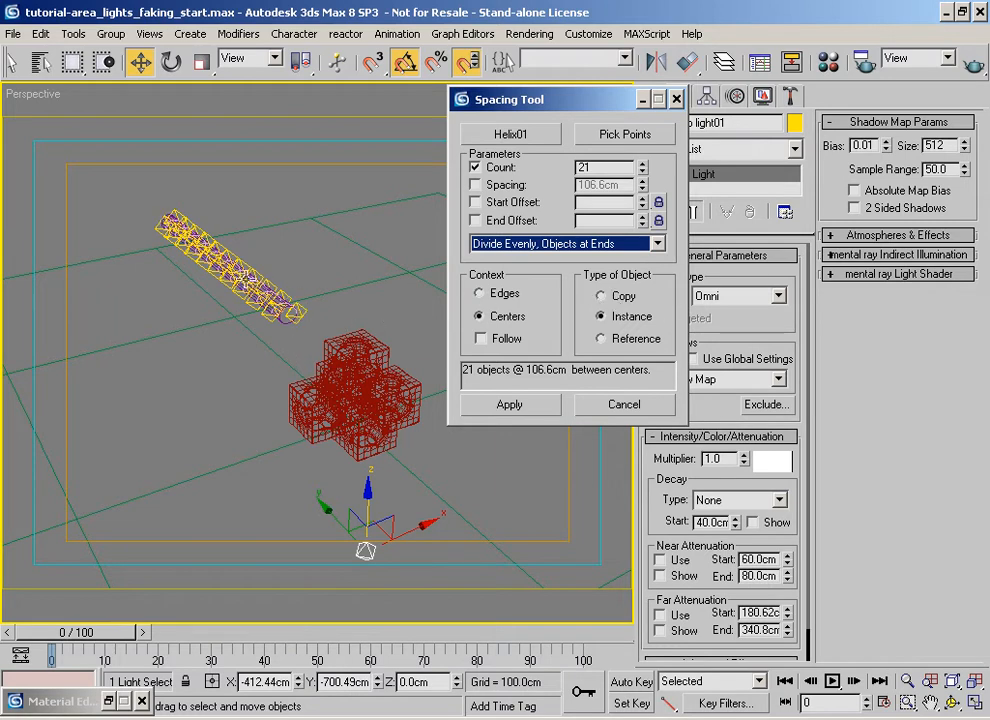
{"action": "mouse_move", "coordinate": [568, 340]}
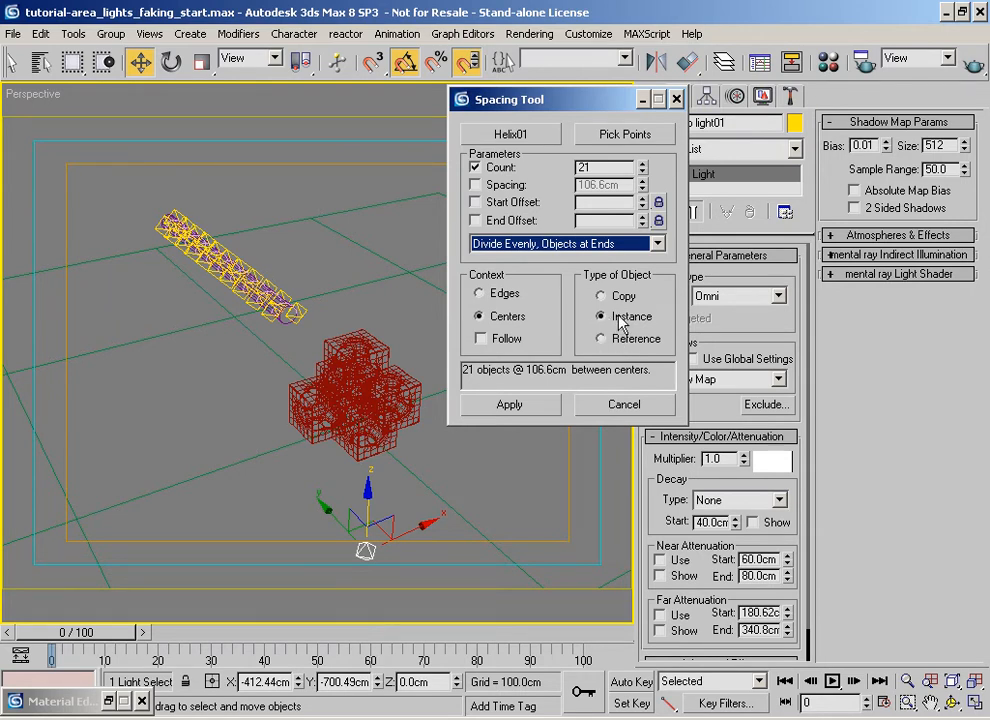
{"action": "mouse_move", "coordinate": [628, 340]}
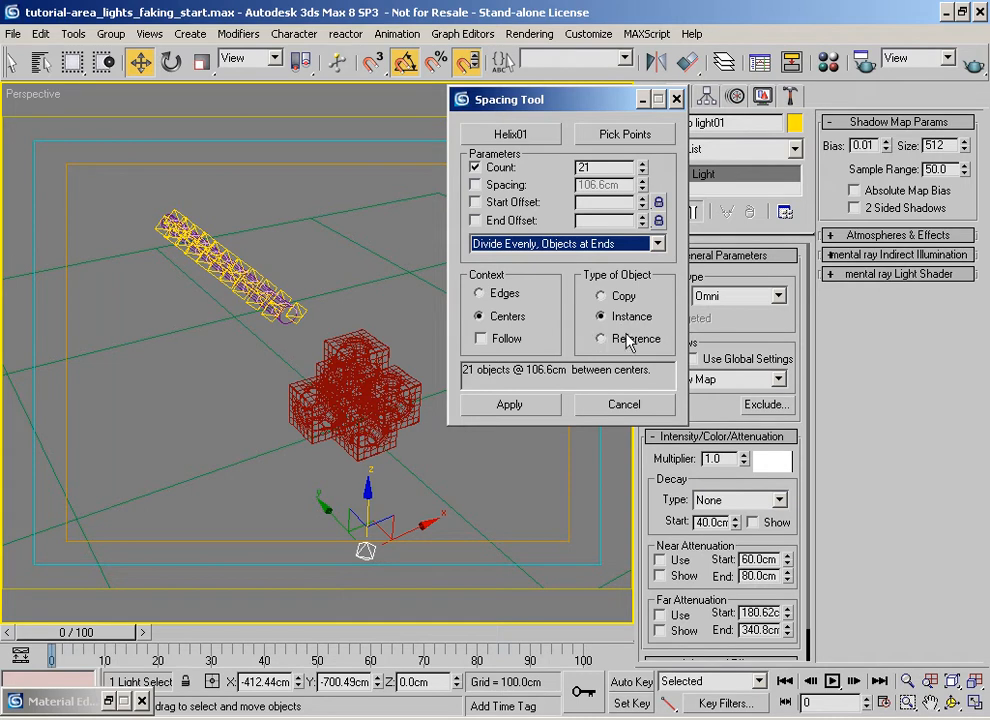
{"action": "mouse_move", "coordinate": [372, 512]}
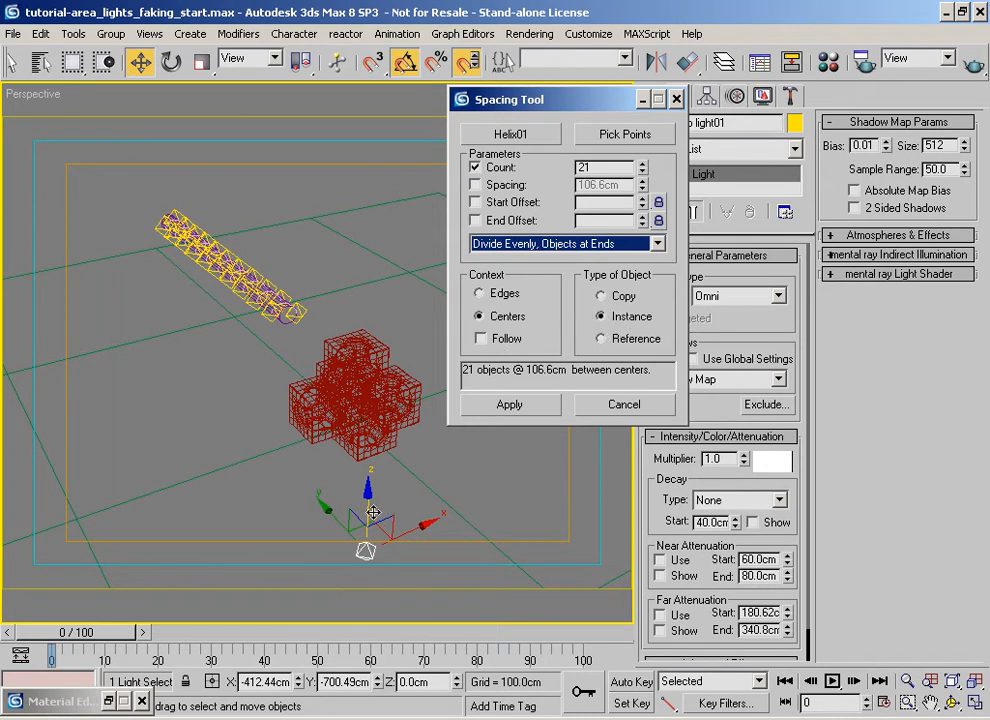
{"action": "mouse_move", "coordinate": [536, 92]}
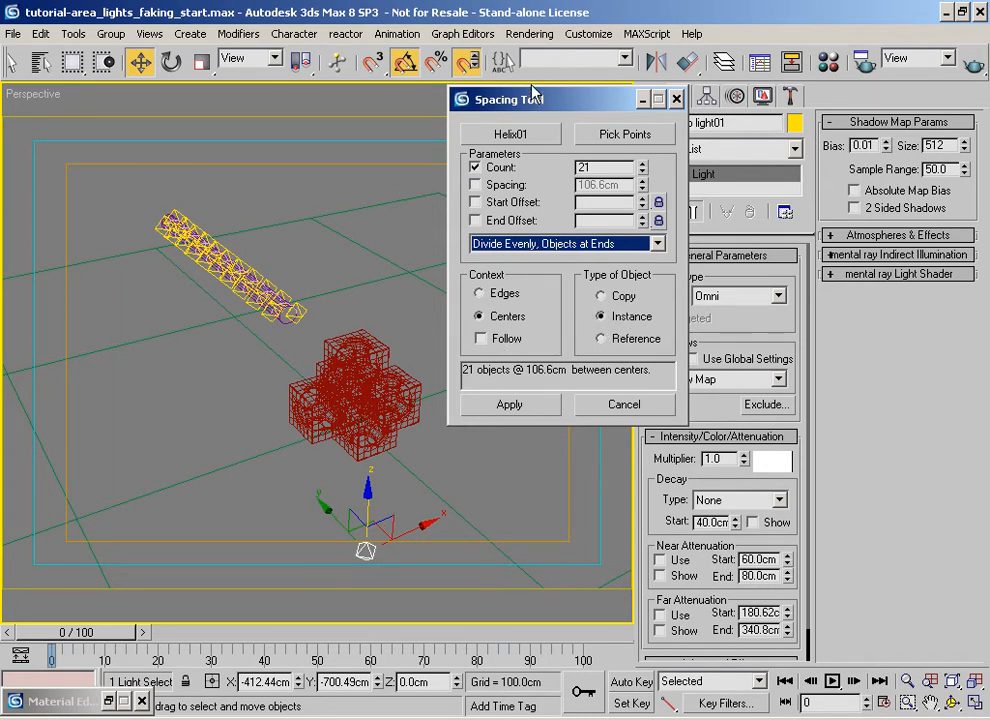
Apply the spacing and select Omni Strip light22 in the viewport.
{"action": "left_click_drag", "start_coordinate": [536, 98], "coordinate": [480, 96]}
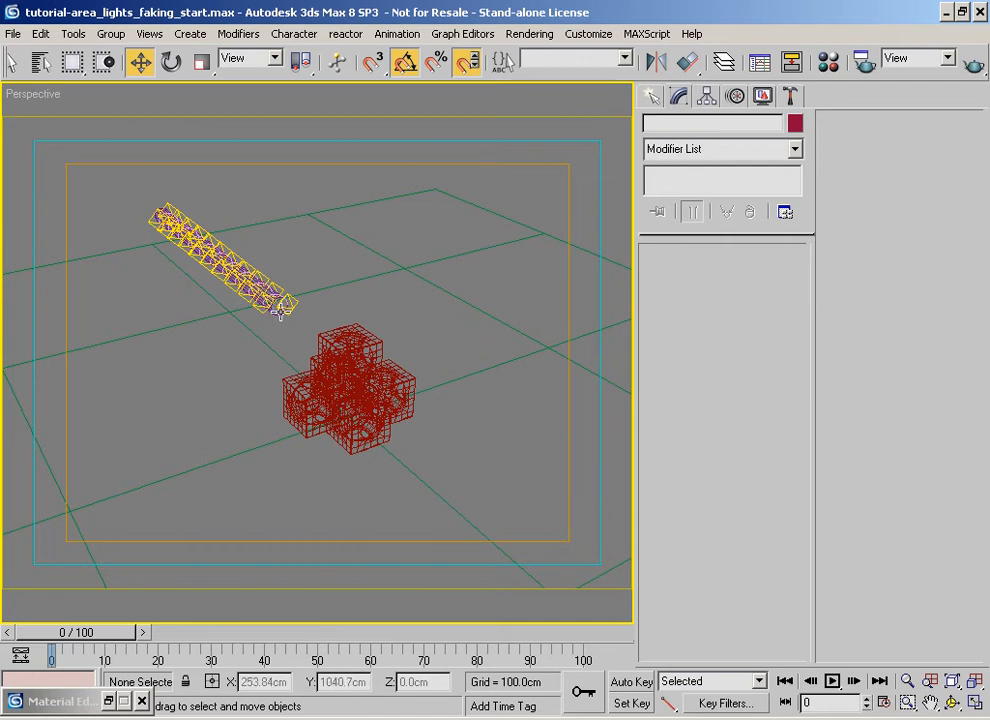
{"action": "left_click", "coordinate": [284, 300]}
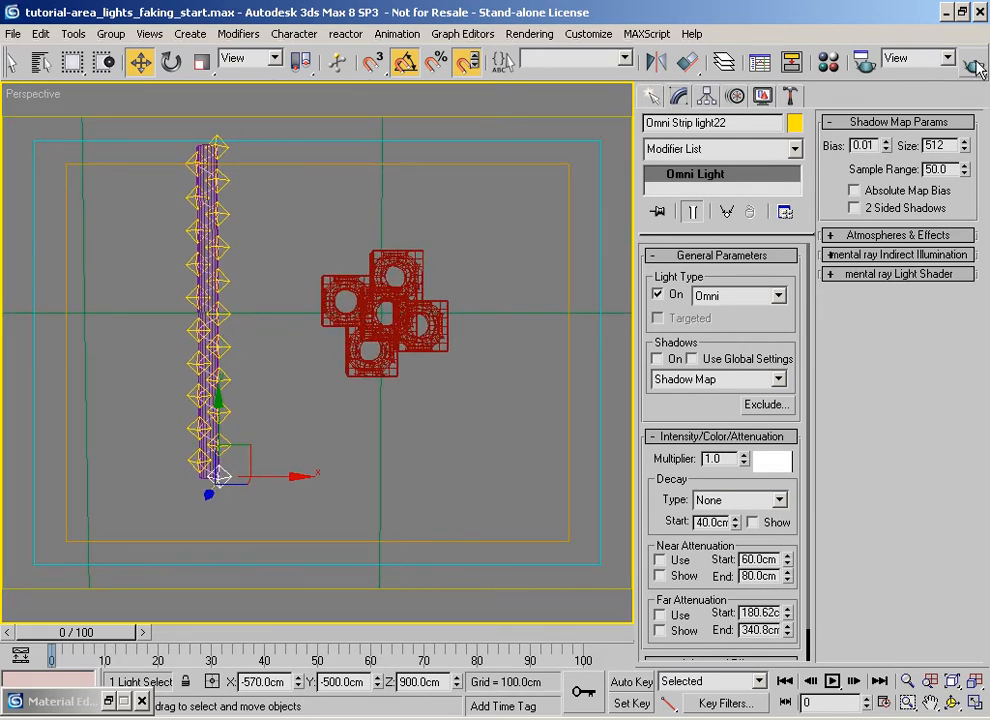
Render a test, enable shadows and set Shadow Map Sample Range to 4.0.
{"action": "left_click", "coordinate": [968, 62]}
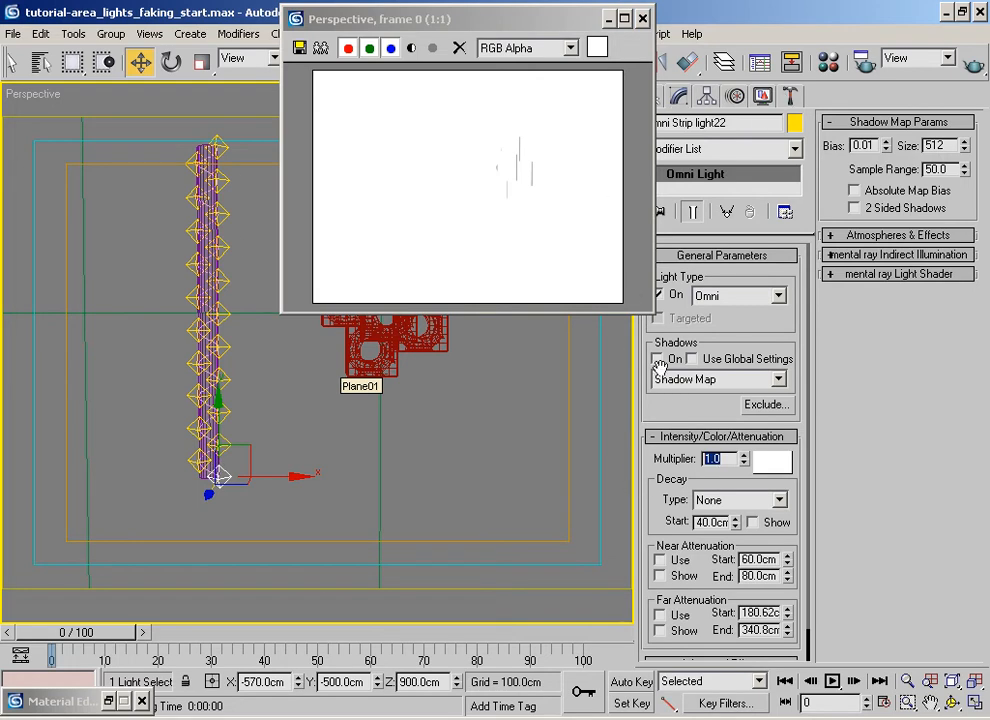
{"action": "left_click", "coordinate": [660, 358]}
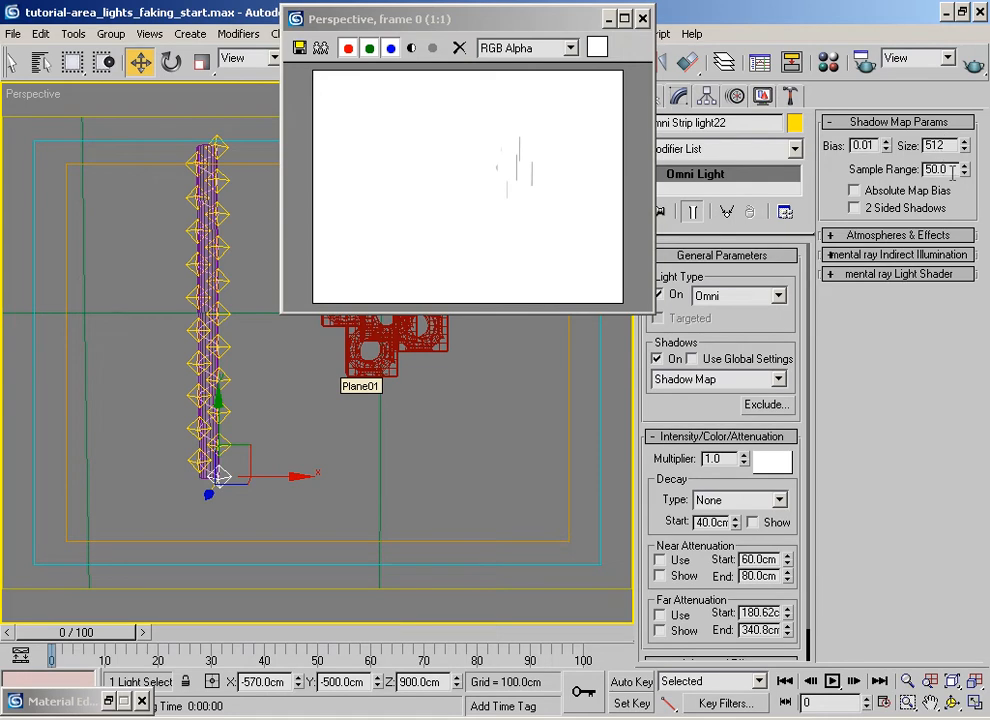
{"action": "triple_click", "coordinate": [936, 168]}
{"action": "type", "text": "4"}
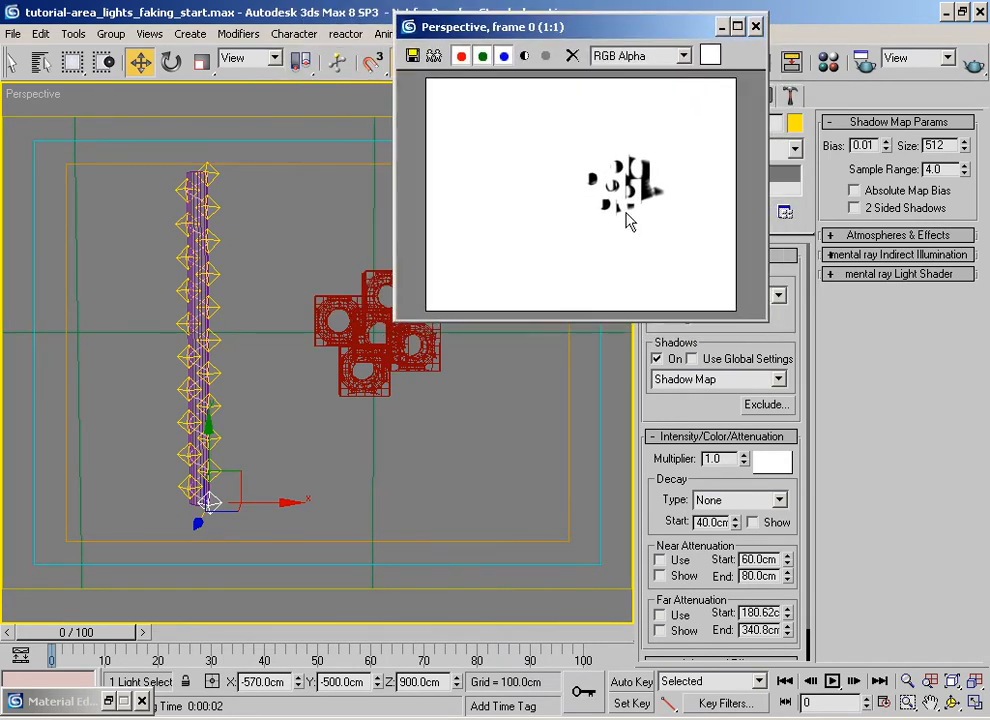
{"action": "mouse_move", "coordinate": [284, 276]}
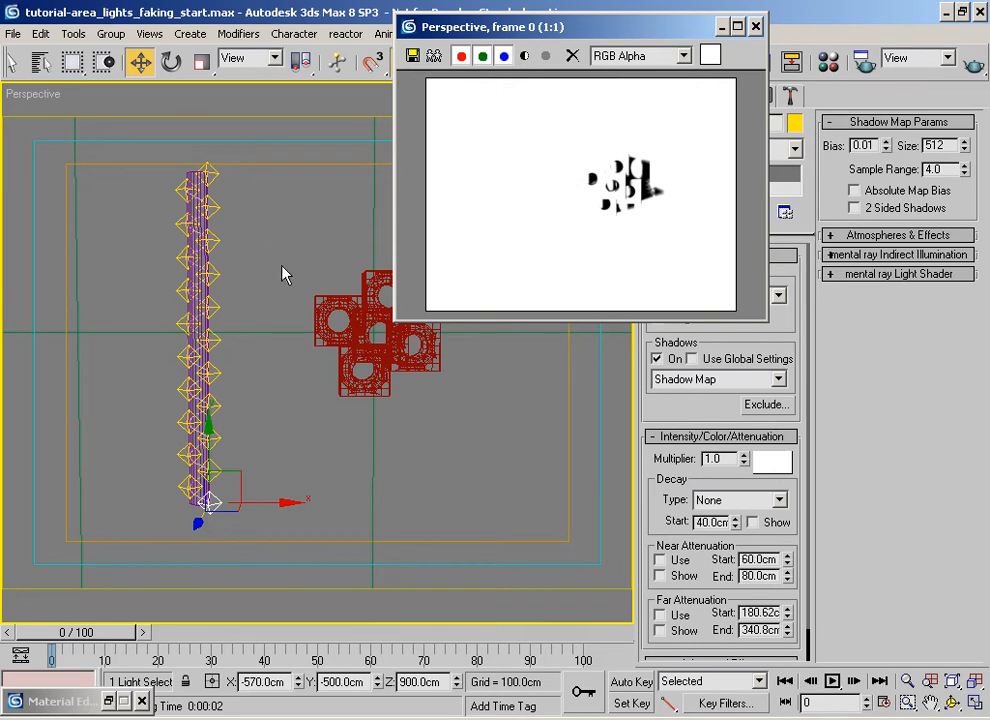
{"action": "mouse_move", "coordinate": [664, 204]}
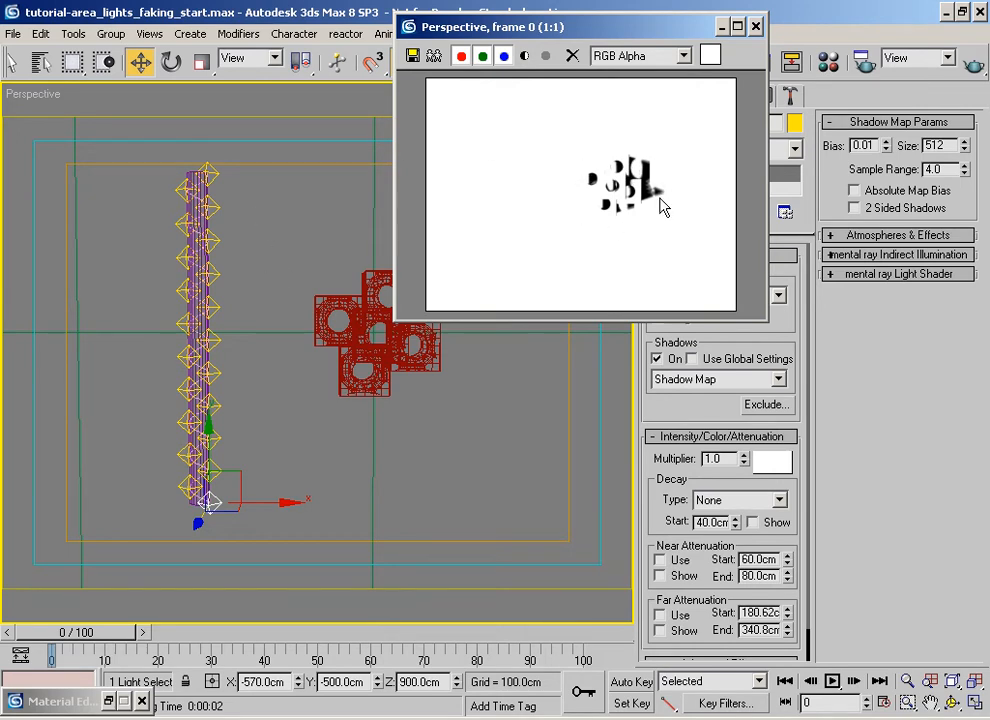
{"action": "mouse_move", "coordinate": [720, 384]}
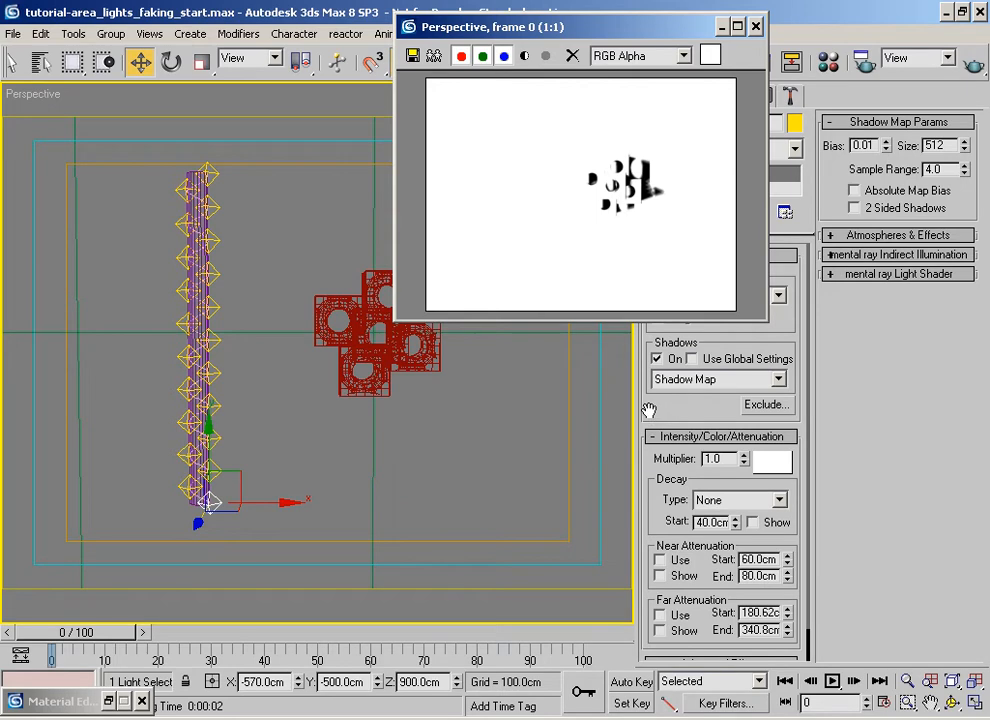
{"action": "mouse_move", "coordinate": [240, 188]}
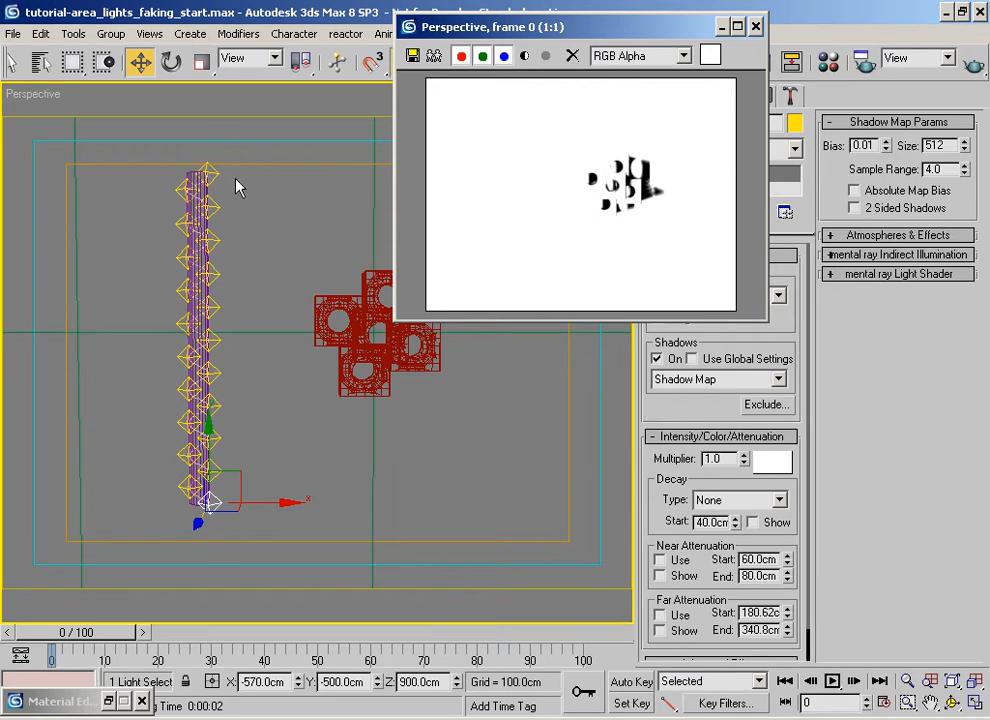
{"action": "mouse_move", "coordinate": [218, 468]}
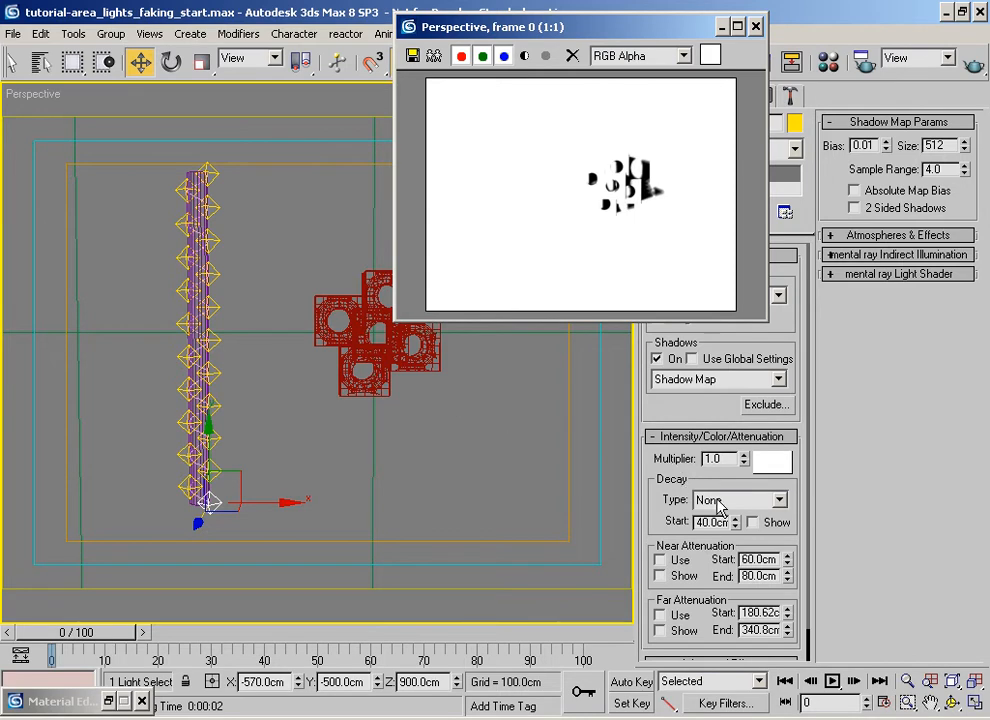
Set Decay Type to Inverse Square and show the decay range in the viewport.
{"action": "left_click", "coordinate": [770, 500]}
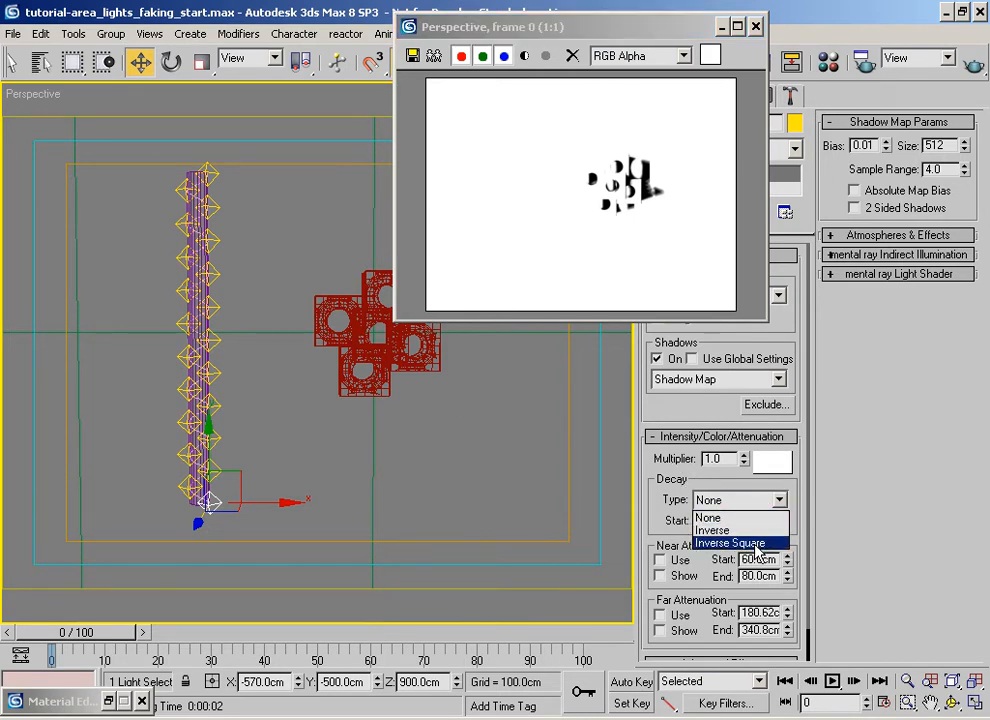
{"action": "left_click", "coordinate": [728, 544]}
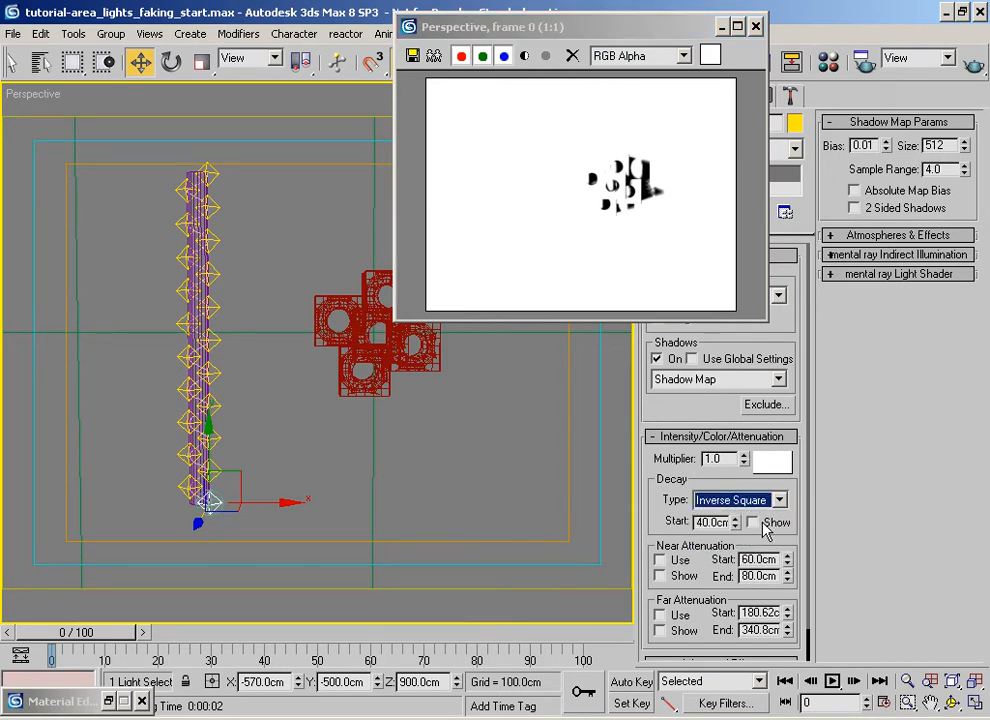
{"action": "left_click", "coordinate": [752, 520]}
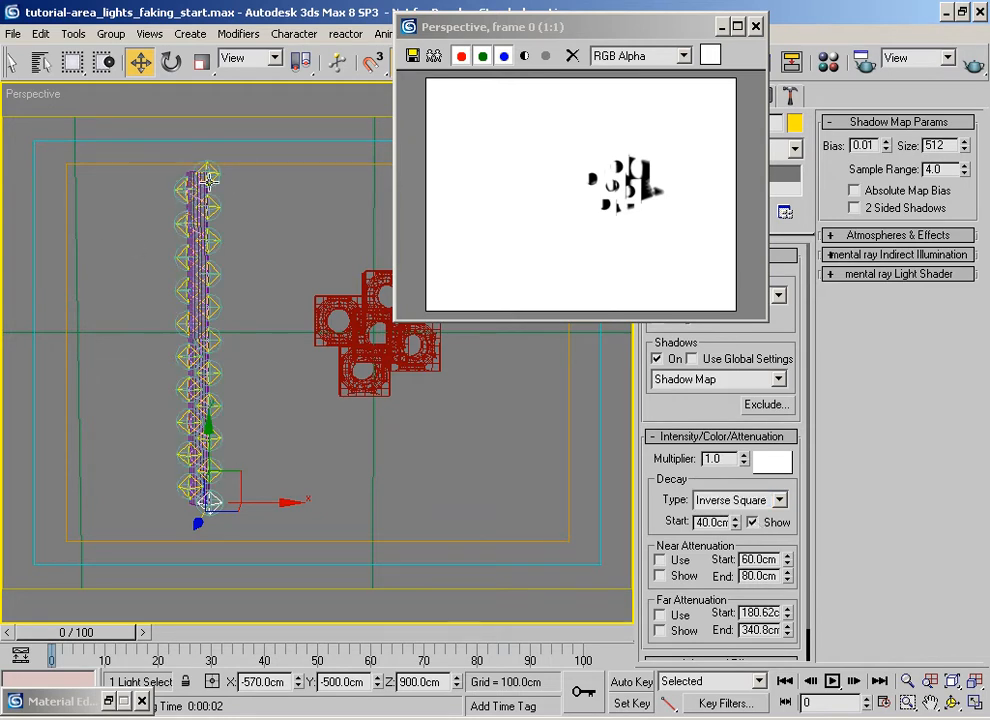
{"action": "mouse_move", "coordinate": [218, 196]}
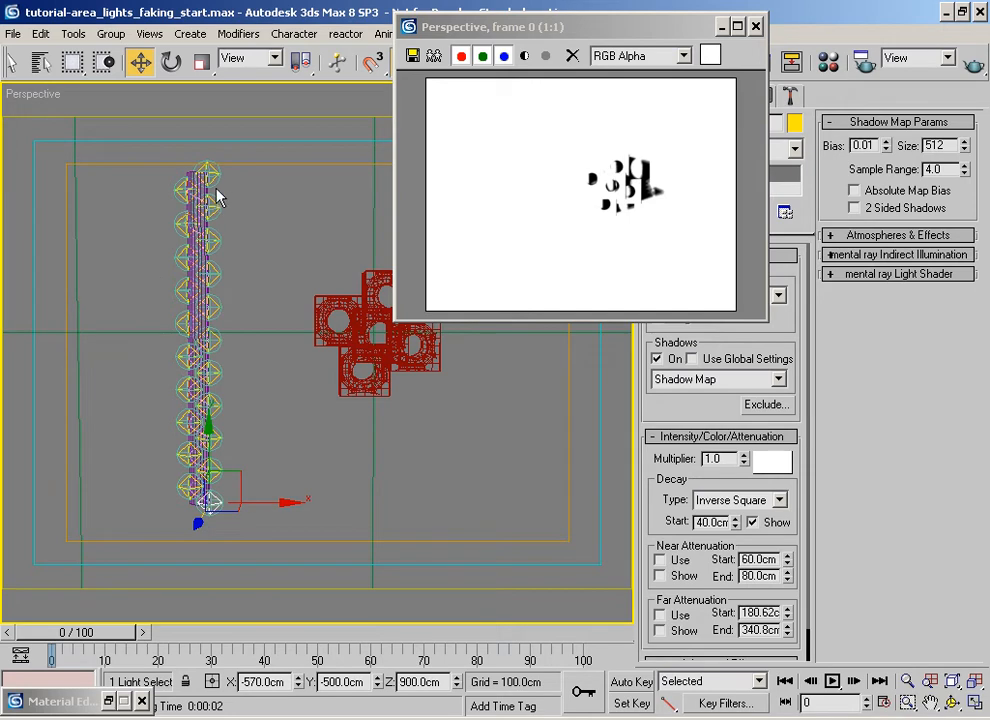
{"action": "mouse_move", "coordinate": [280, 280]}
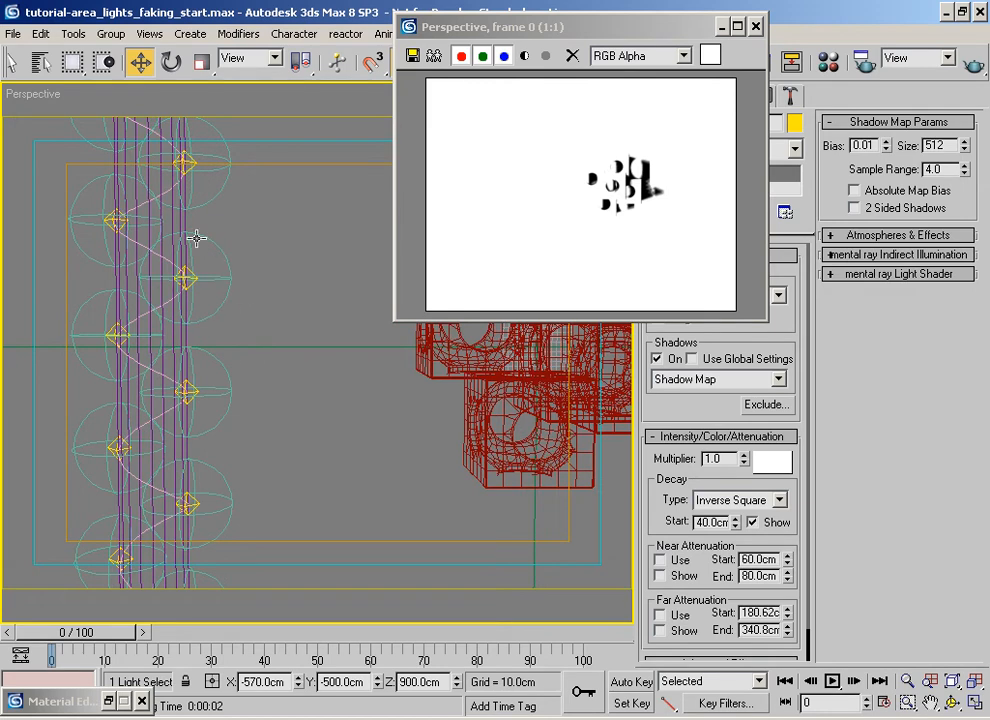
{"action": "mouse_move", "coordinate": [112, 284]}
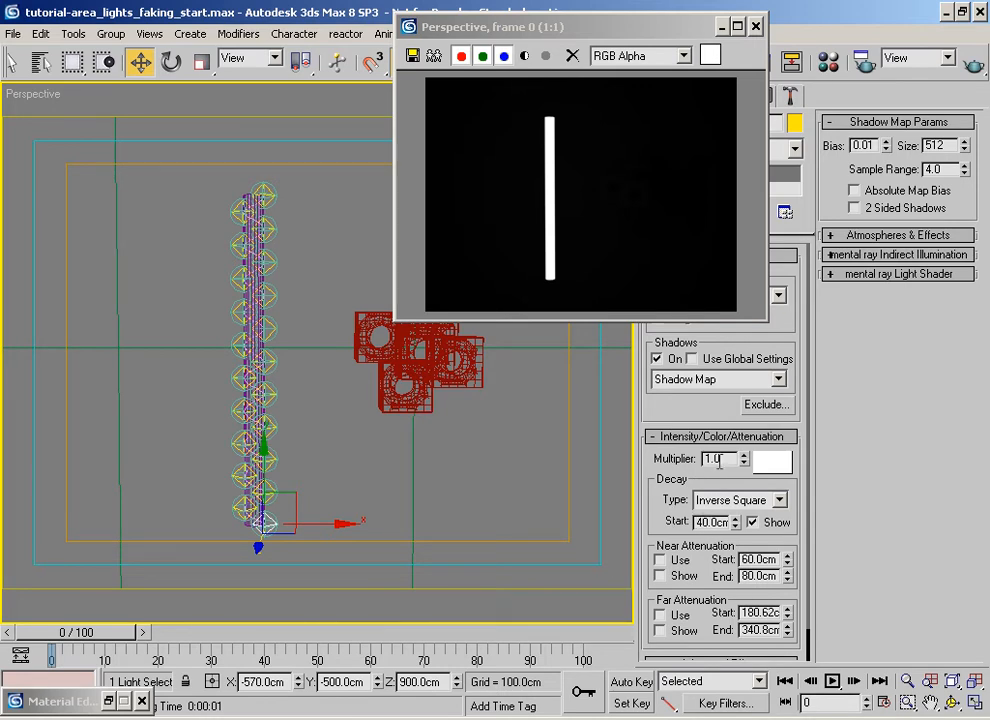
Raise the Multiplier stepwise to 20, 35 and 50, rendering between changes.
{"action": "triple_click", "coordinate": [718, 458]}
{"action": "type", "text": "20"}
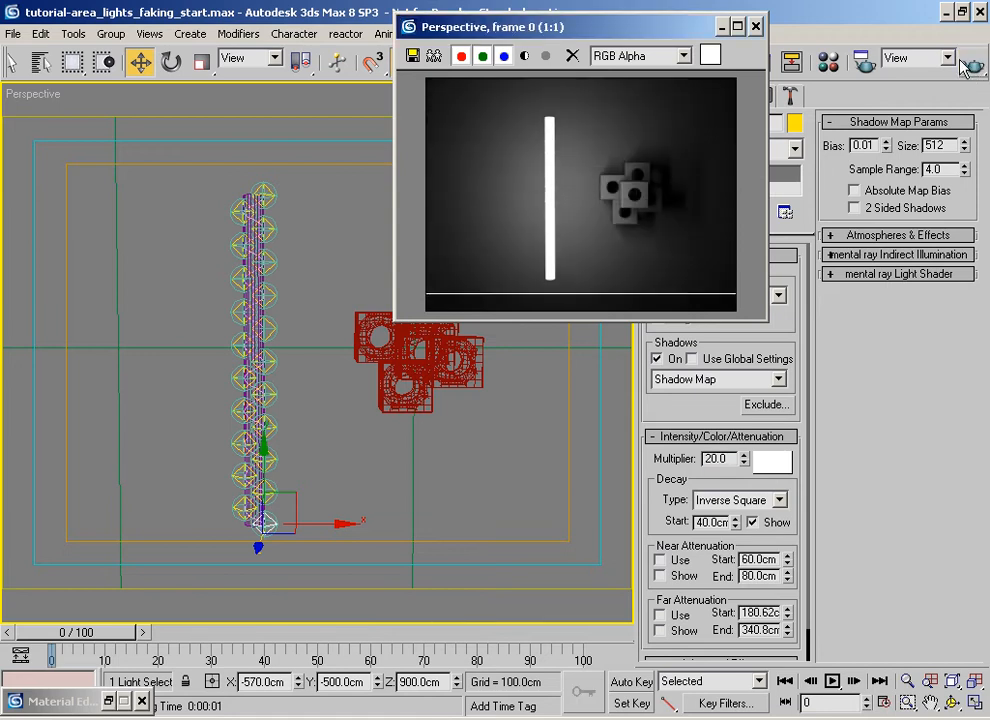
{"action": "mouse_move", "coordinate": [610, 184]}
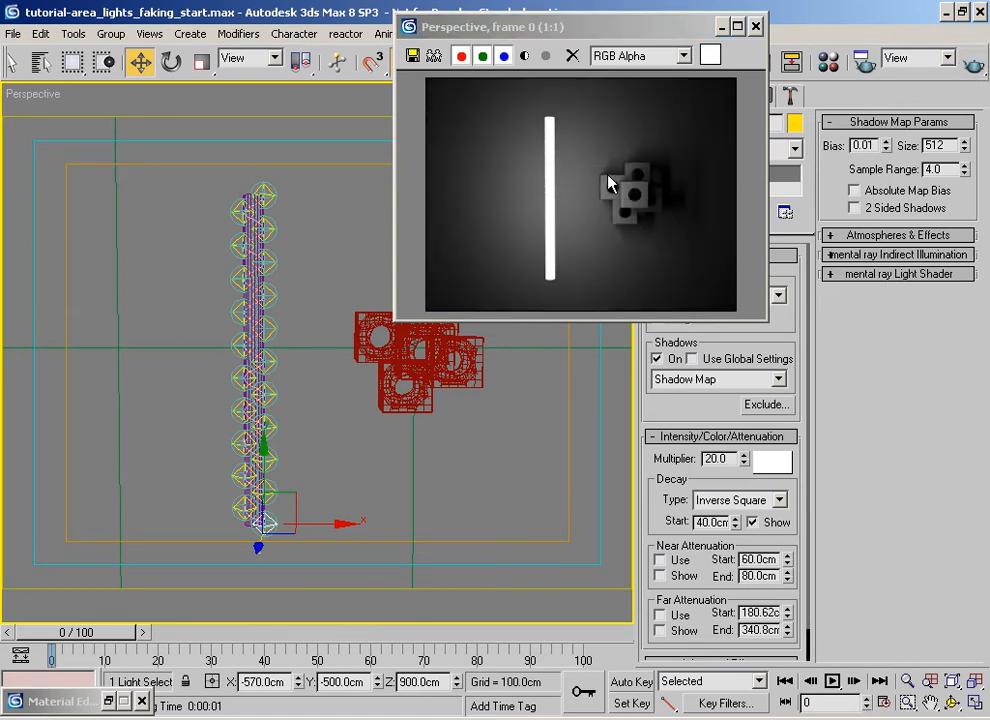
{"action": "mouse_move", "coordinate": [676, 262]}
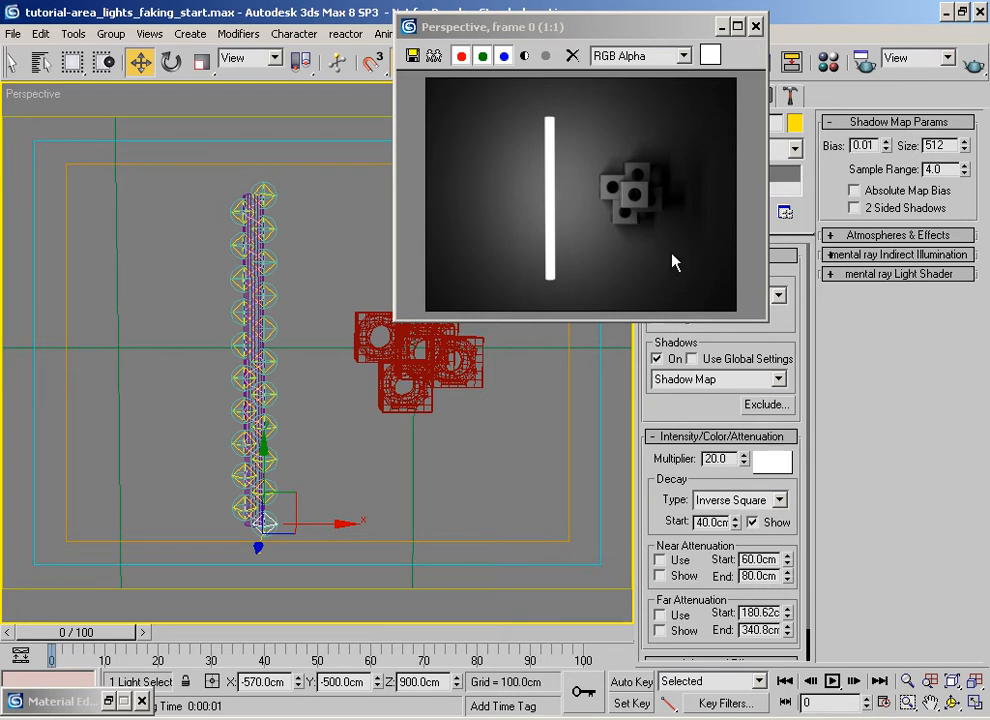
{"action": "mouse_move", "coordinate": [676, 460]}
{"action": "type", "text": "35"}
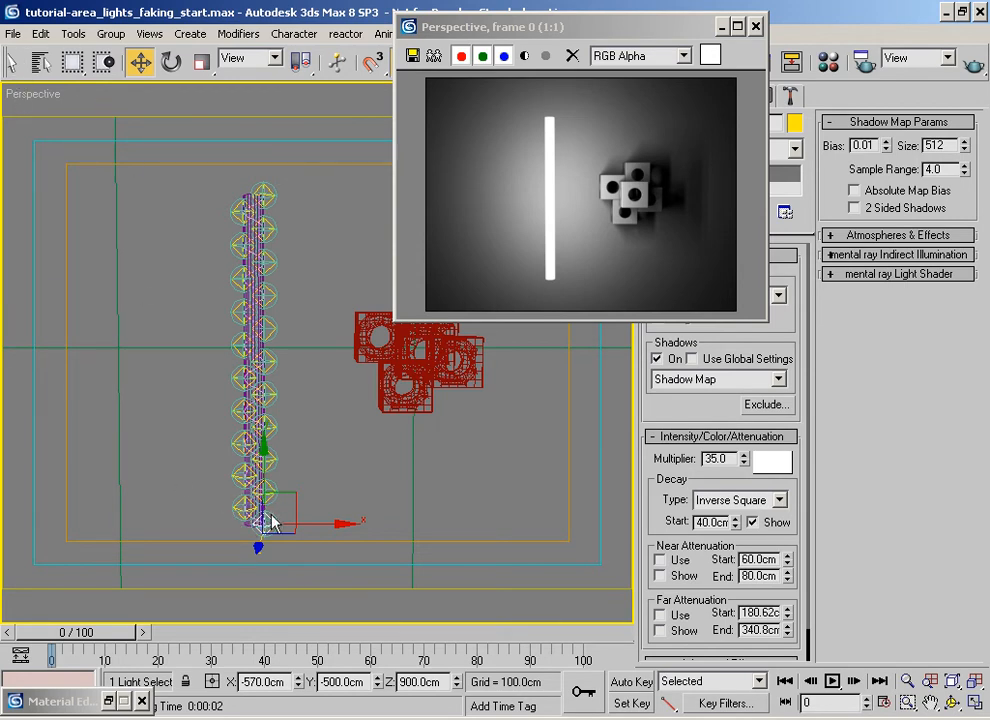
{"action": "mouse_move", "coordinate": [538, 312]}
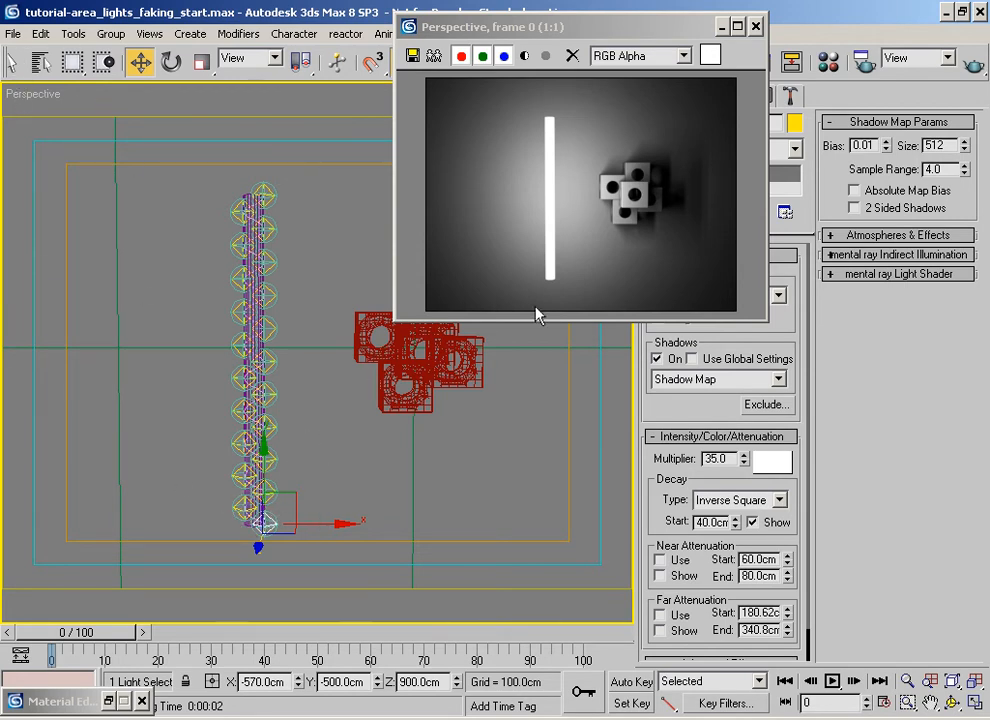
{"action": "mouse_move", "coordinate": [568, 278]}
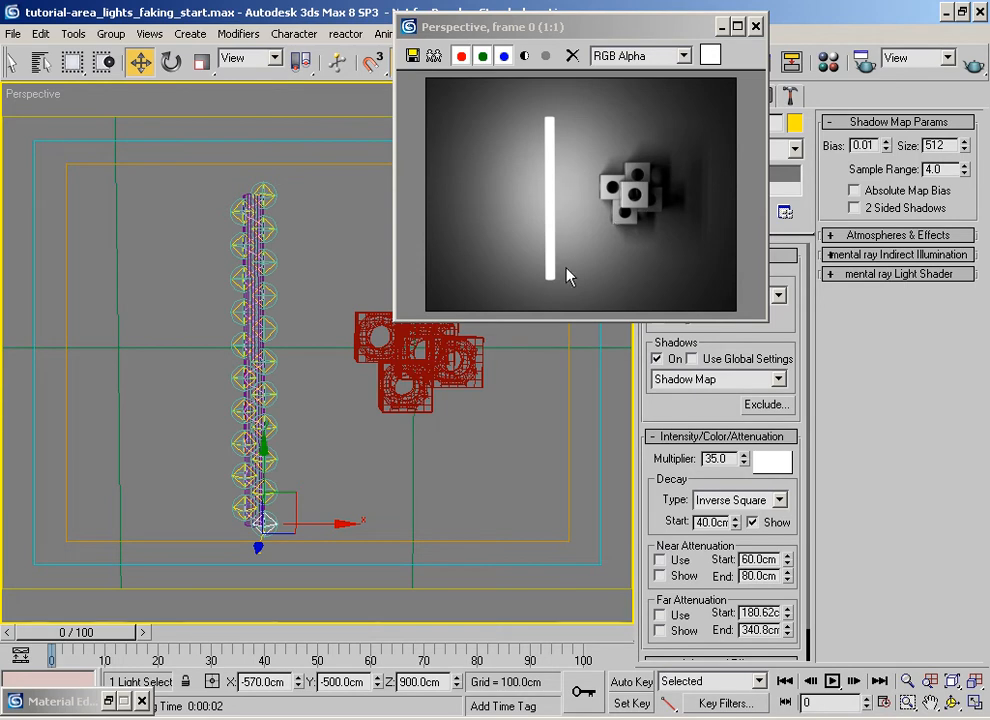
{"action": "mouse_move", "coordinate": [562, 250]}
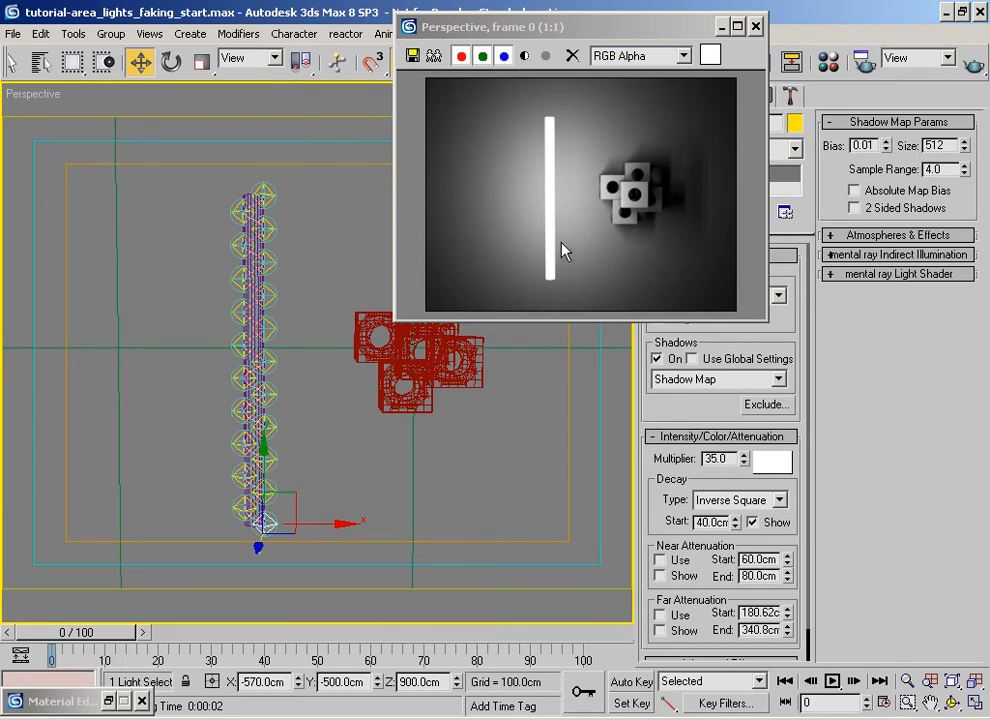
{"action": "mouse_move", "coordinate": [338, 486]}
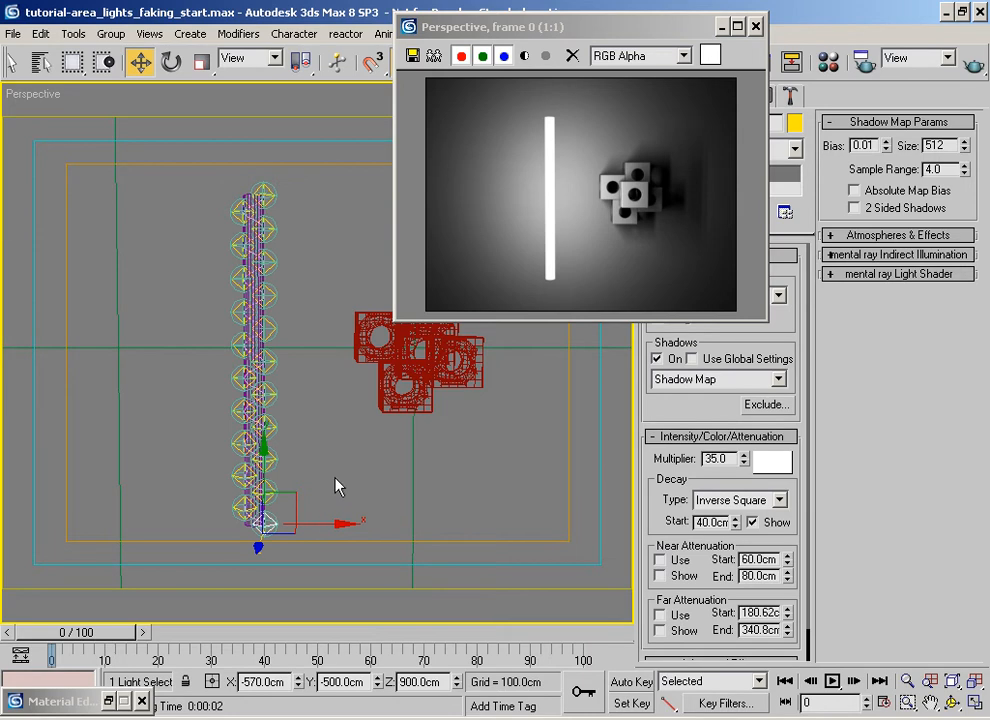
{"action": "triple_click", "coordinate": [718, 458]}
{"action": "type", "text": "50"}
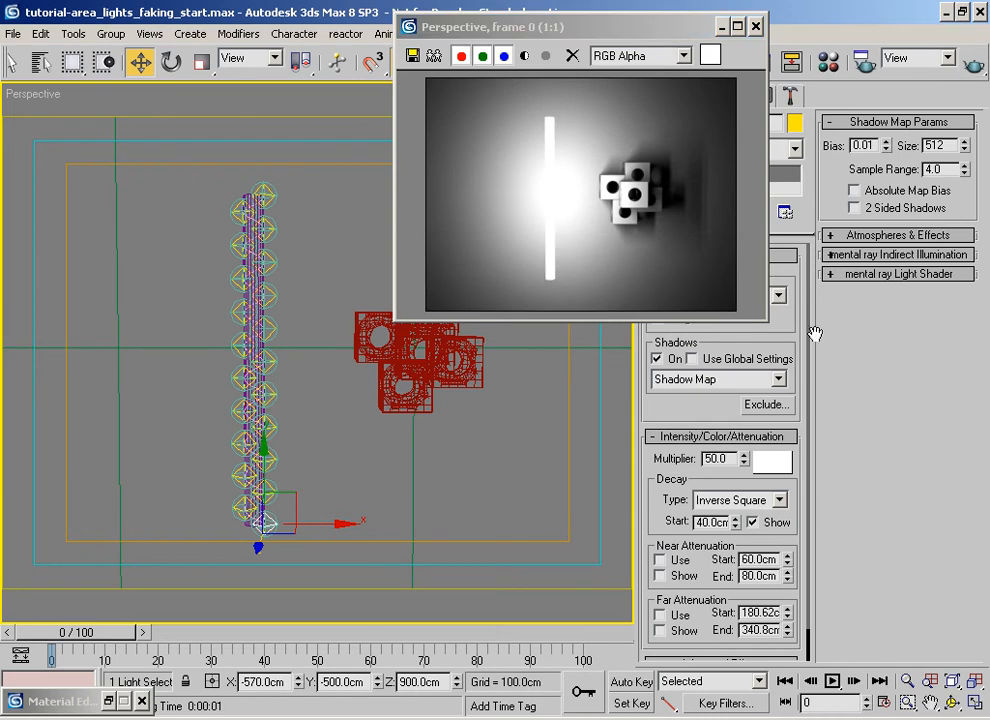
{"action": "triple_click", "coordinate": [716, 458]}
{"action": "type", "text": "45"}
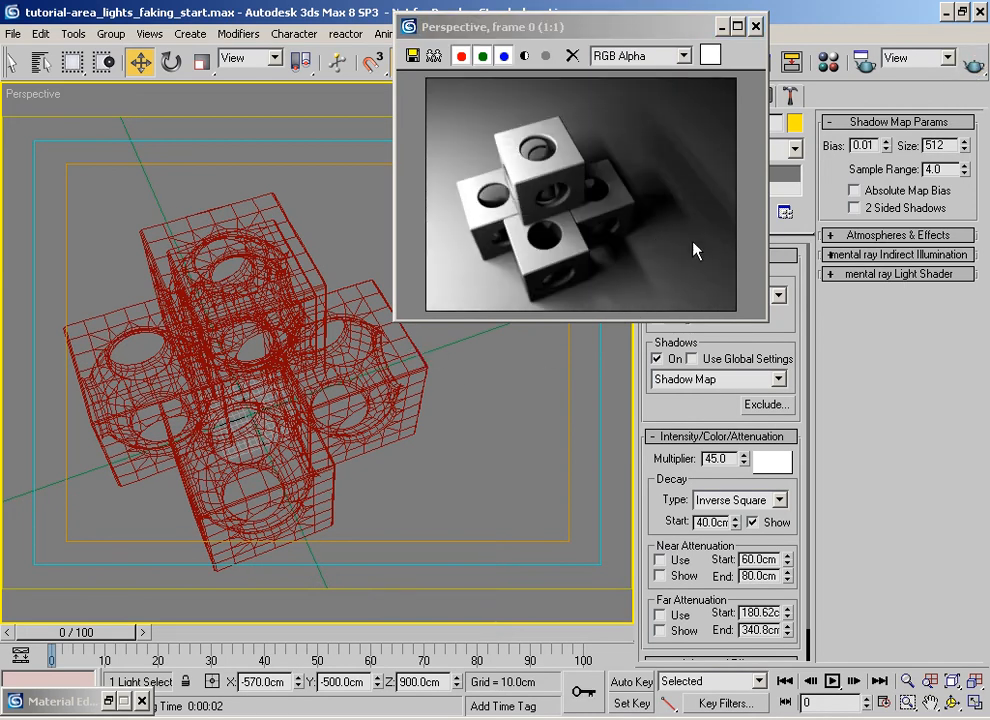
{"action": "mouse_move", "coordinate": [648, 118]}
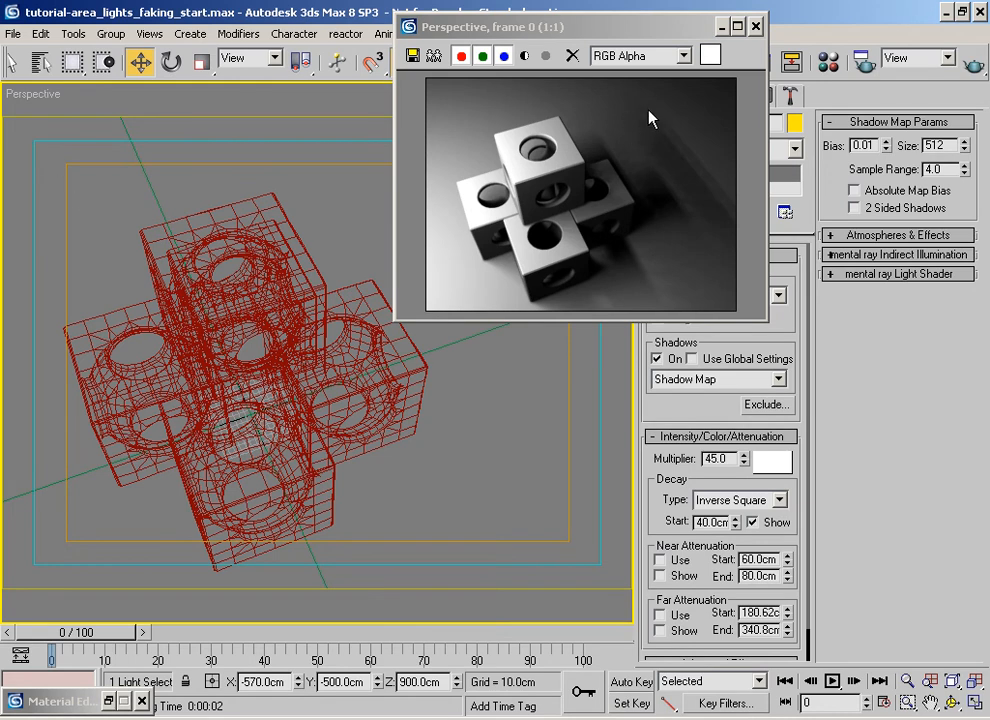
{"action": "mouse_move", "coordinate": [948, 164]}
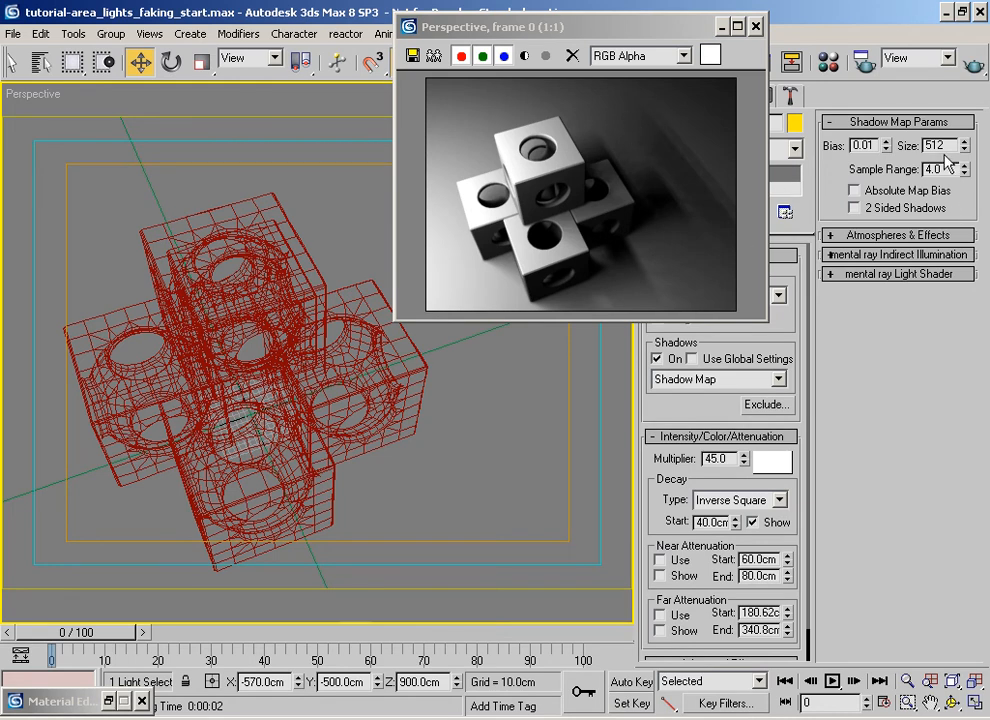
Set Sample Range to 6.0 and shadow map Size to 256.
{"action": "triple_click", "coordinate": [936, 168]}
{"action": "type", "text": "8"}
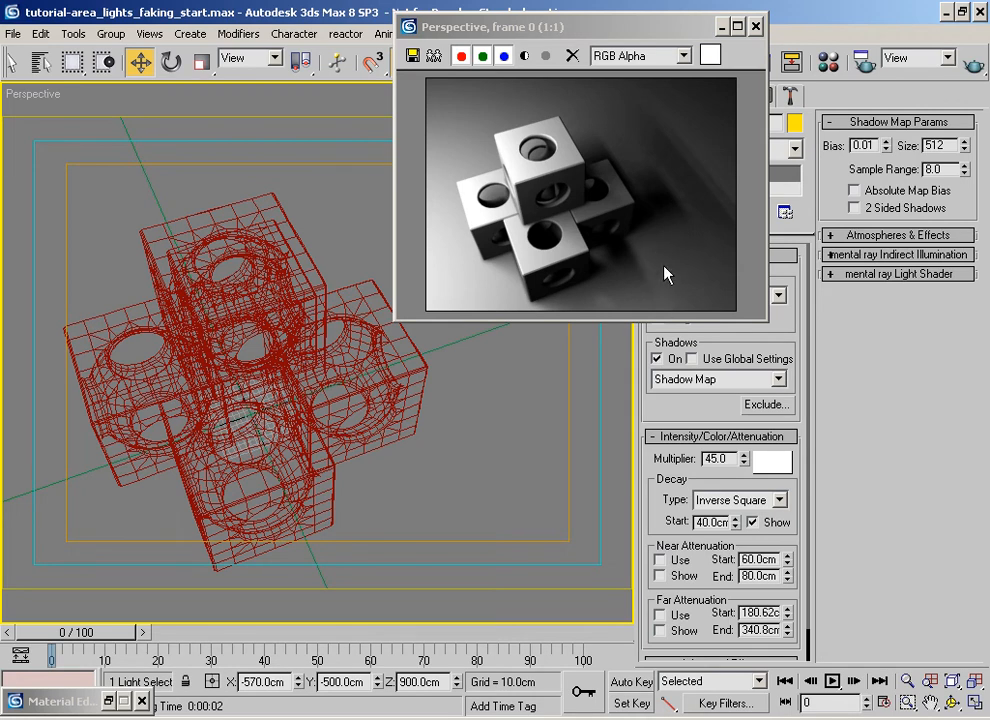
{"action": "mouse_move", "coordinate": [890, 170]}
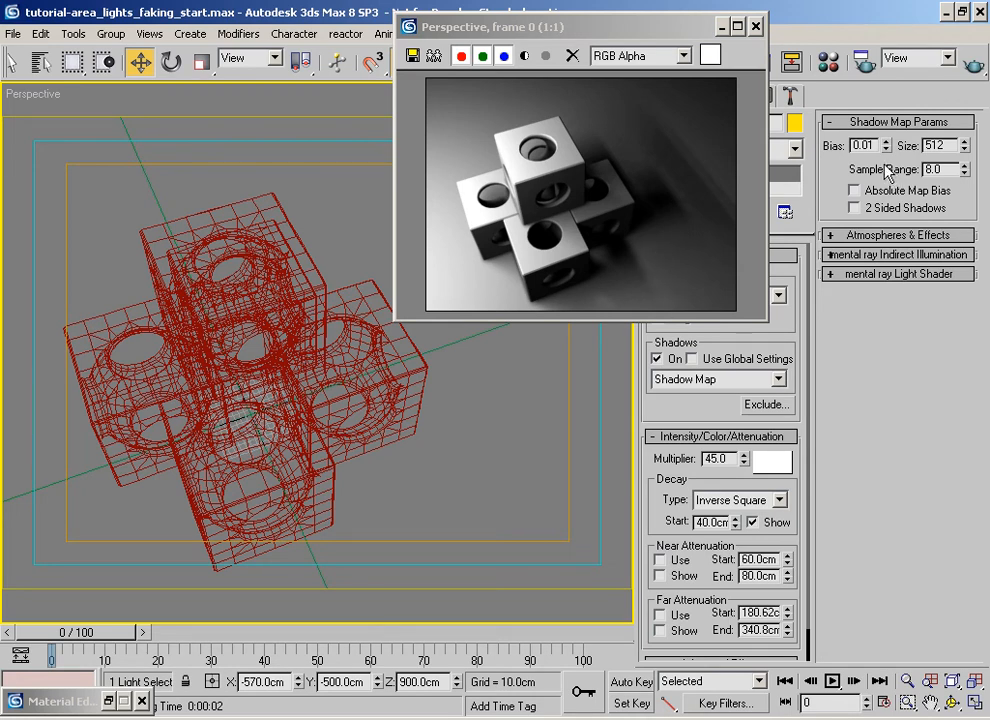
{"action": "triple_click", "coordinate": [932, 144]}
{"action": "type", "text": "2"}
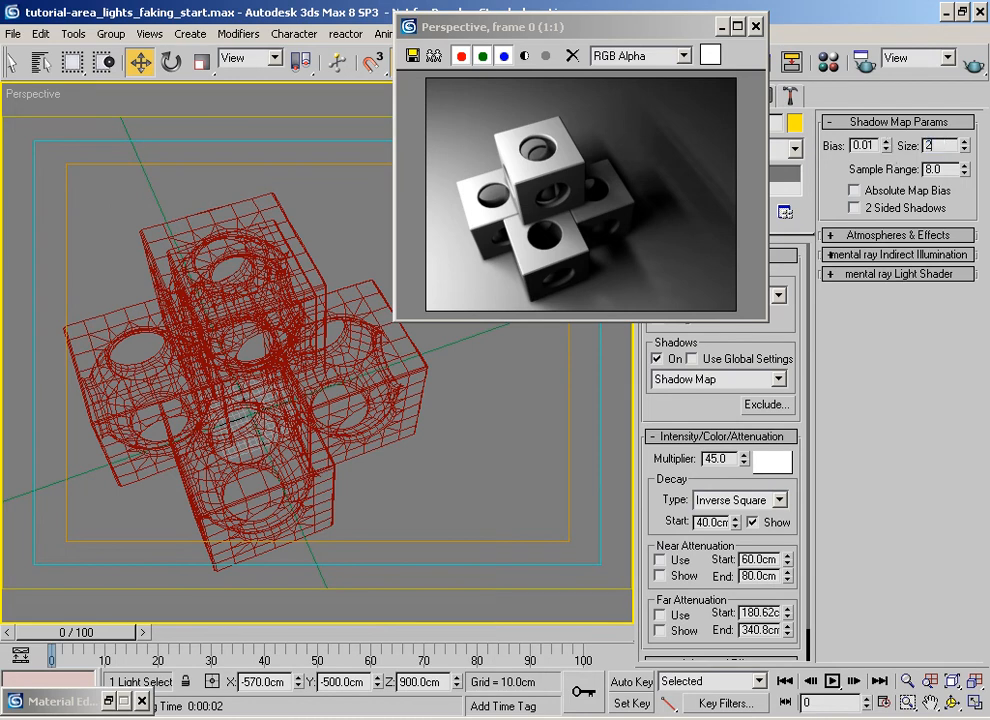
{"action": "triple_click", "coordinate": [936, 144]}
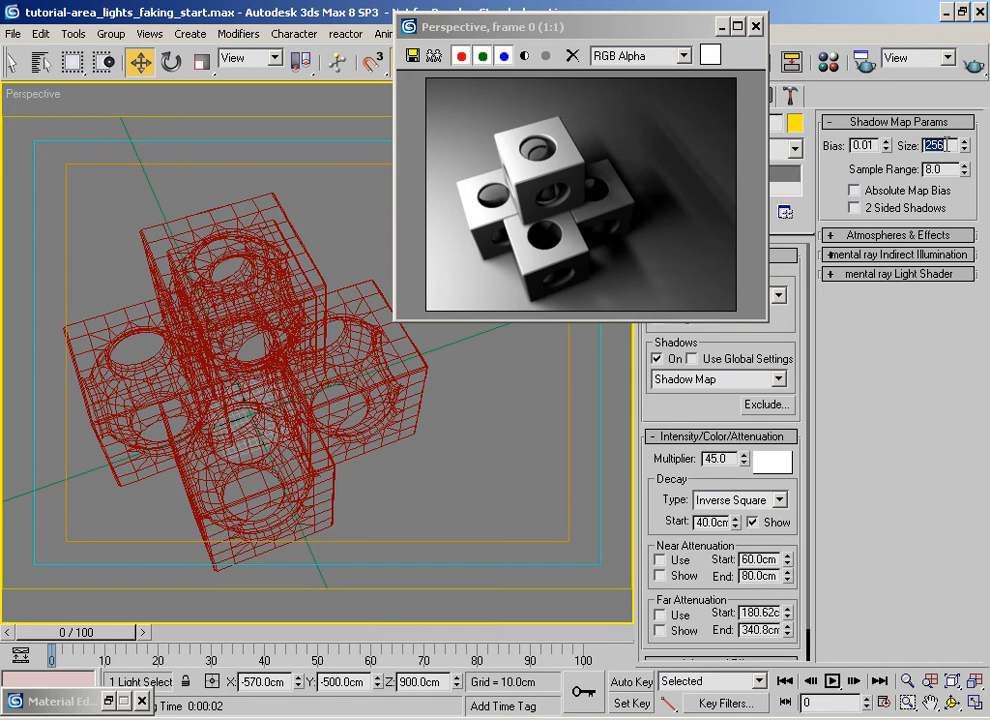
{"action": "mouse_move", "coordinate": [658, 250]}
{"action": "type", "text": "6"}
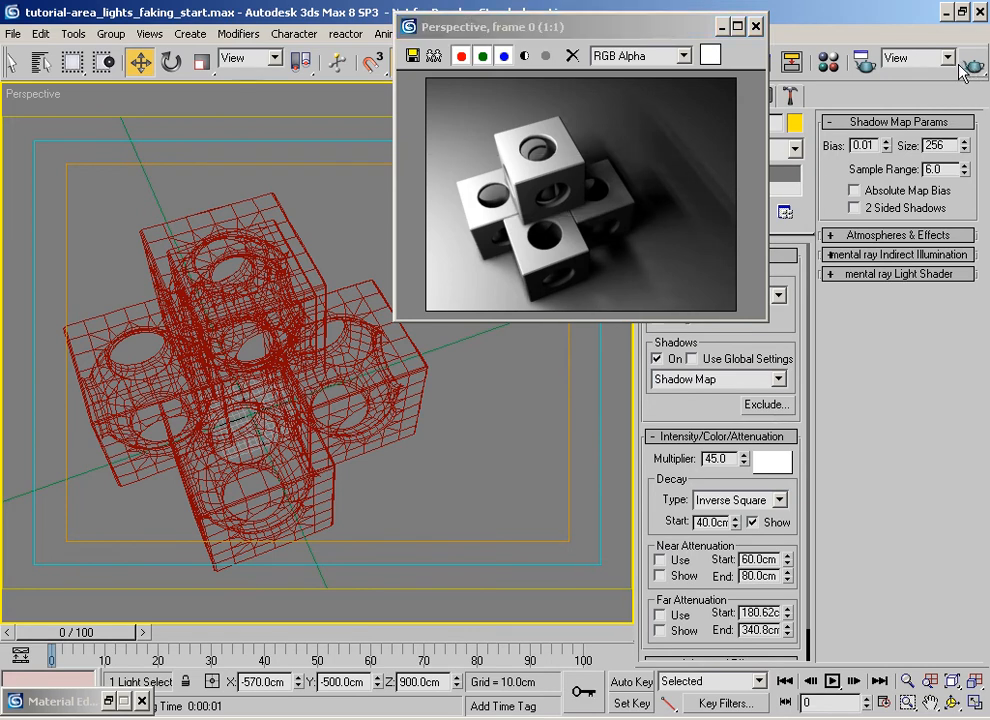
{"action": "mouse_move", "coordinate": [598, 248]}
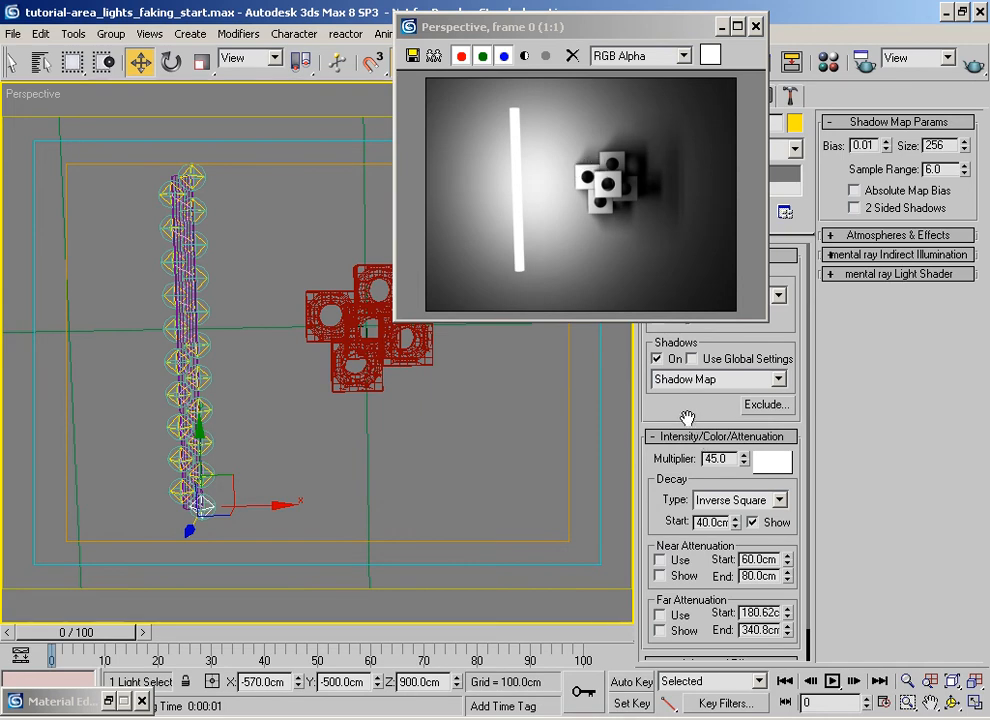
{"action": "mouse_move", "coordinate": [578, 356]}
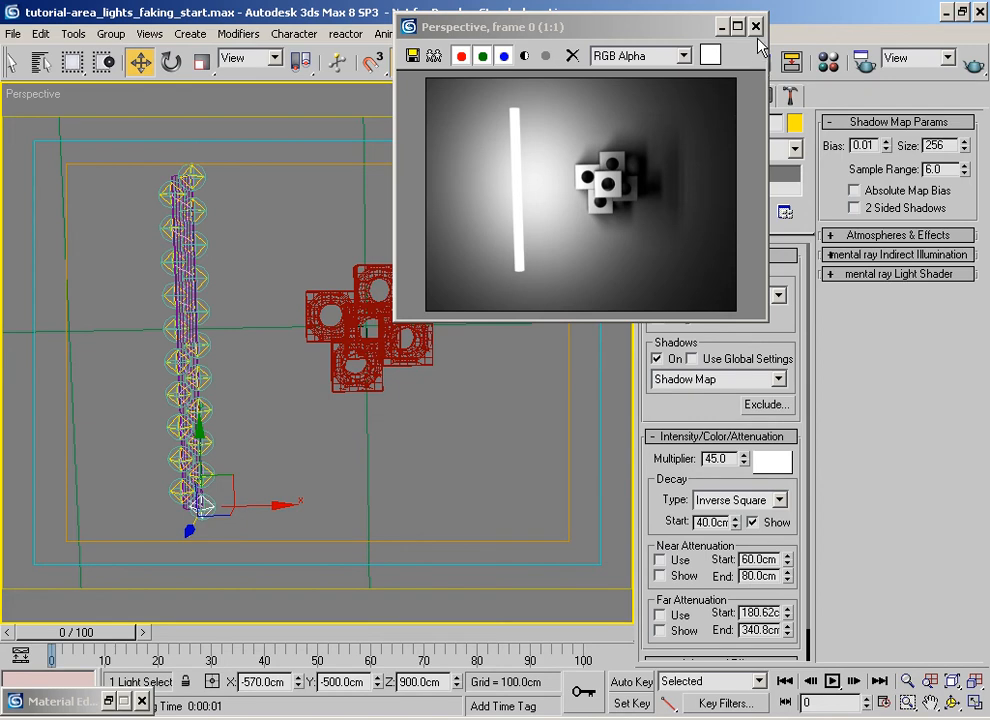
Close the rendered image and switch the Create panel to Geometry > Standard Primitives.
{"action": "left_click", "coordinate": [756, 26]}
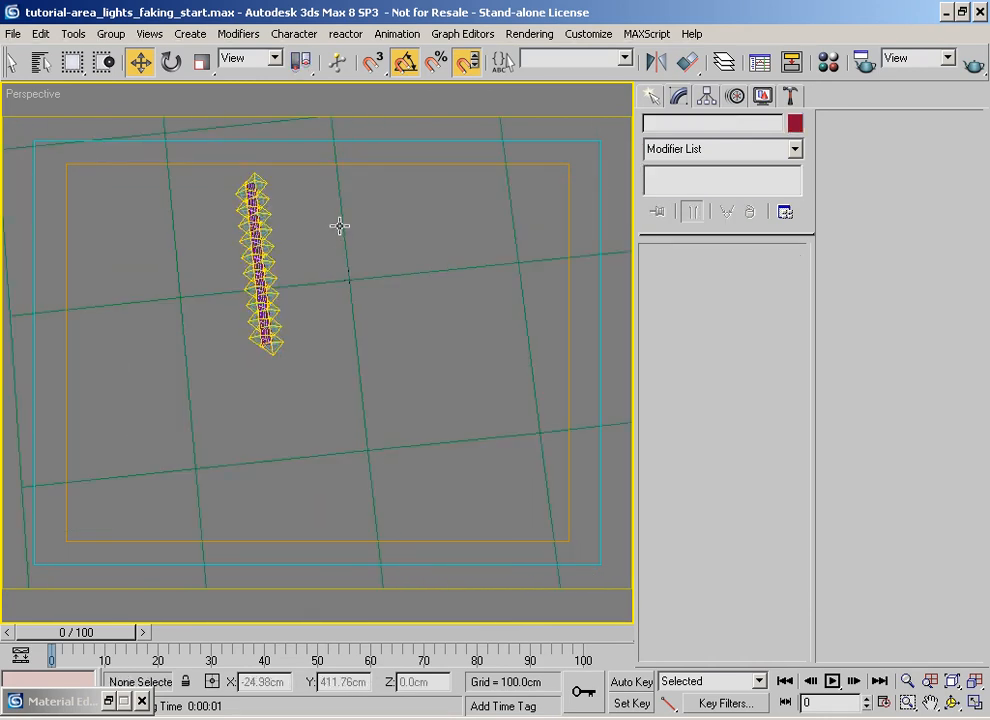
{"action": "left_click", "coordinate": [700, 96]}
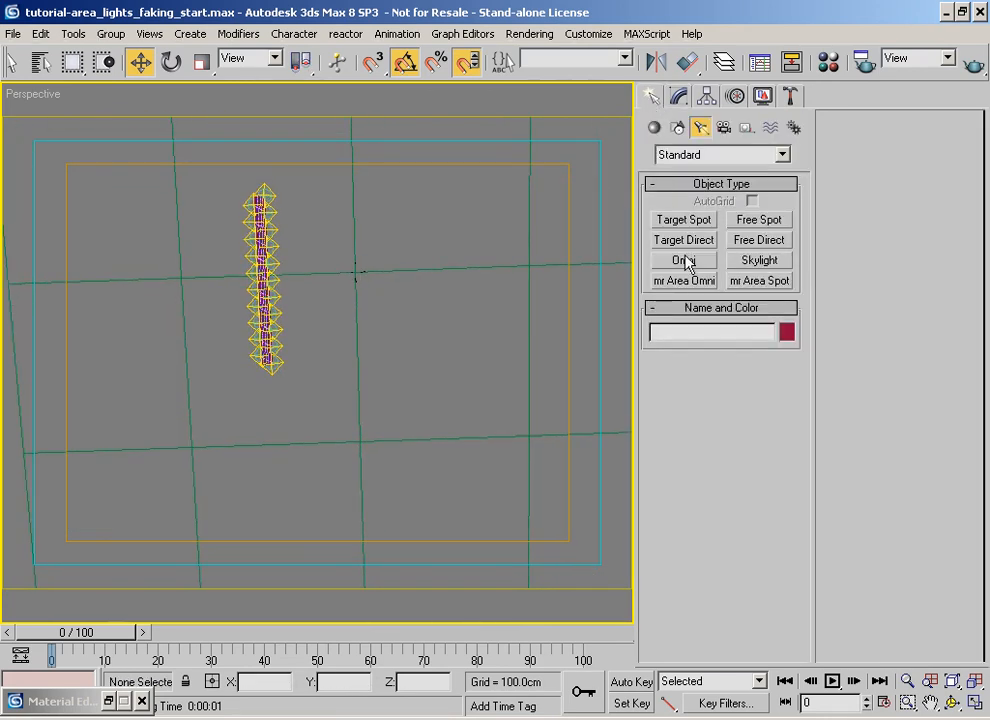
{"action": "left_click", "coordinate": [654, 128]}
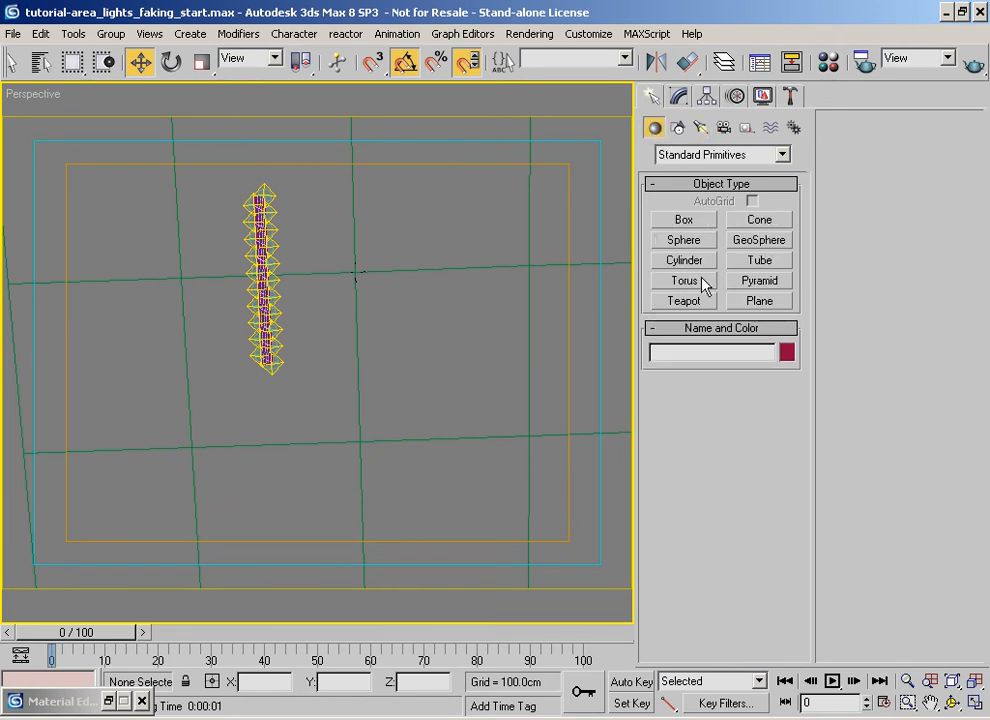
Create Sphere01 in the middle of the scene and assign it a shiny orange diffuse material.
{"action": "left_click", "coordinate": [684, 240]}
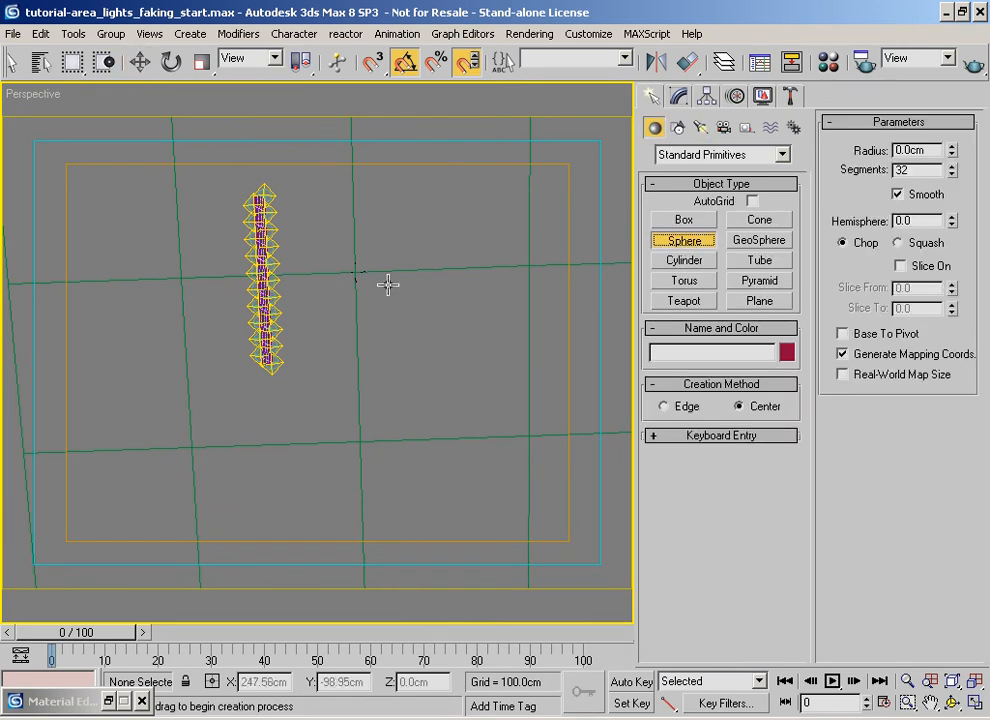
{"action": "left_click_drag", "start_coordinate": [388, 284], "coordinate": [420, 284]}
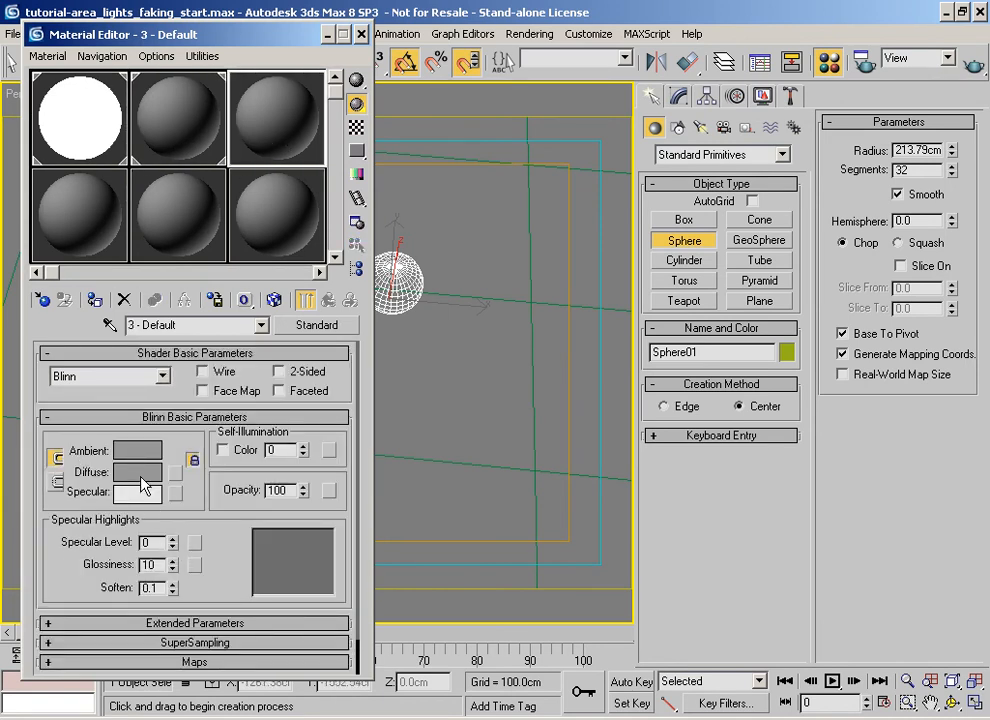
{"action": "left_click", "coordinate": [138, 472]}
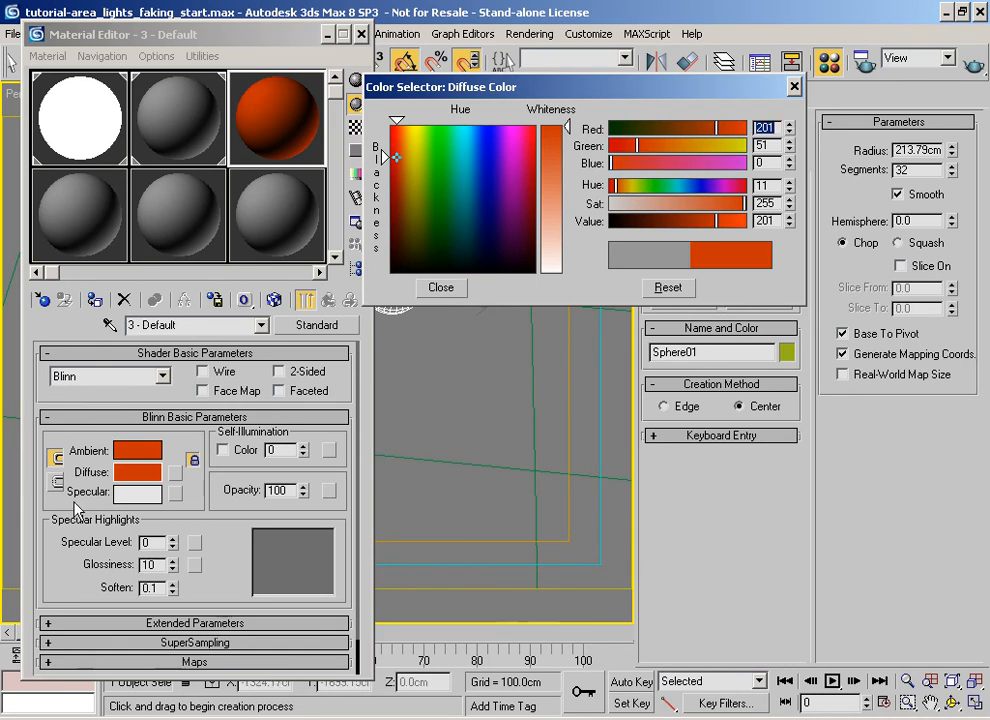
{"action": "left_click", "coordinate": [440, 288]}
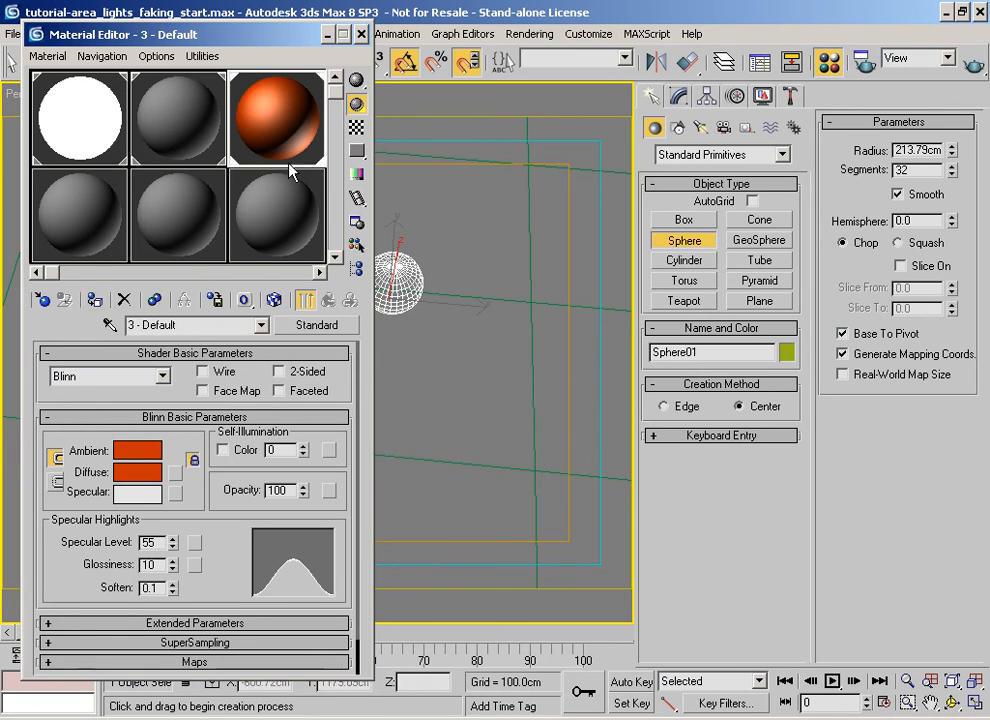
{"action": "left_click", "coordinate": [360, 34]}
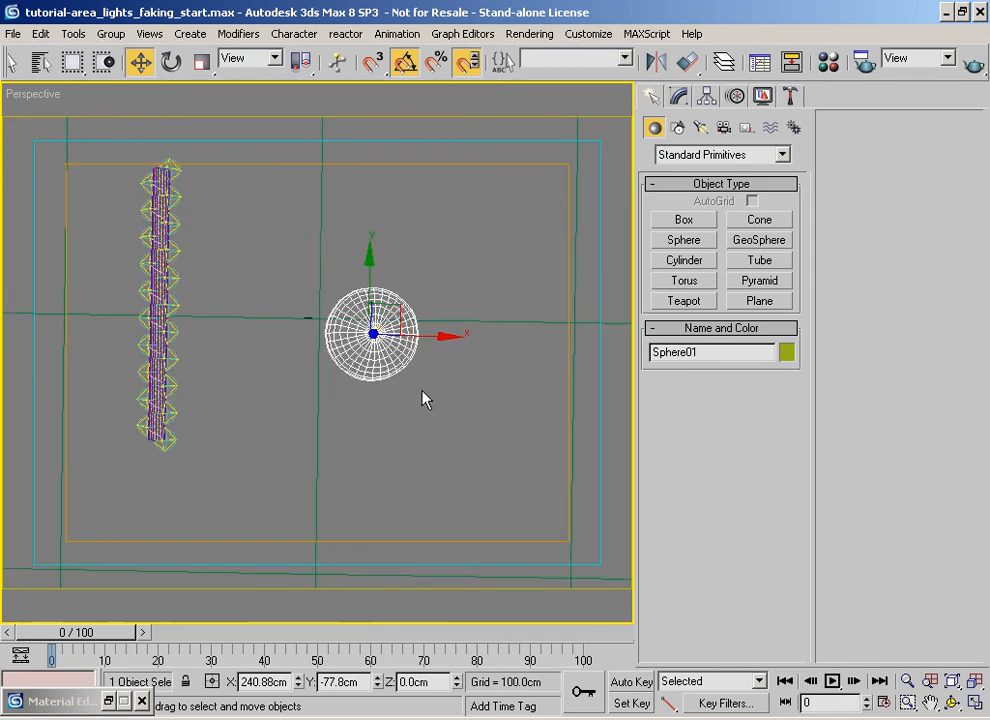
Render the Perspective view of the orange sphere, then set the render output size to 640 x 480.
{"action": "left_click", "coordinate": [972, 62]}
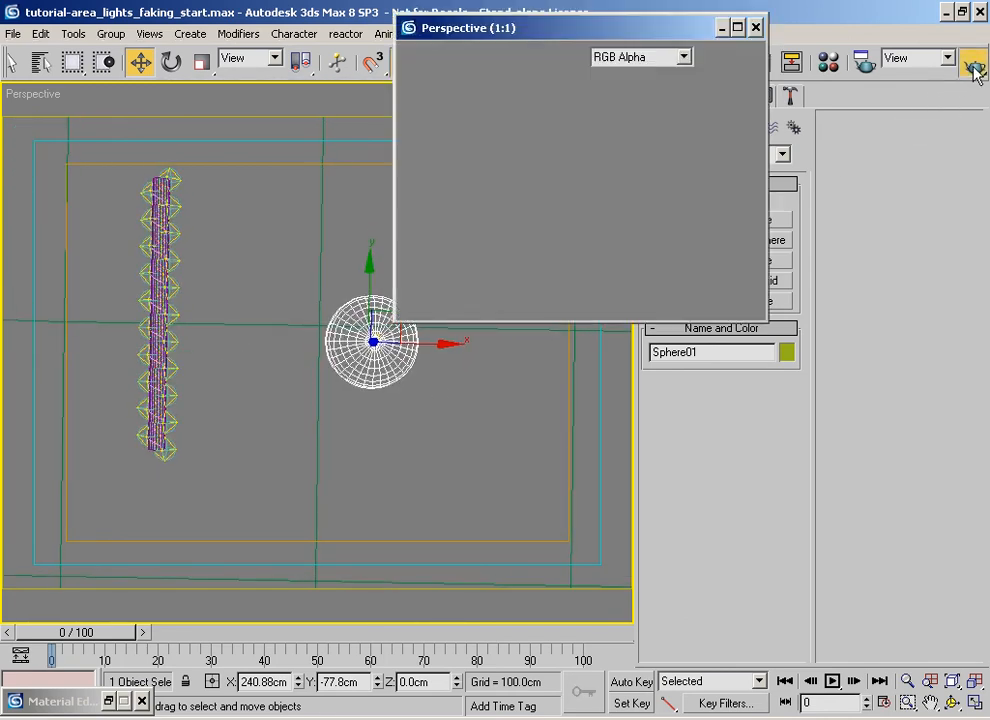
{"action": "left_click", "coordinate": [972, 62]}
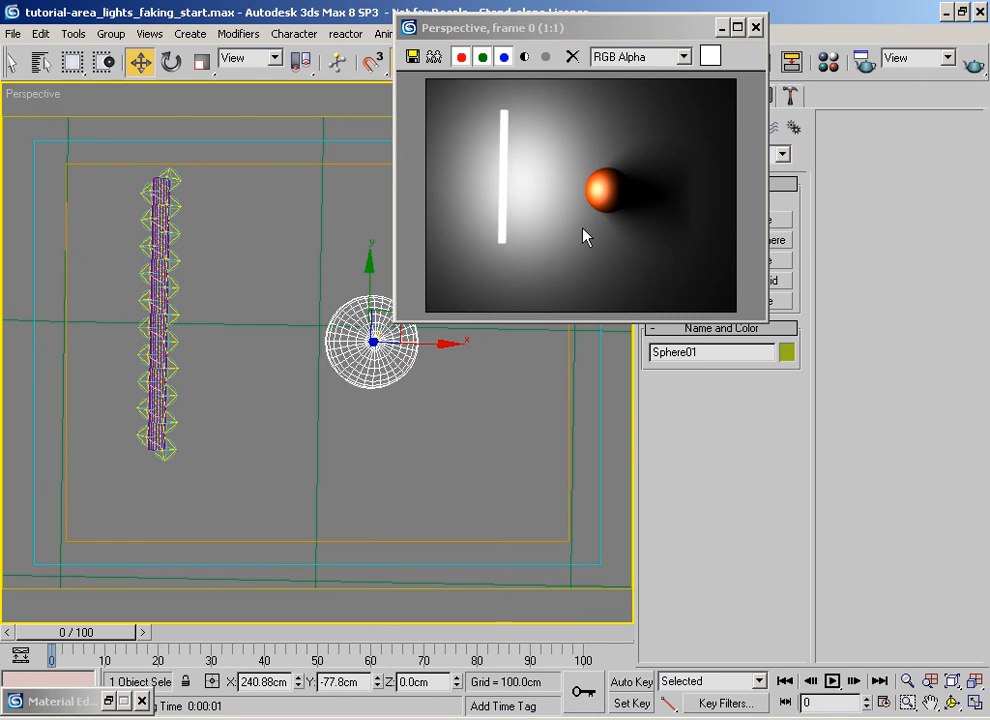
{"action": "mouse_move", "coordinate": [652, 204]}
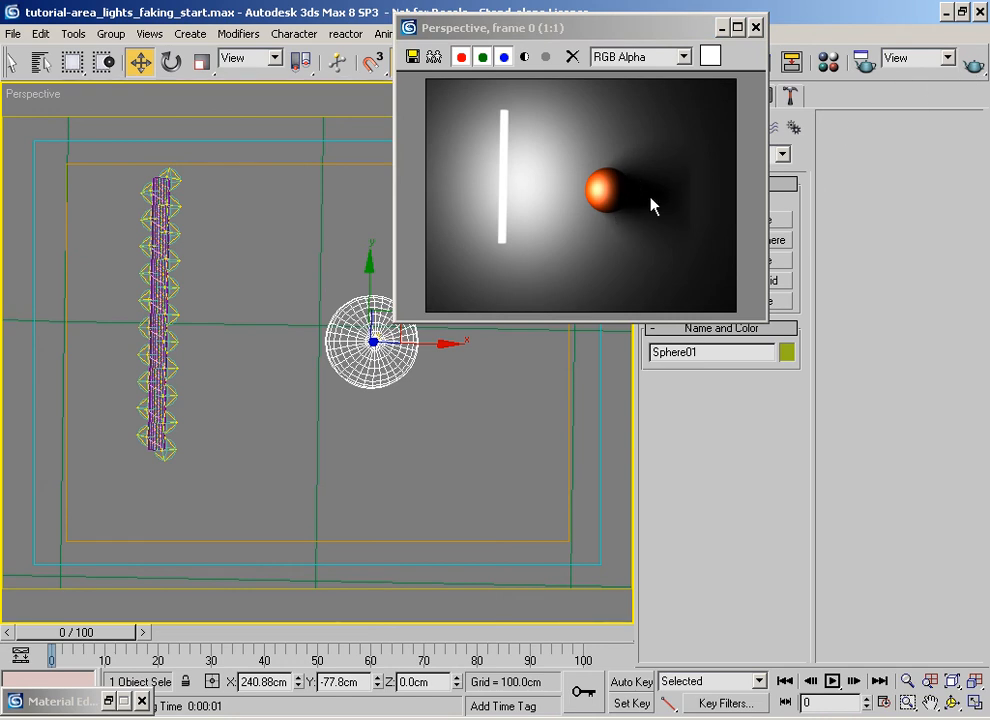
{"action": "mouse_move", "coordinate": [542, 204]}
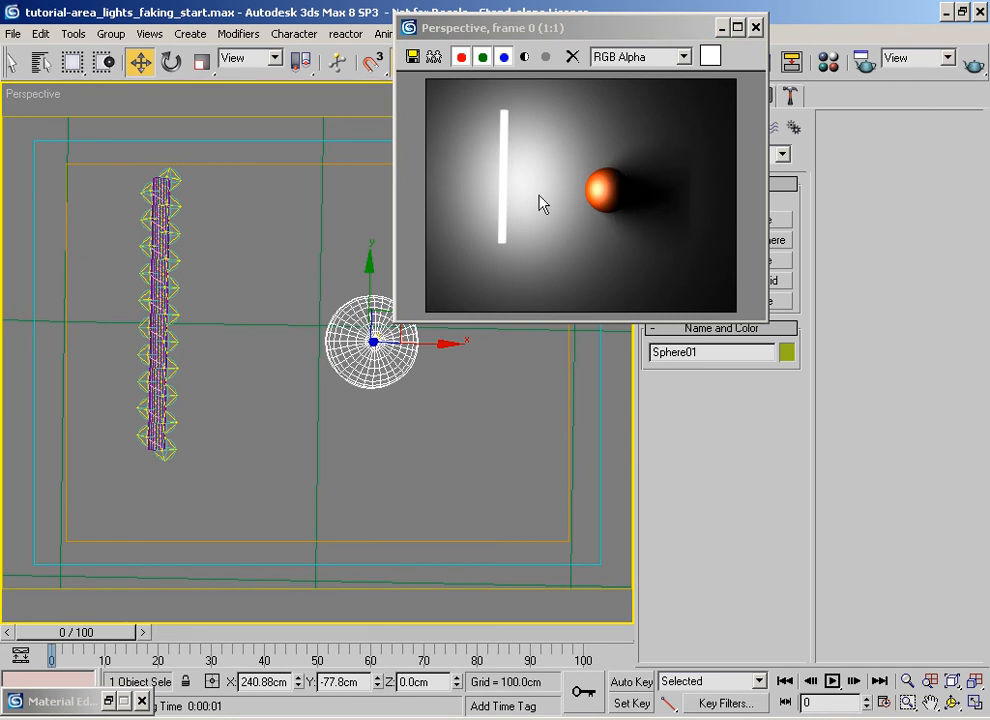
{"action": "left_click", "coordinate": [756, 28]}
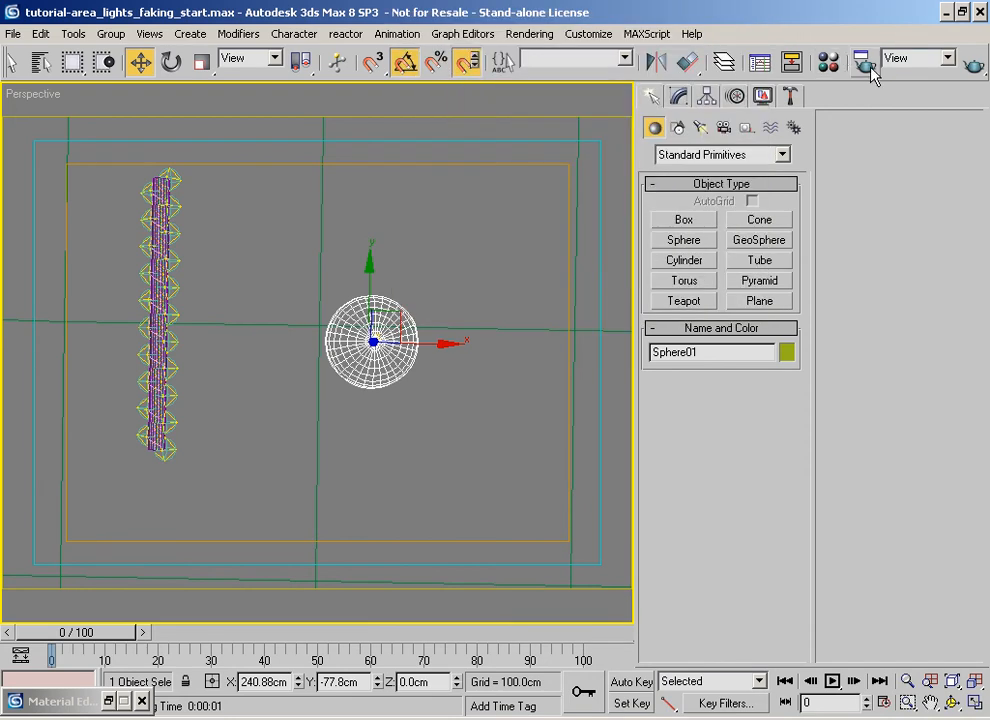
{"action": "left_click", "coordinate": [862, 62]}
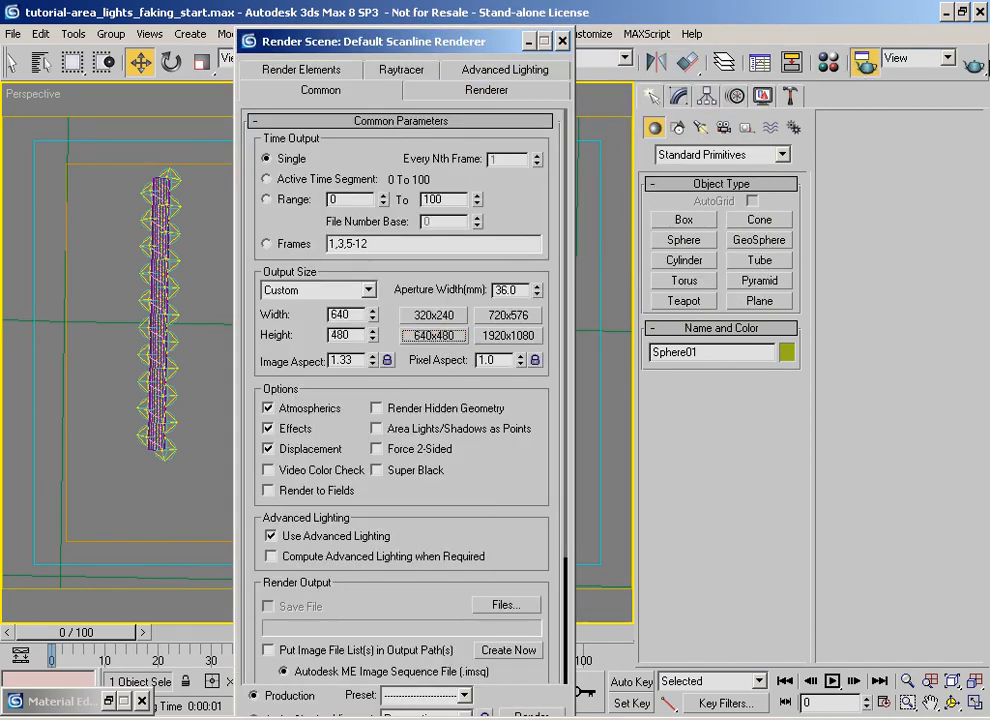
{"action": "left_click", "coordinate": [528, 712]}
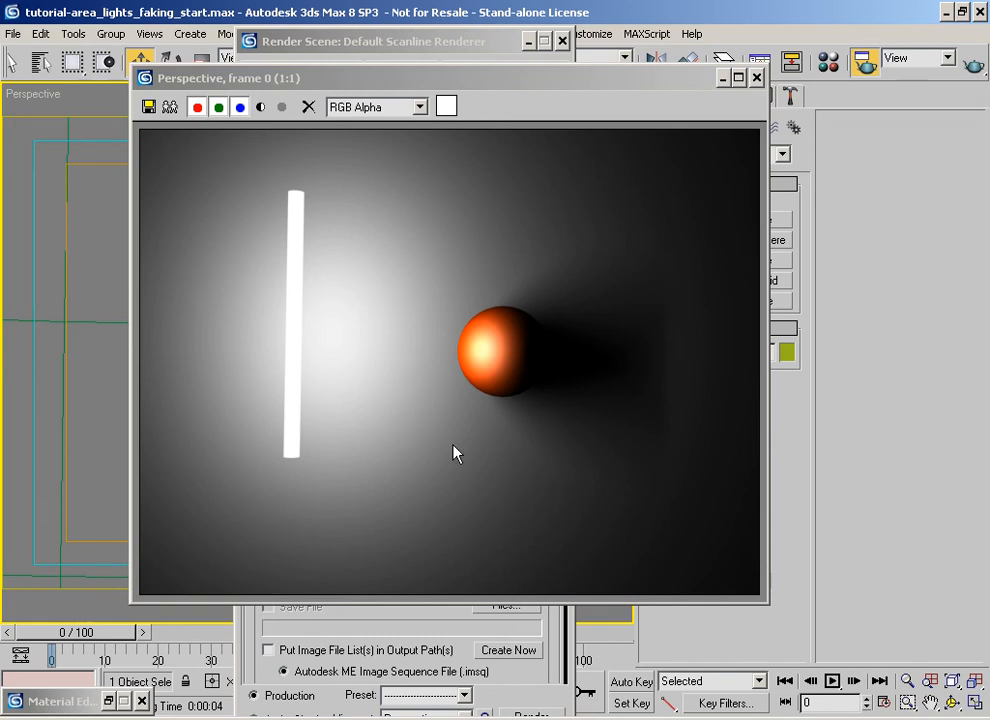
{"action": "mouse_move", "coordinate": [628, 94]}
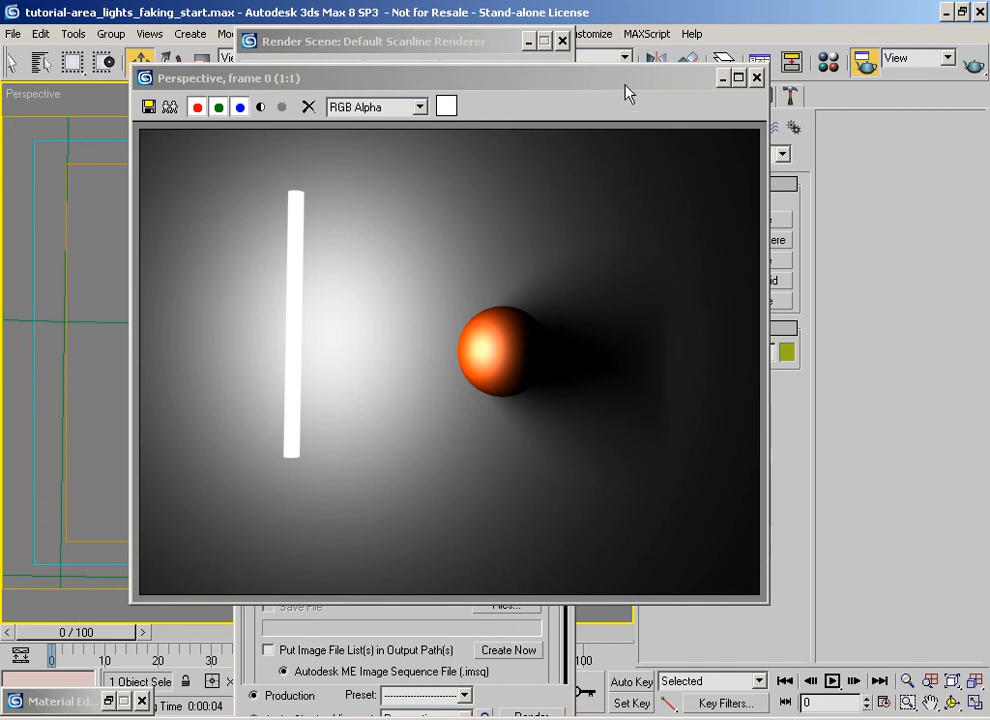
{"action": "mouse_move", "coordinate": [336, 318]}
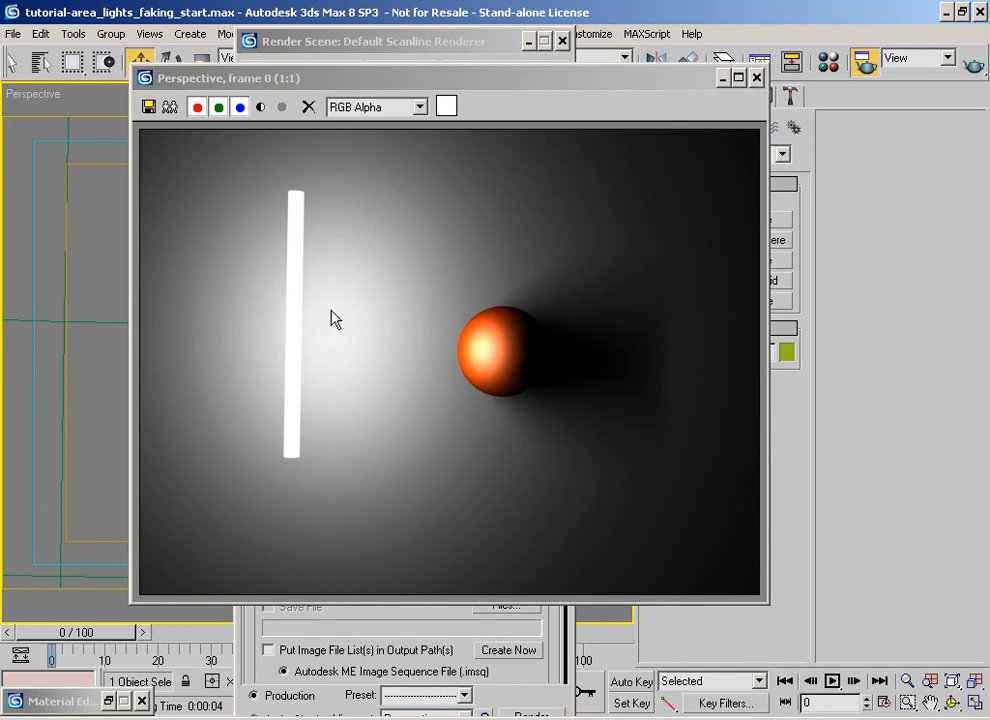
{"action": "mouse_move", "coordinate": [300, 204]}
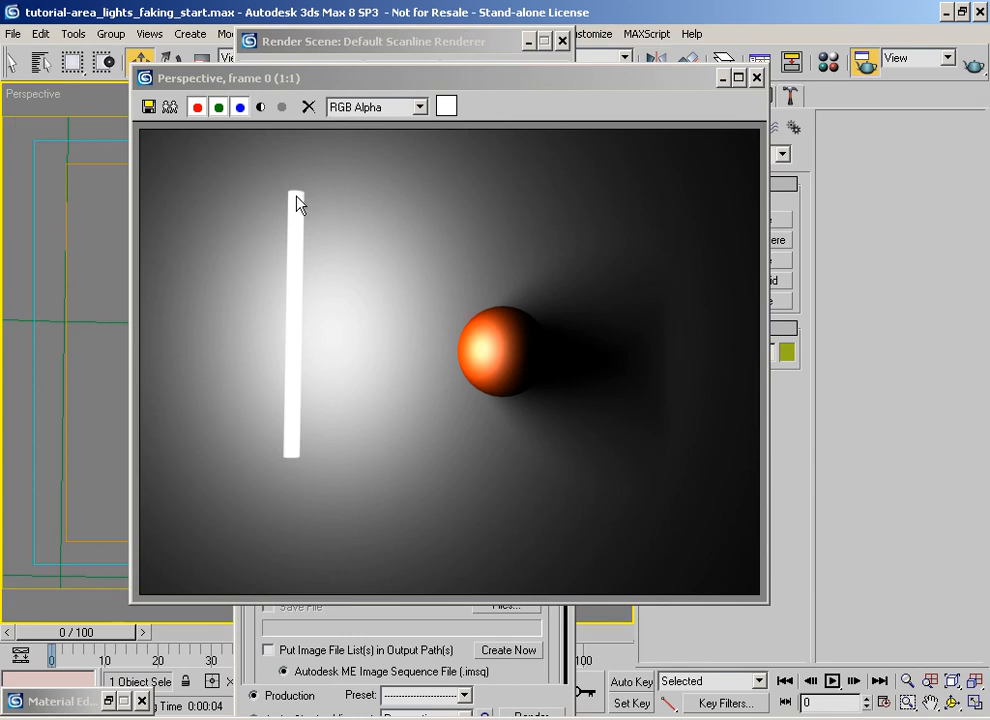
{"action": "mouse_move", "coordinate": [296, 452]}
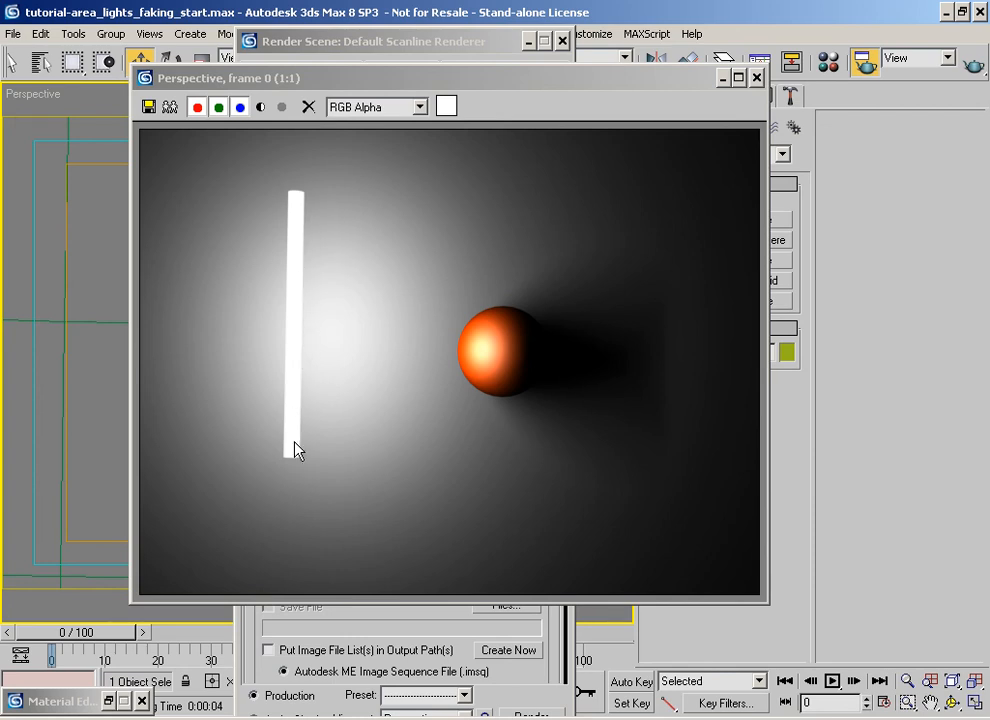
{"action": "mouse_move", "coordinate": [288, 230]}
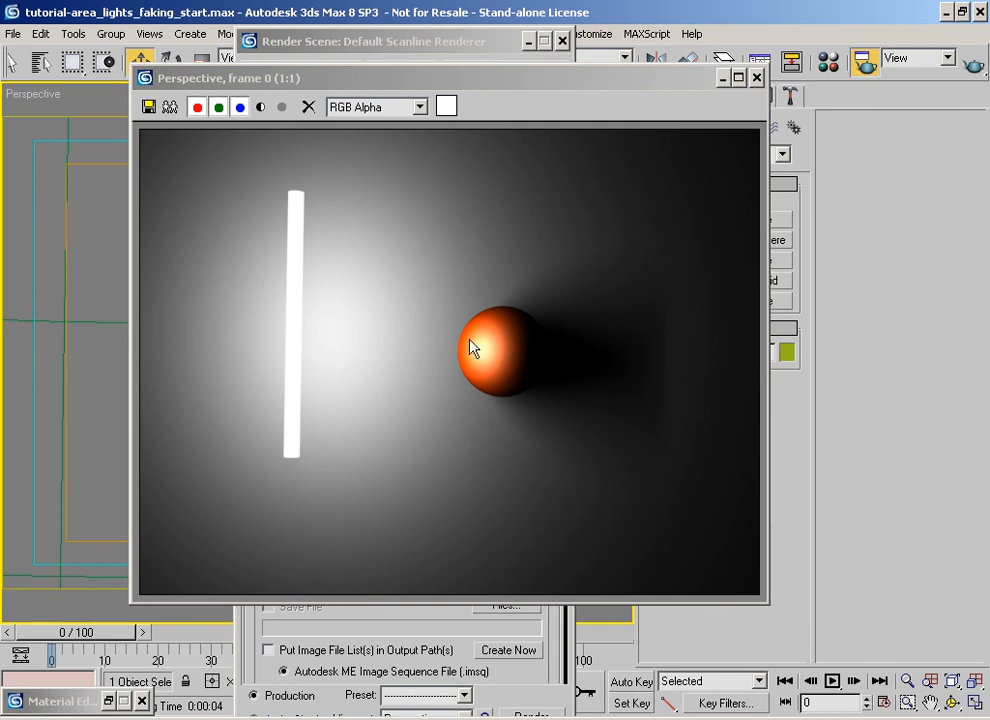
{"action": "left_click", "coordinate": [400, 40]}
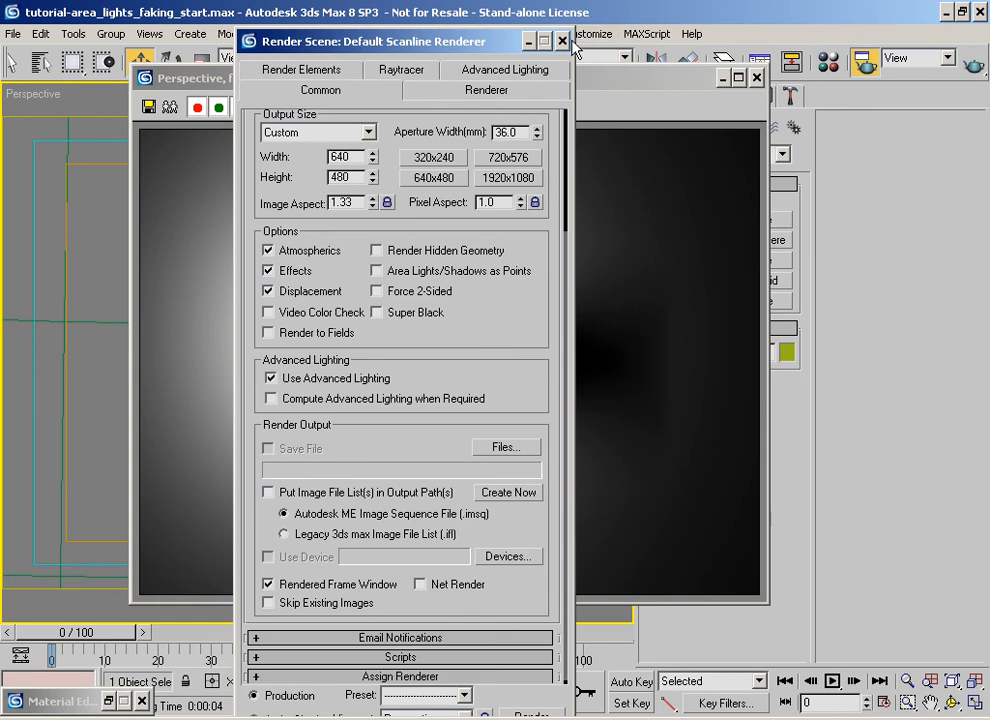
Put a Raytrace map in the Reflection channel of the orange sphere's material.
{"action": "left_click", "coordinate": [562, 40]}
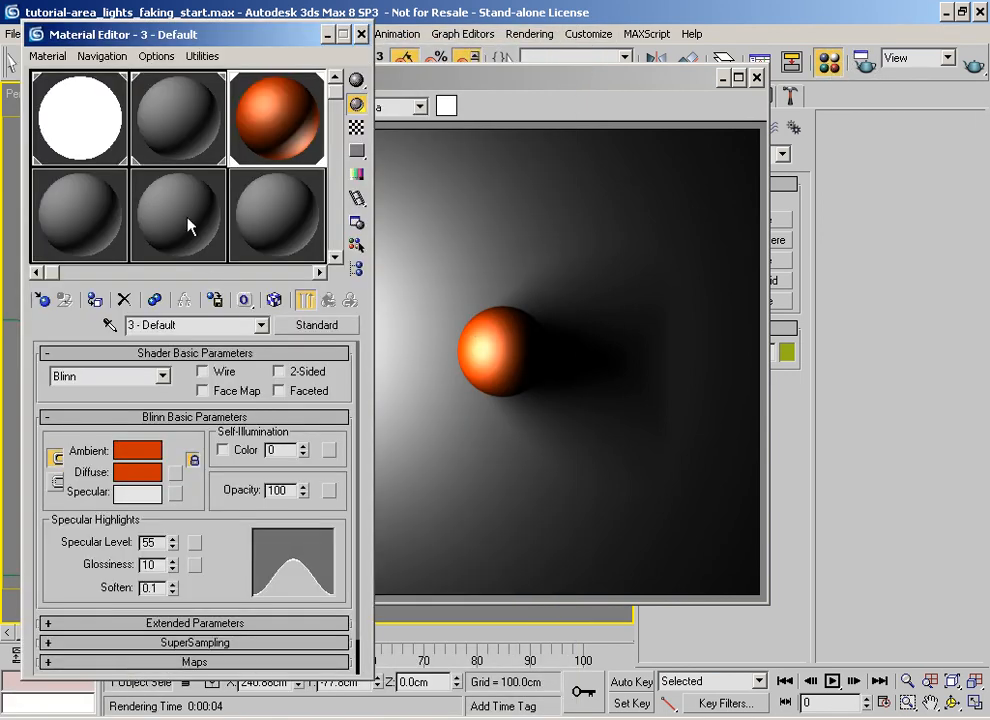
{"action": "left_click", "coordinate": [194, 660]}
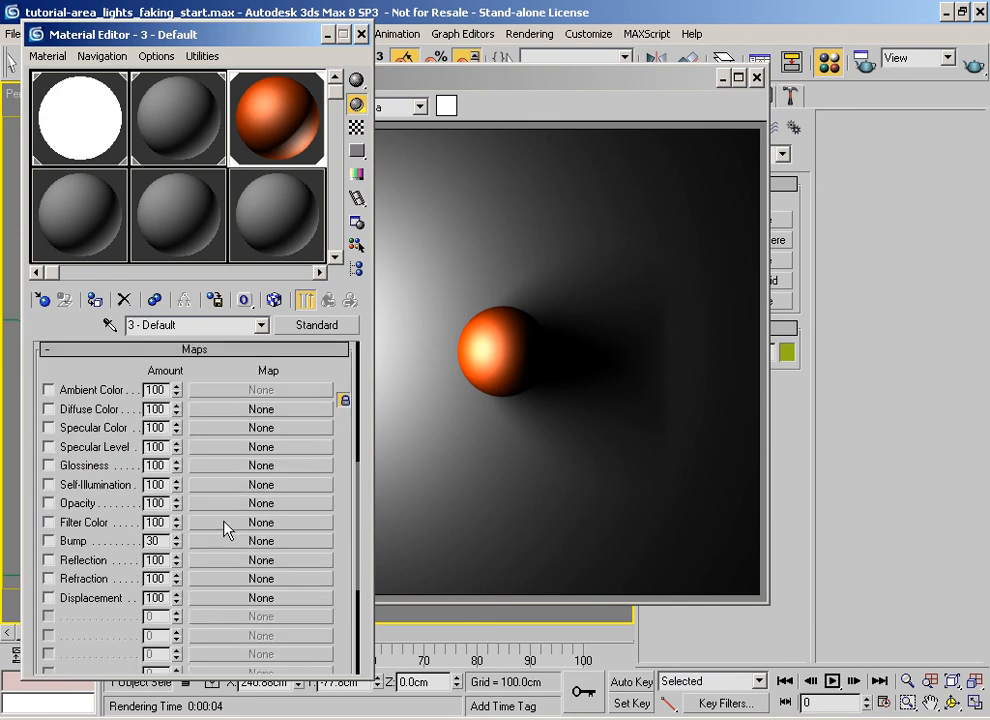
{"action": "left_click", "coordinate": [260, 408]}
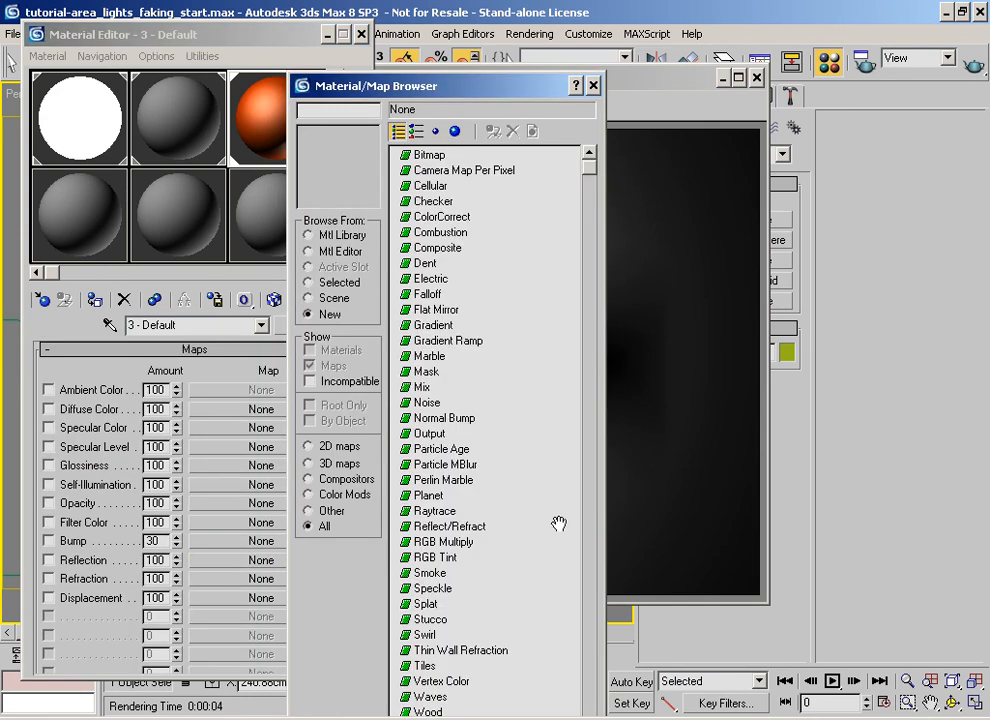
{"action": "left_click", "coordinate": [430, 154]}
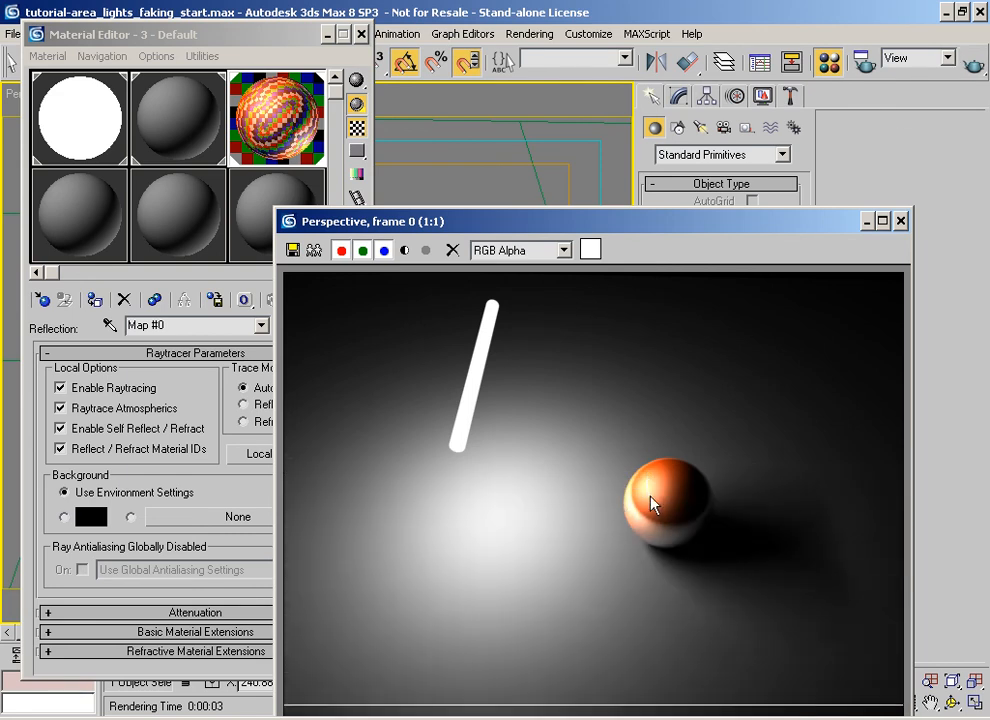
{"action": "mouse_move", "coordinate": [644, 486]}
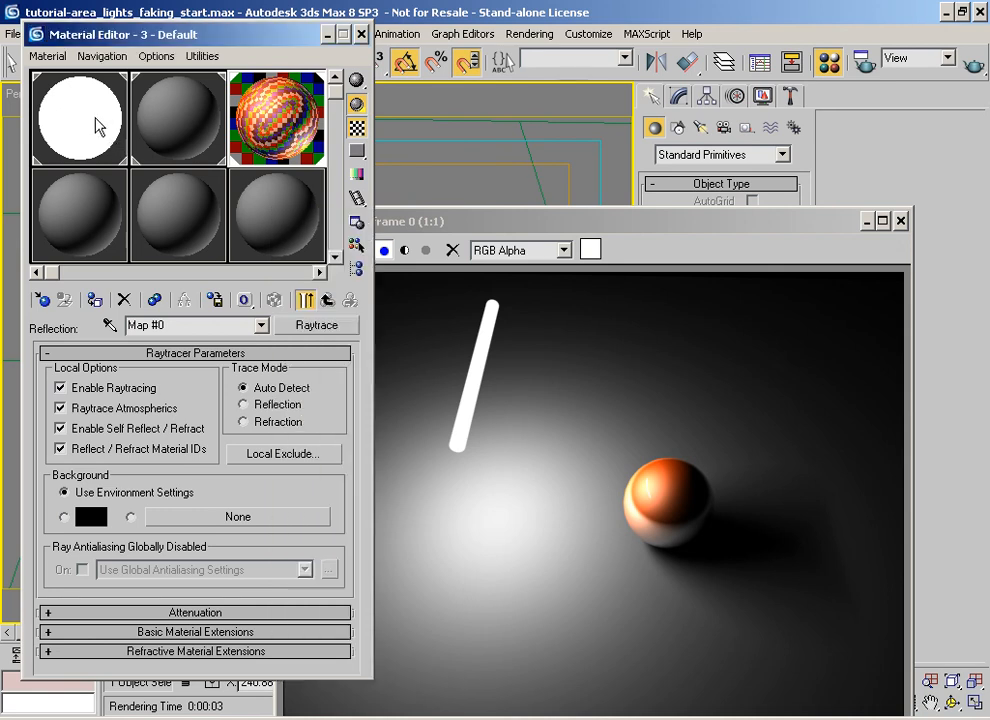
Set the light bar material's diffuse to pure 255 white and map its Self-Illumination channel.
{"action": "left_click", "coordinate": [80, 118]}
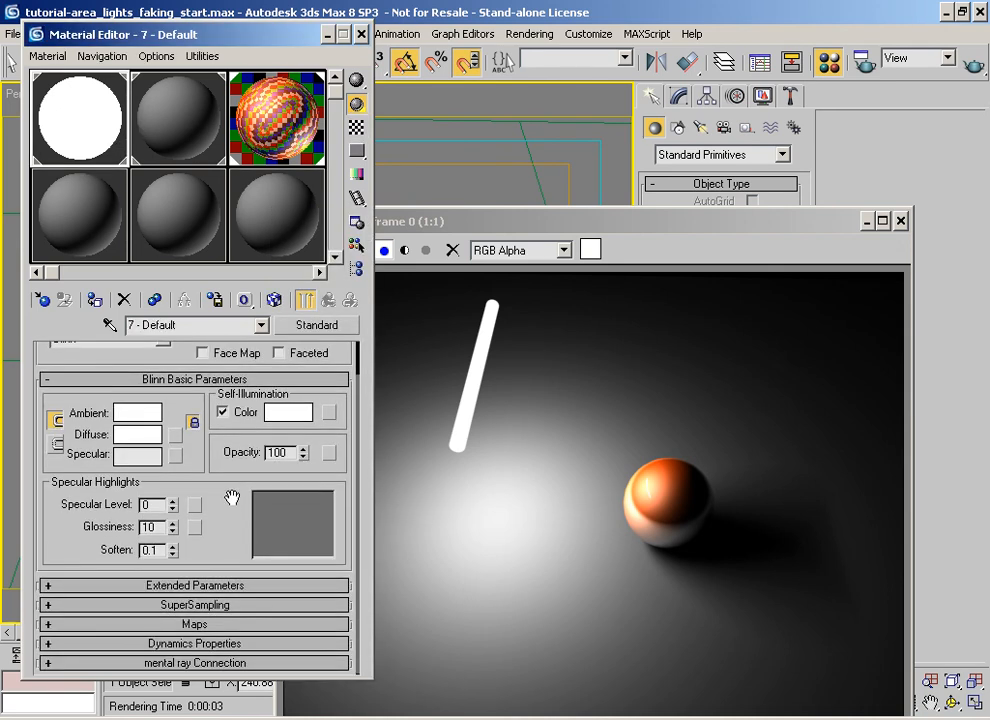
{"action": "mouse_move", "coordinate": [122, 432]}
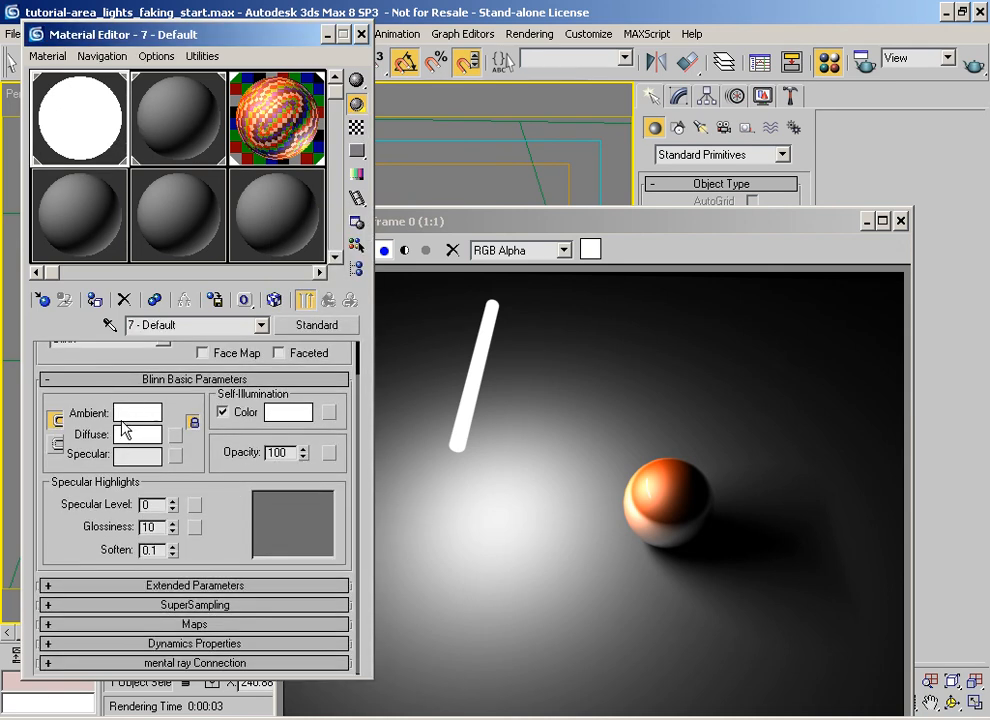
{"action": "left_click", "coordinate": [136, 434]}
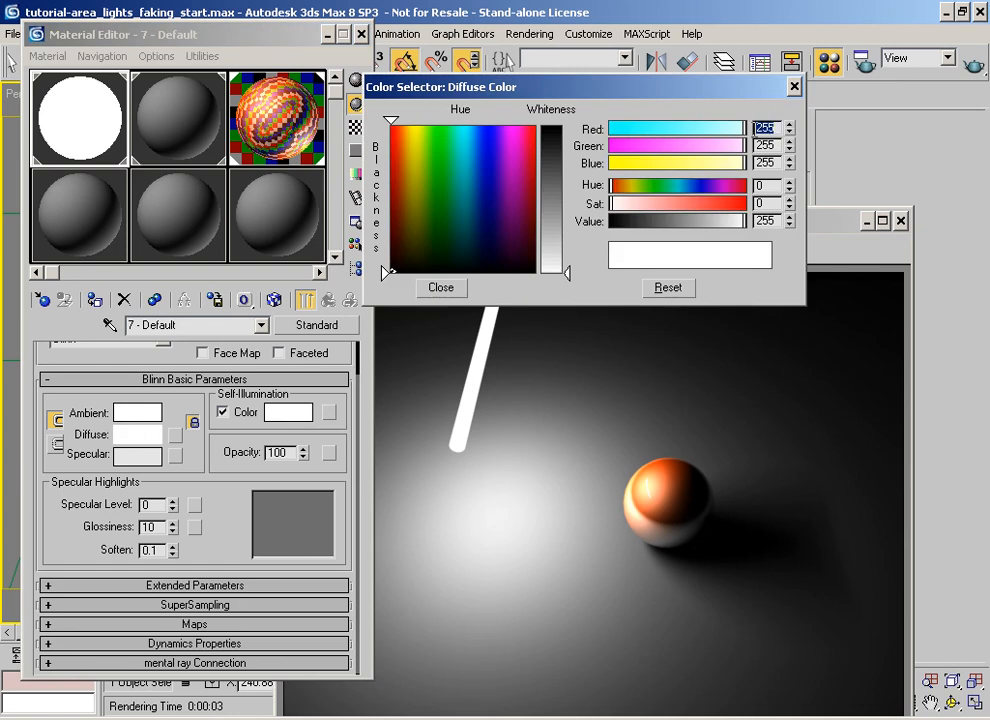
{"action": "mouse_move", "coordinate": [444, 296]}
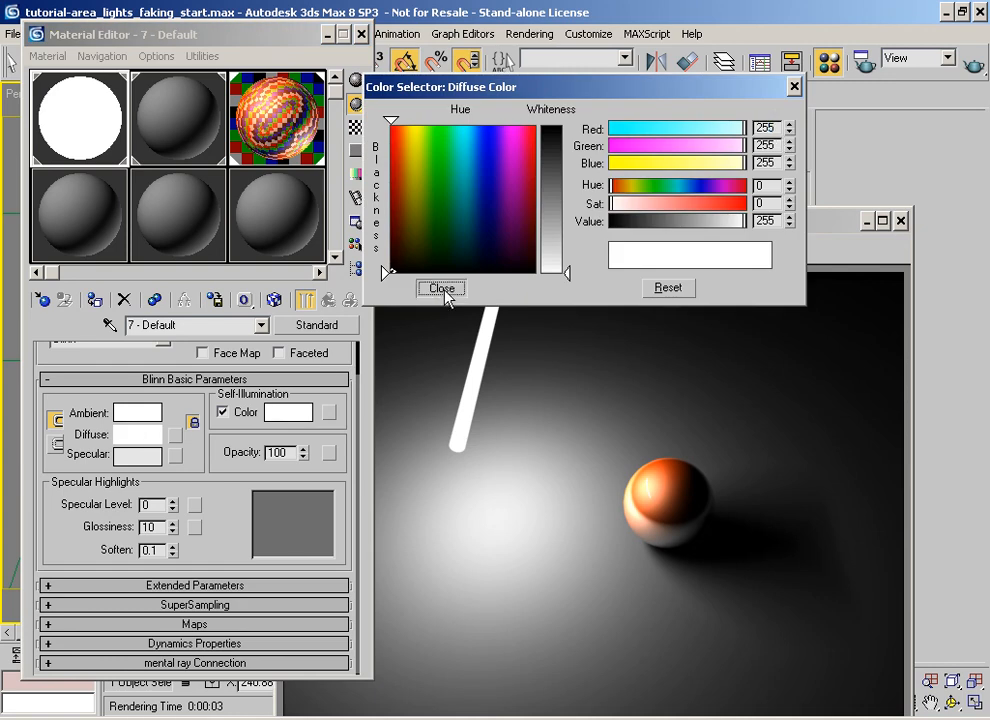
{"action": "left_click", "coordinate": [440, 288]}
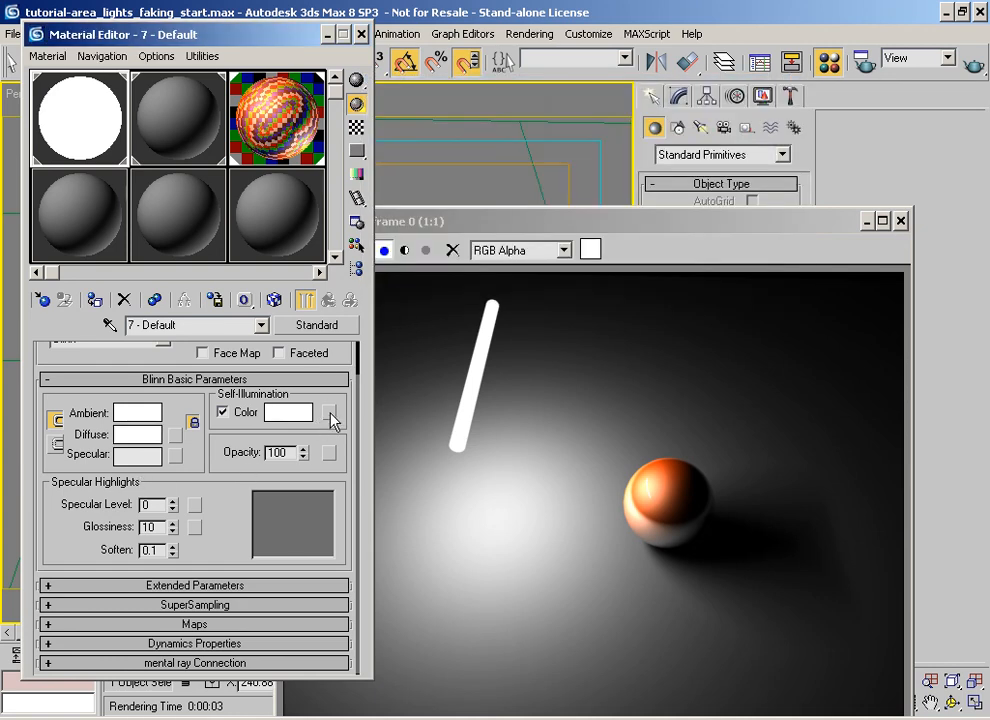
{"action": "left_click", "coordinate": [332, 412]}
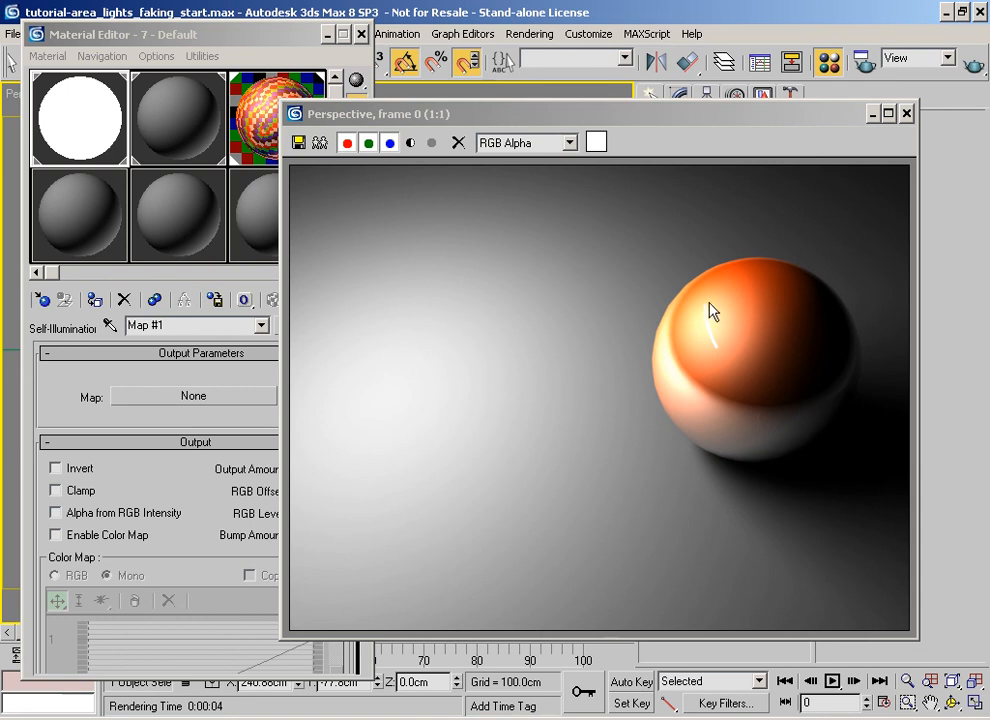
{"action": "mouse_move", "coordinate": [750, 436]}
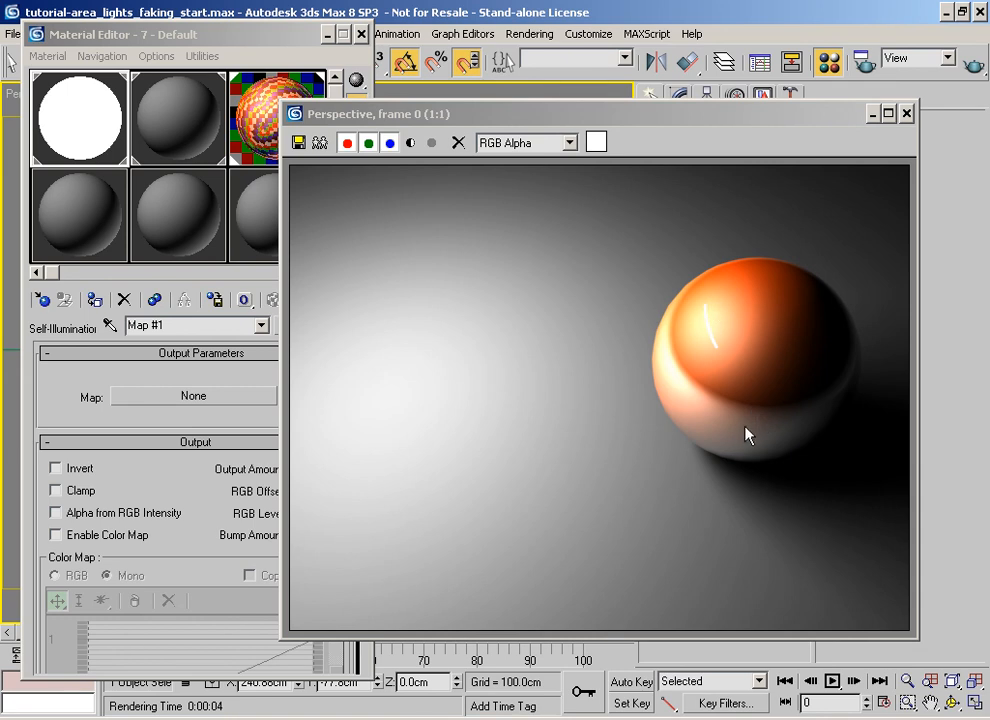
{"action": "mouse_move", "coordinate": [632, 184]}
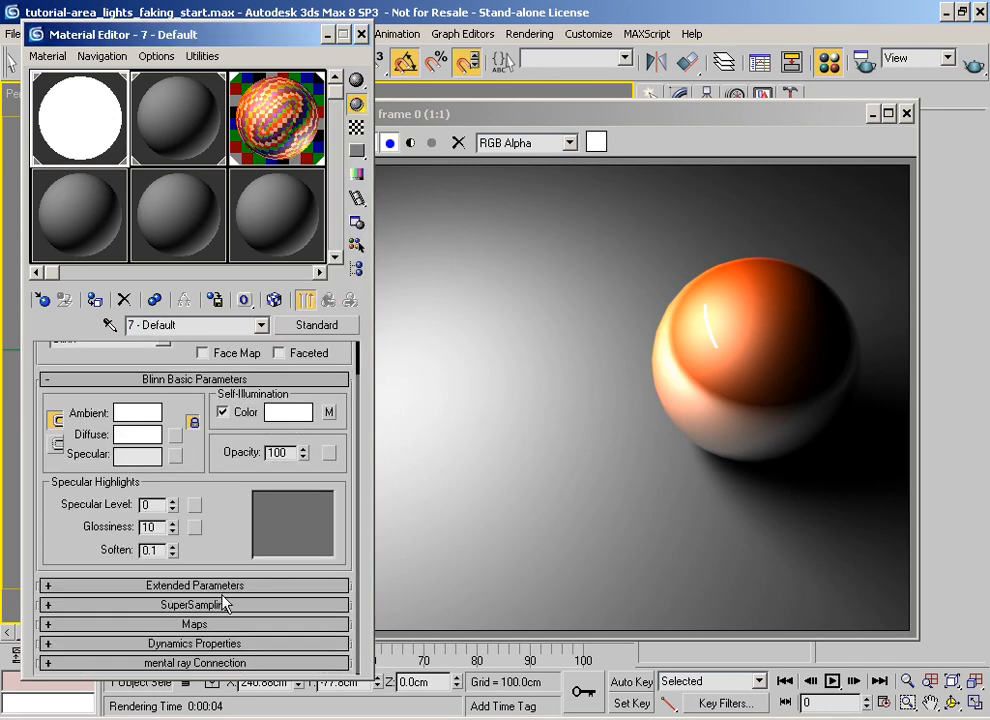
Expand the Maps rollout of the light material showing self-illumination driven by Map #1 (Output).
{"action": "left_click", "coordinate": [194, 624]}
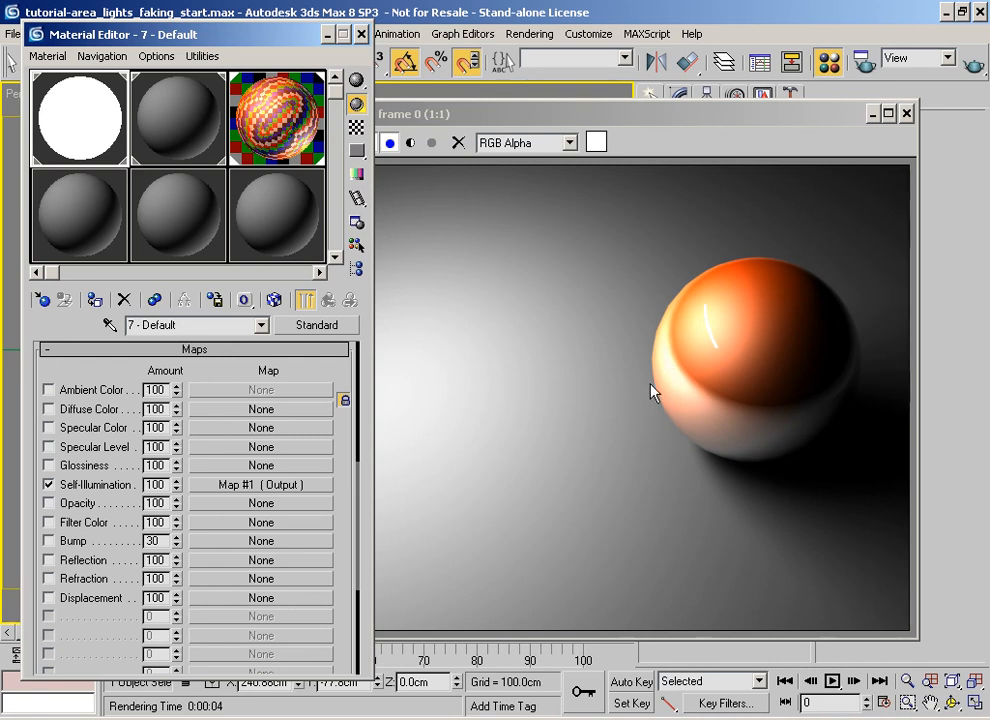
{"action": "mouse_move", "coordinate": [768, 292]}
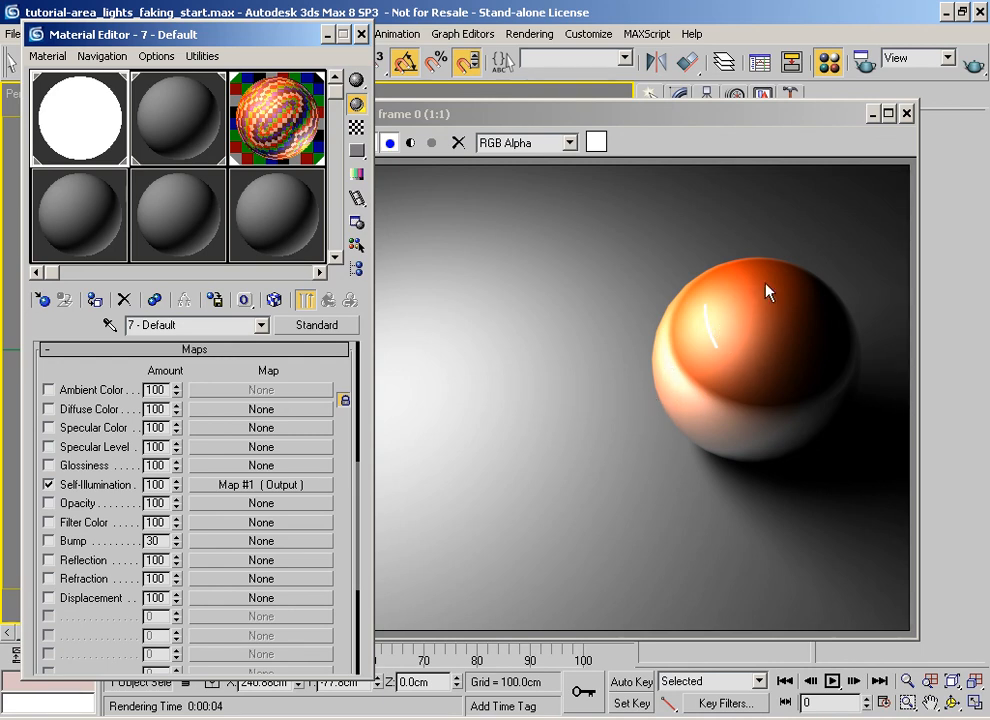
{"action": "mouse_move", "coordinate": [740, 520]}
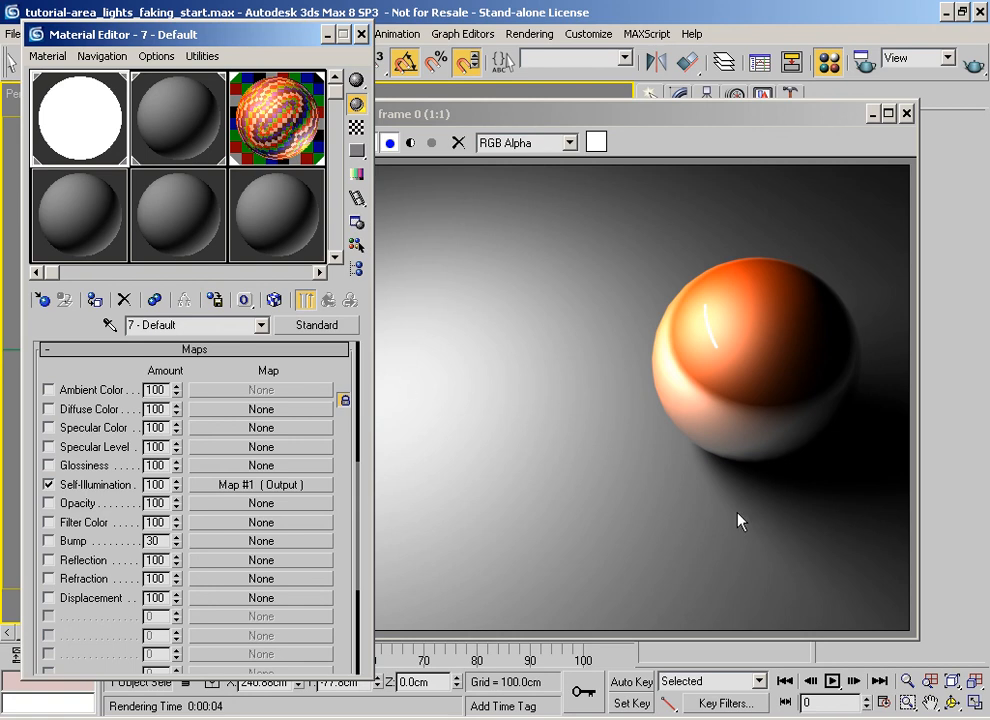
{"action": "mouse_move", "coordinate": [474, 440]}
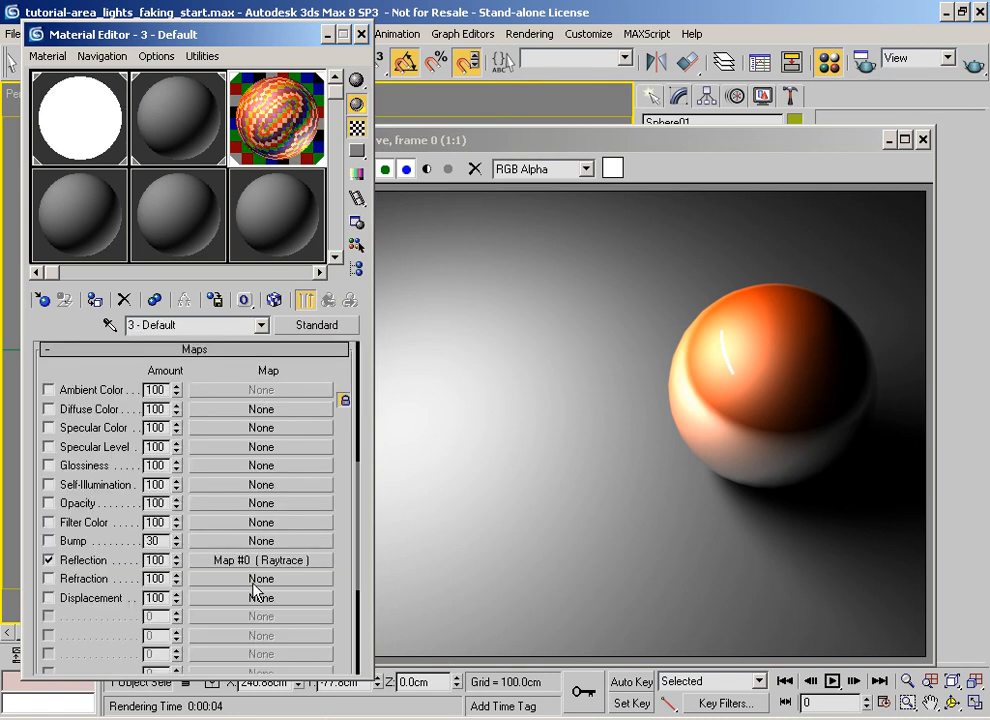
Replace the sphere's Reflection map with a fresh Raytrace map, then close the rendered frame.
{"action": "left_click", "coordinate": [260, 560]}
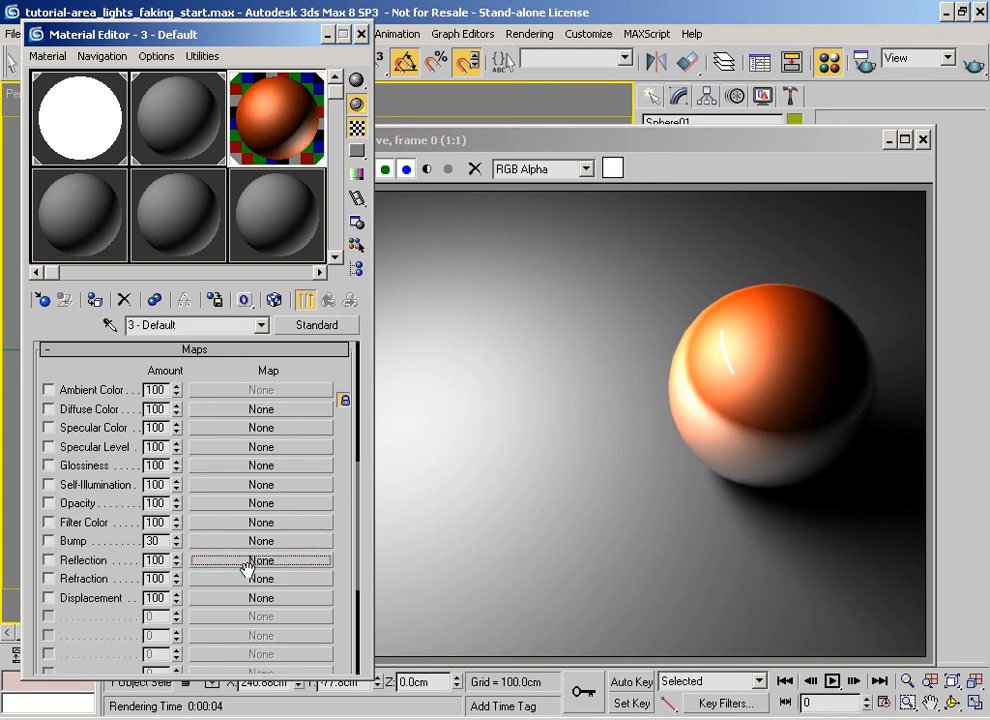
{"action": "left_click", "coordinate": [260, 560]}
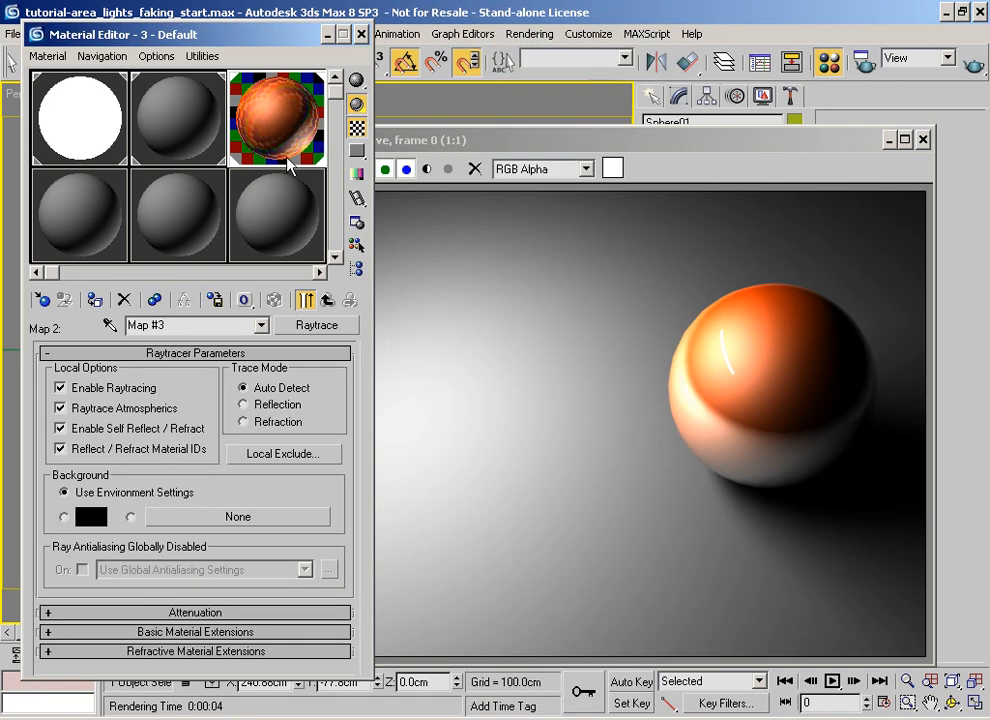
{"action": "mouse_move", "coordinate": [258, 102]}
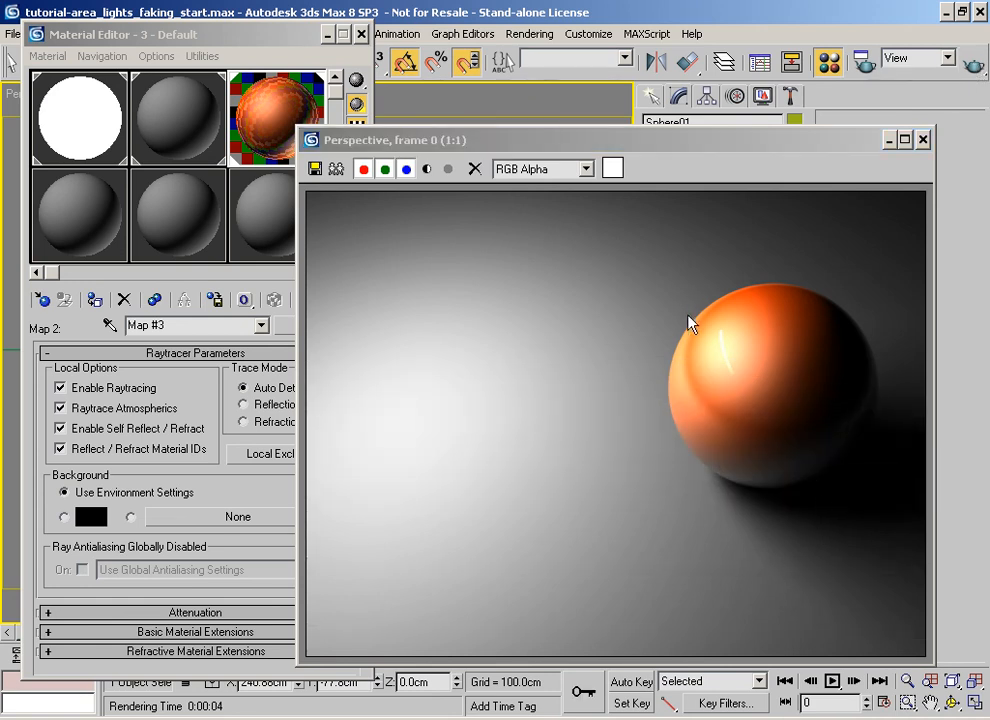
{"action": "mouse_move", "coordinate": [358, 304]}
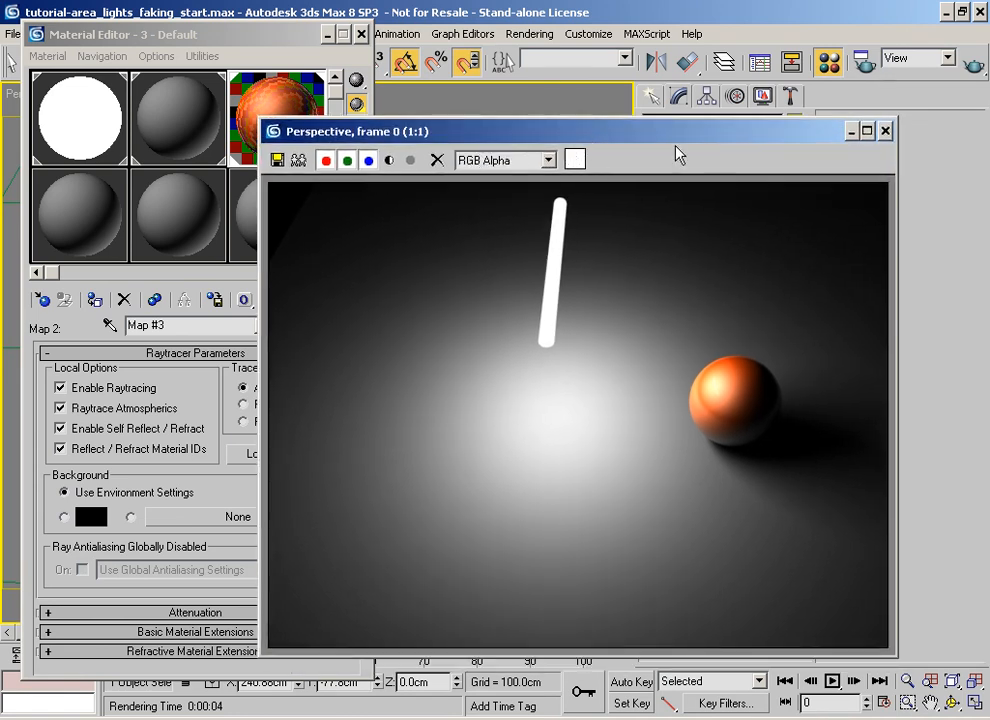
{"action": "left_click", "coordinate": [884, 132]}
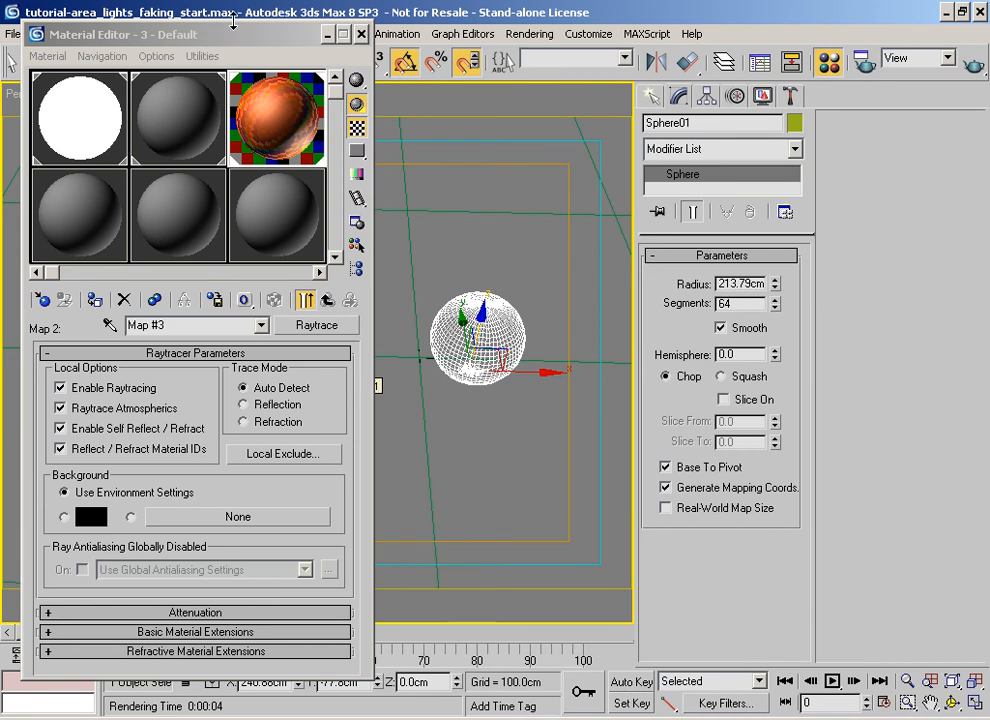